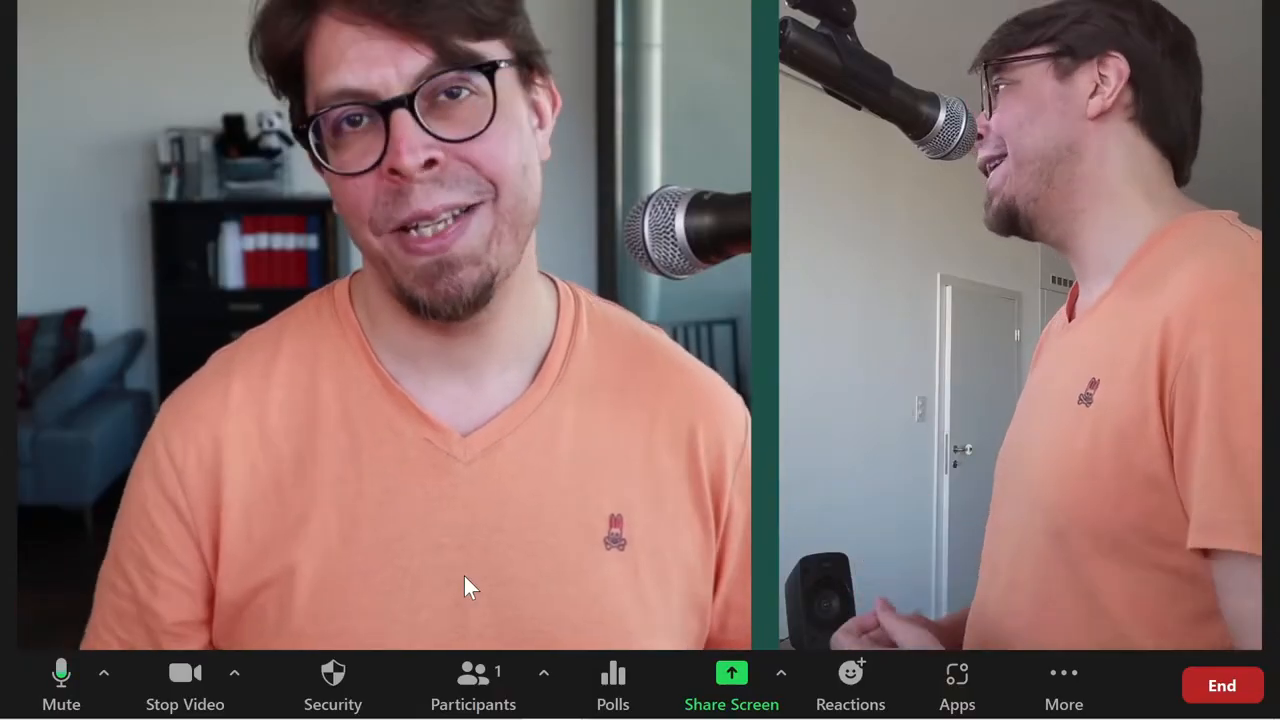
- Share 'Content from 2nd Camera' in Zoom so the side-view camera is shown
{"action": "left_click", "coordinate": [731, 685]}
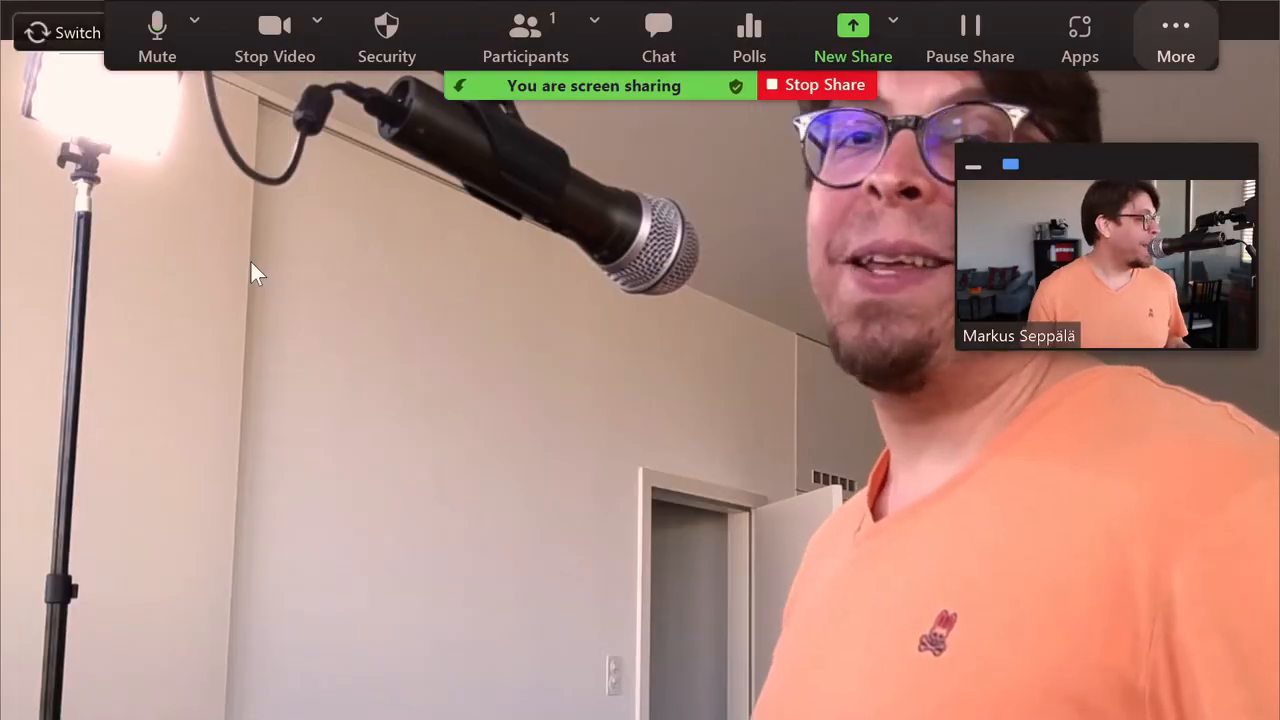
{"action": "left_click", "coordinate": [817, 84]}
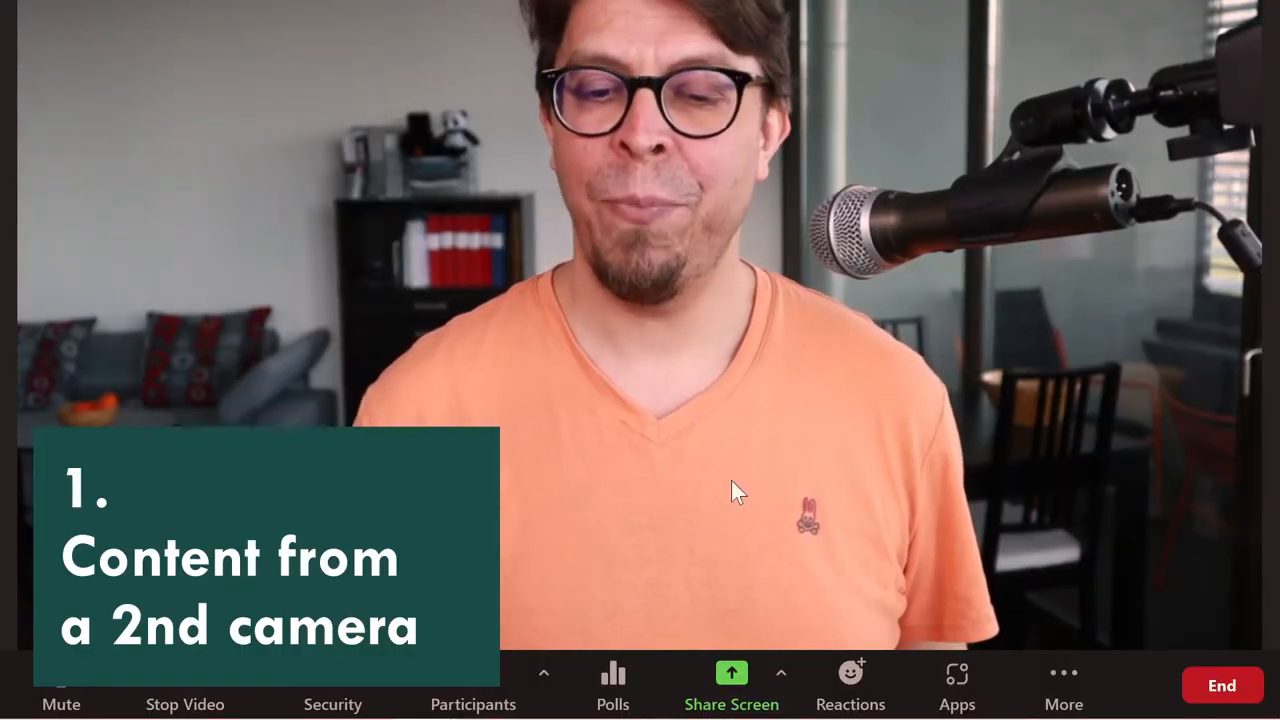
{"action": "left_click", "coordinate": [731, 685]}
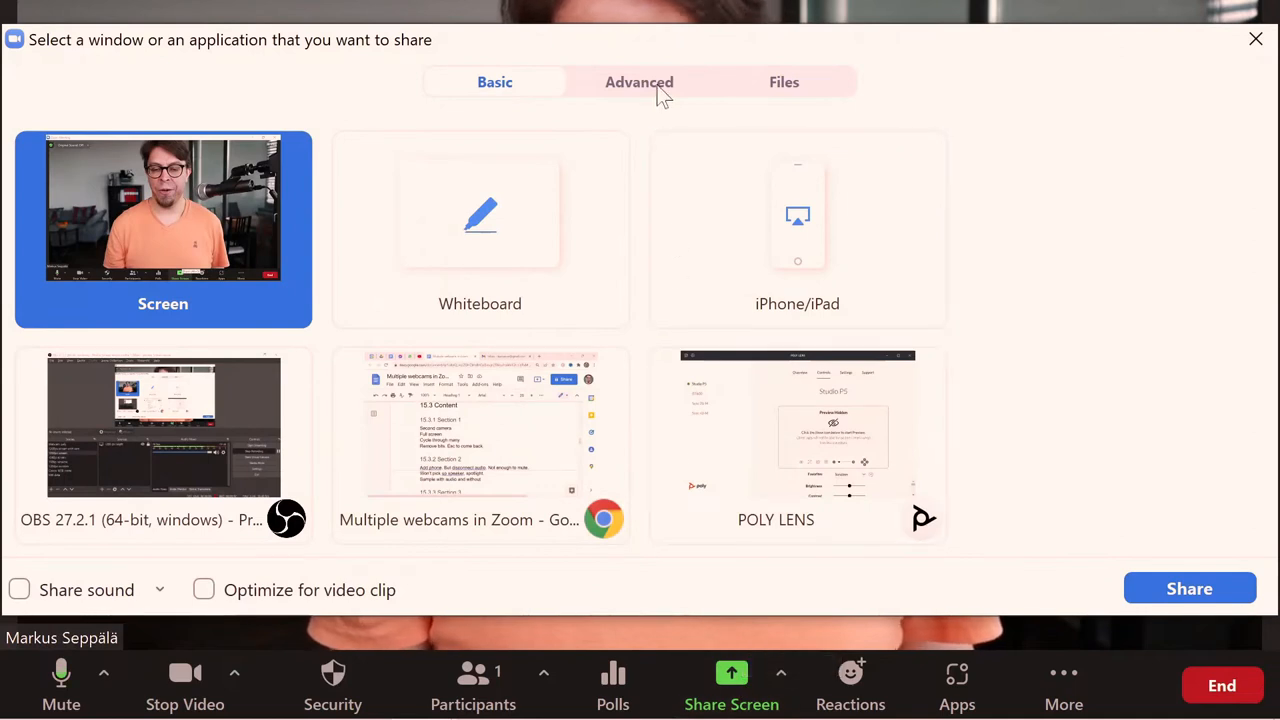
{"action": "left_click", "coordinate": [639, 82]}
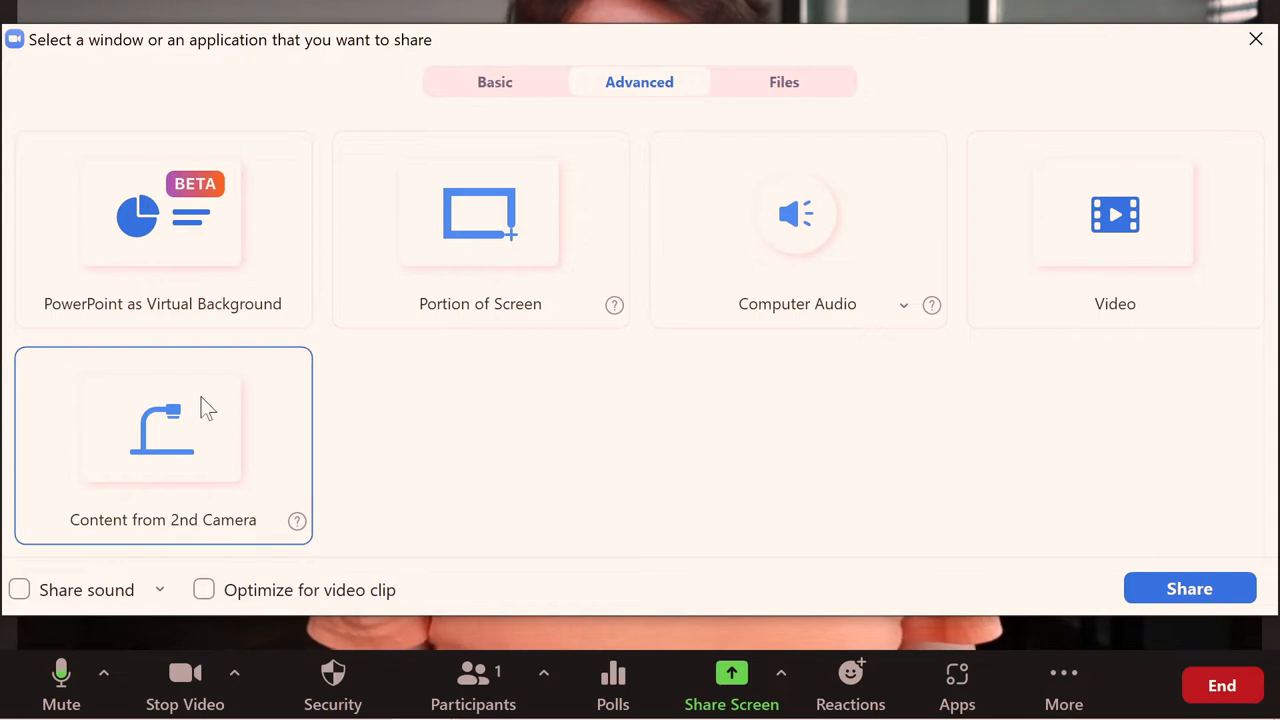
{"action": "left_click", "coordinate": [162, 428]}
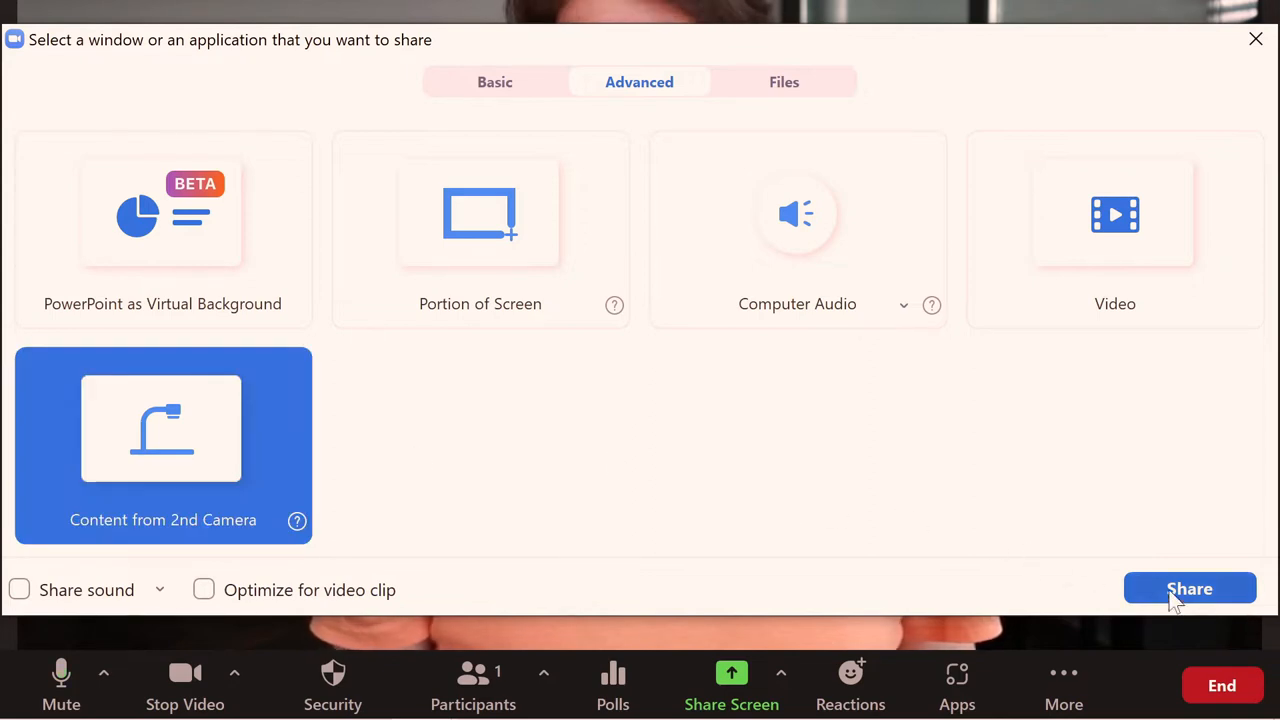
{"action": "left_click", "coordinate": [1189, 588]}
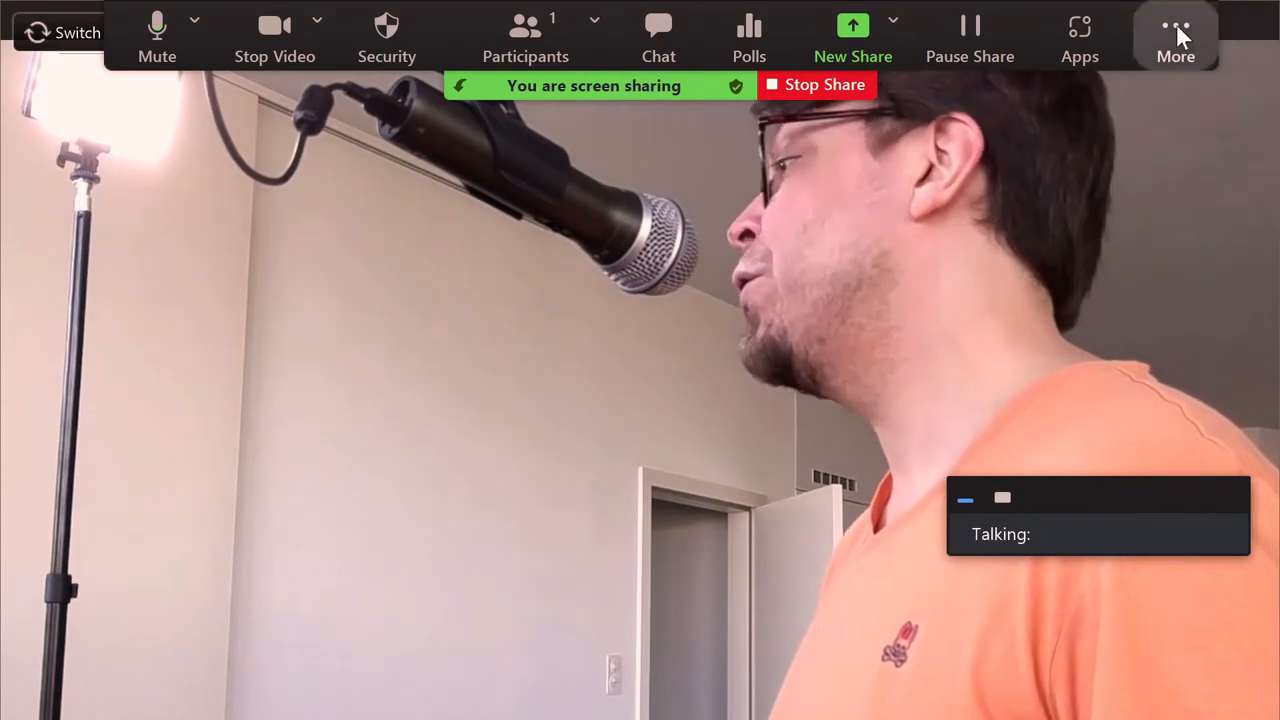
- Hide and restore Zoom's video panel, then switch the shared feed back to the side camera
{"action": "left_click", "coordinate": [1175, 35]}
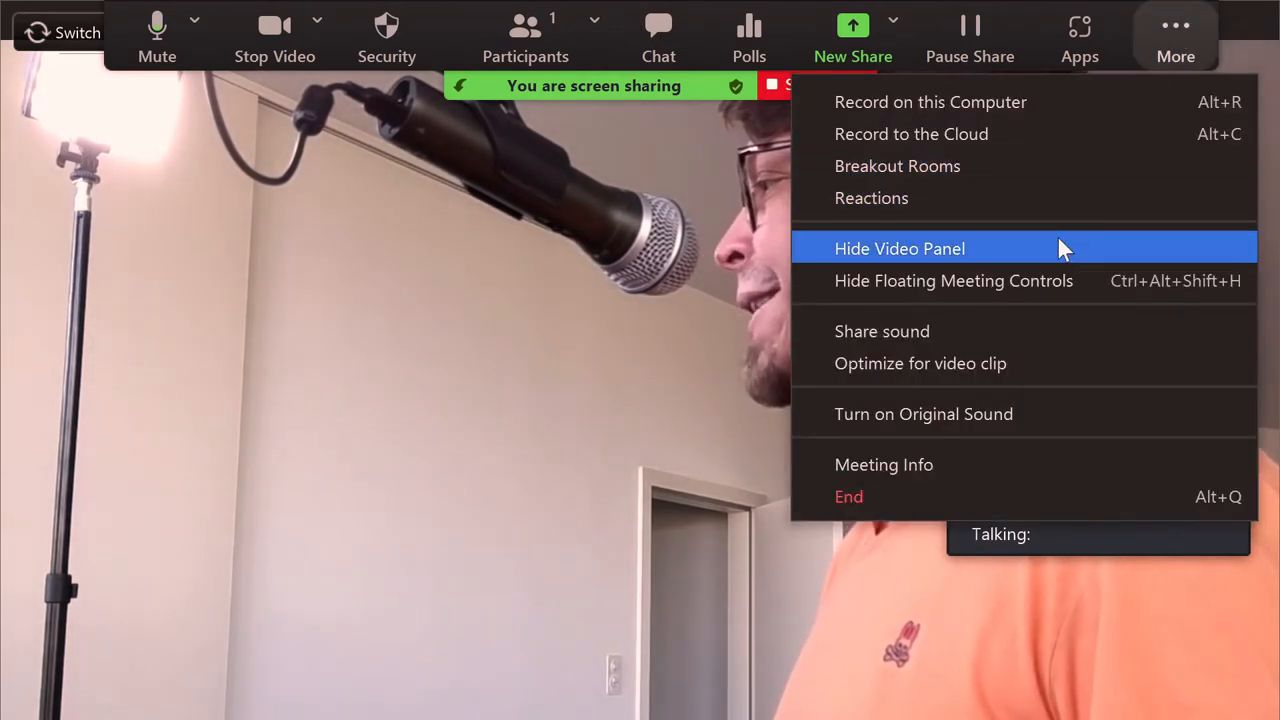
{"action": "left_click", "coordinate": [899, 248]}
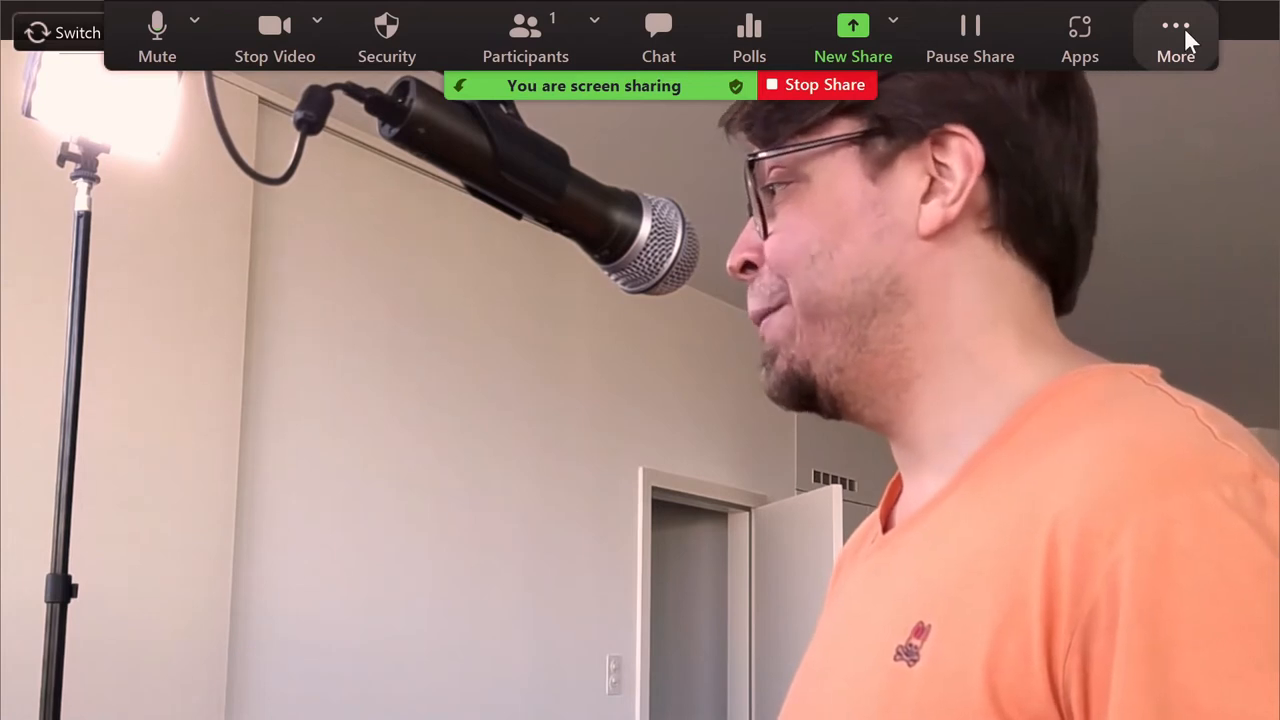
{"action": "left_click", "coordinate": [1175, 35]}
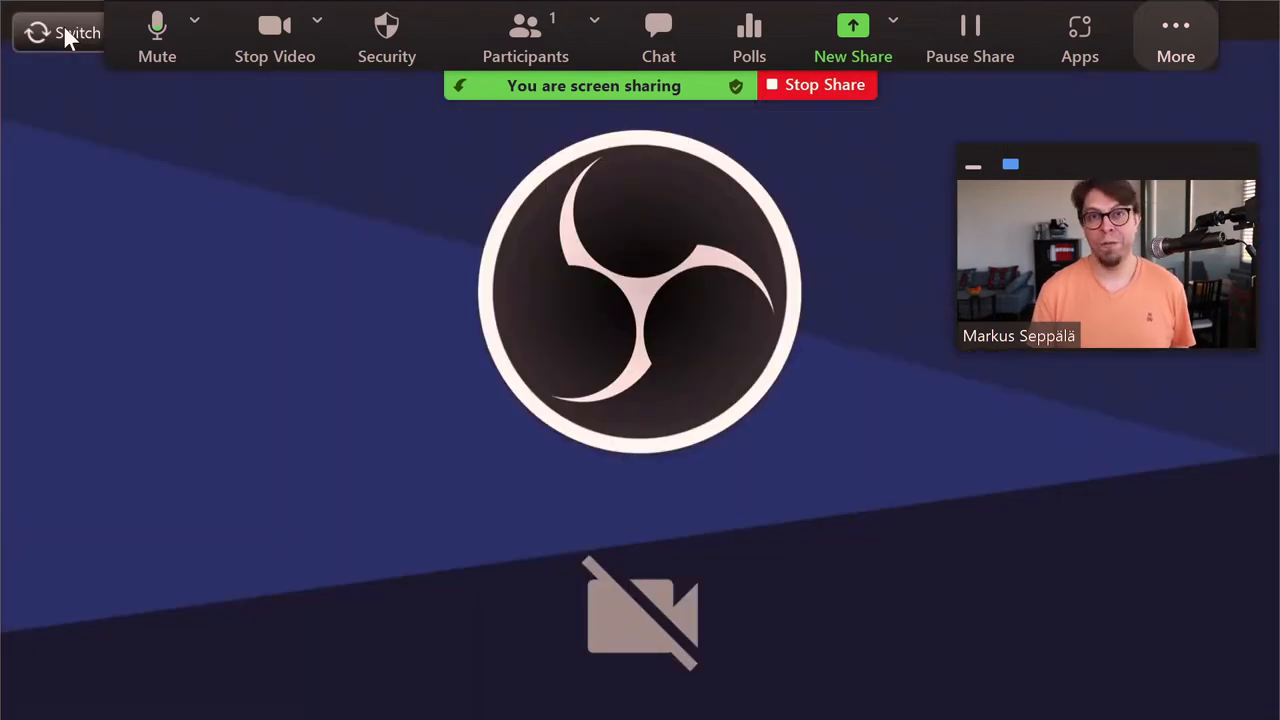
{"action": "left_click", "coordinate": [60, 33]}
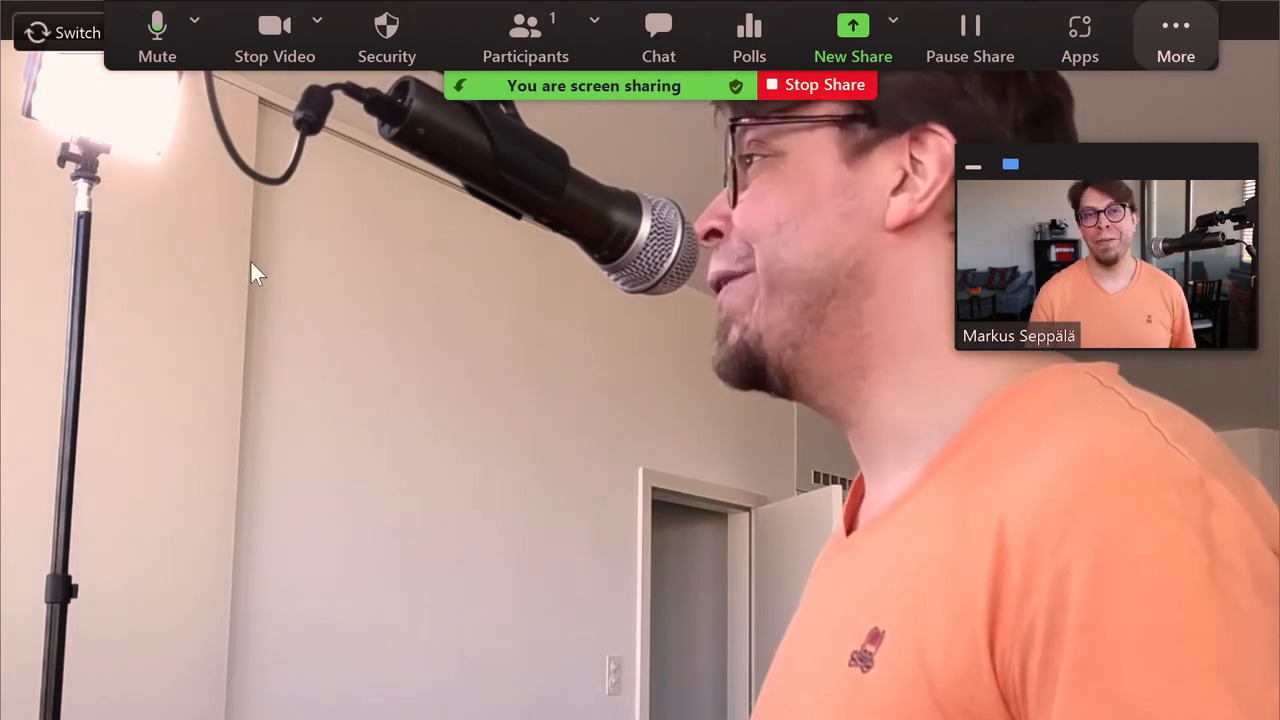
- Stop sharing so the side camera appears as its own Zoom participant
{"action": "left_click", "coordinate": [817, 84]}
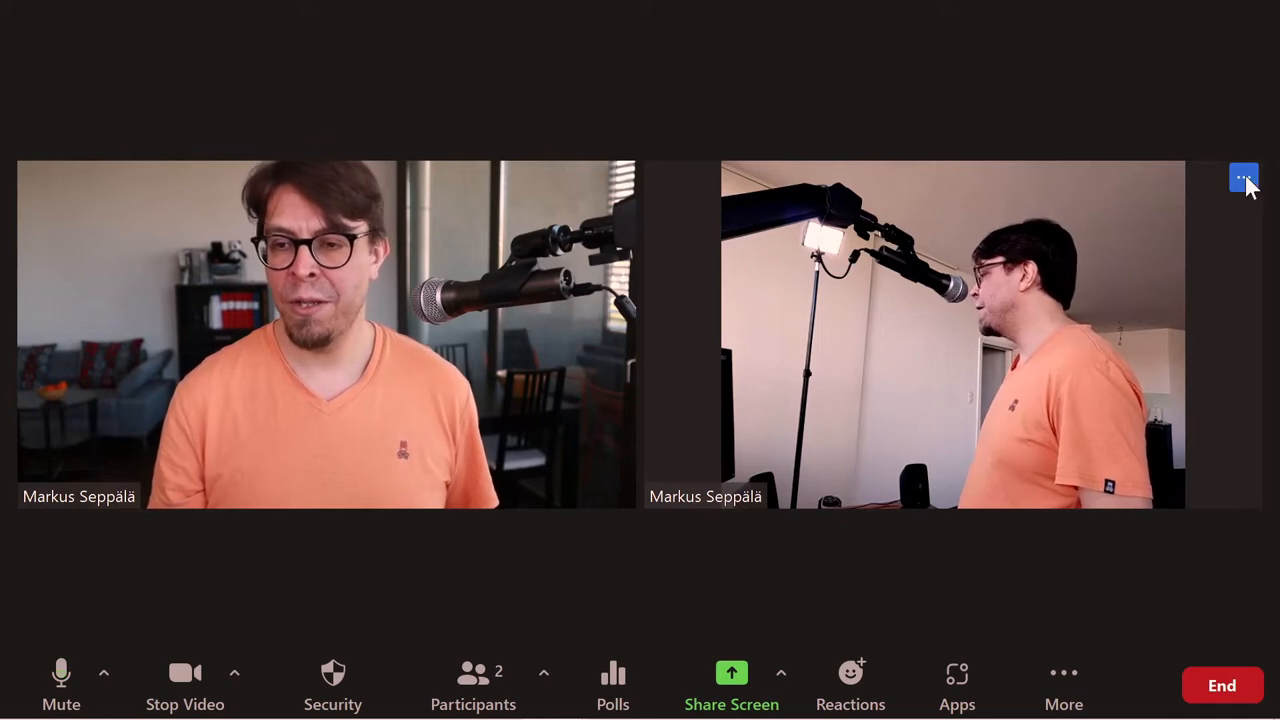
- Rename the side-view participant tile to include 'second camera'
{"action": "left_click", "coordinate": [1243, 177]}
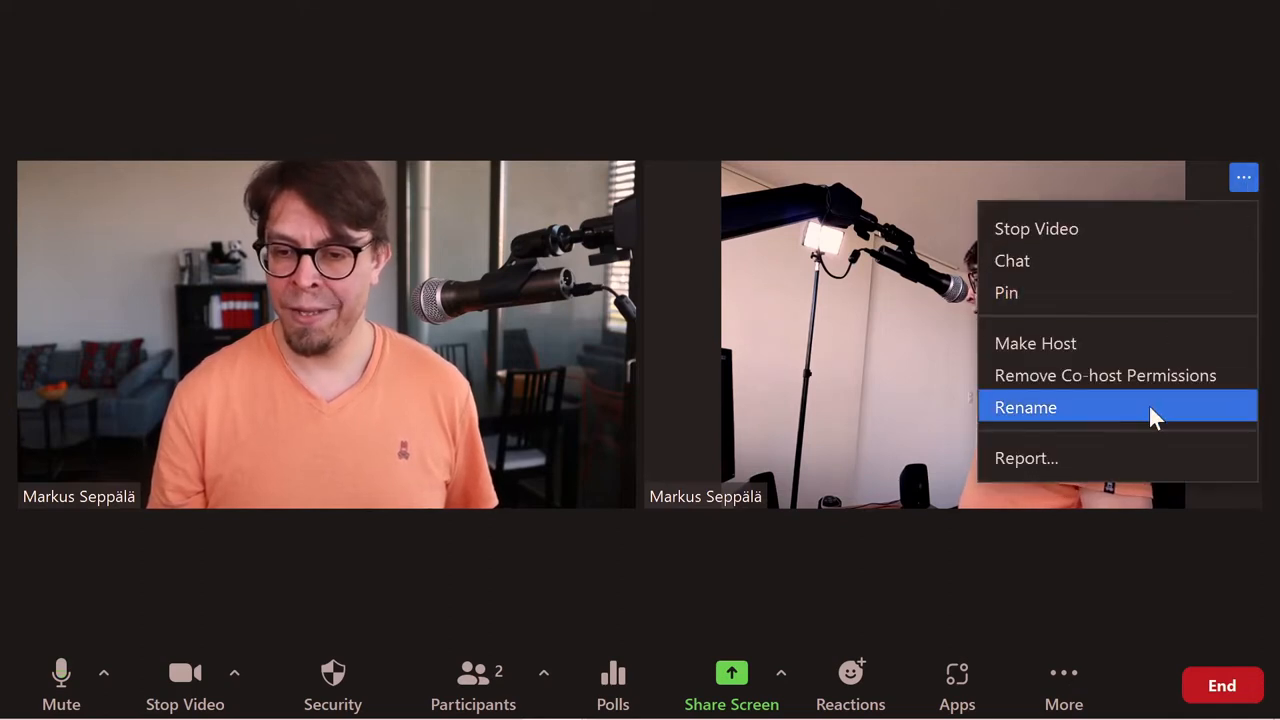
{"action": "left_click", "coordinate": [1025, 407]}
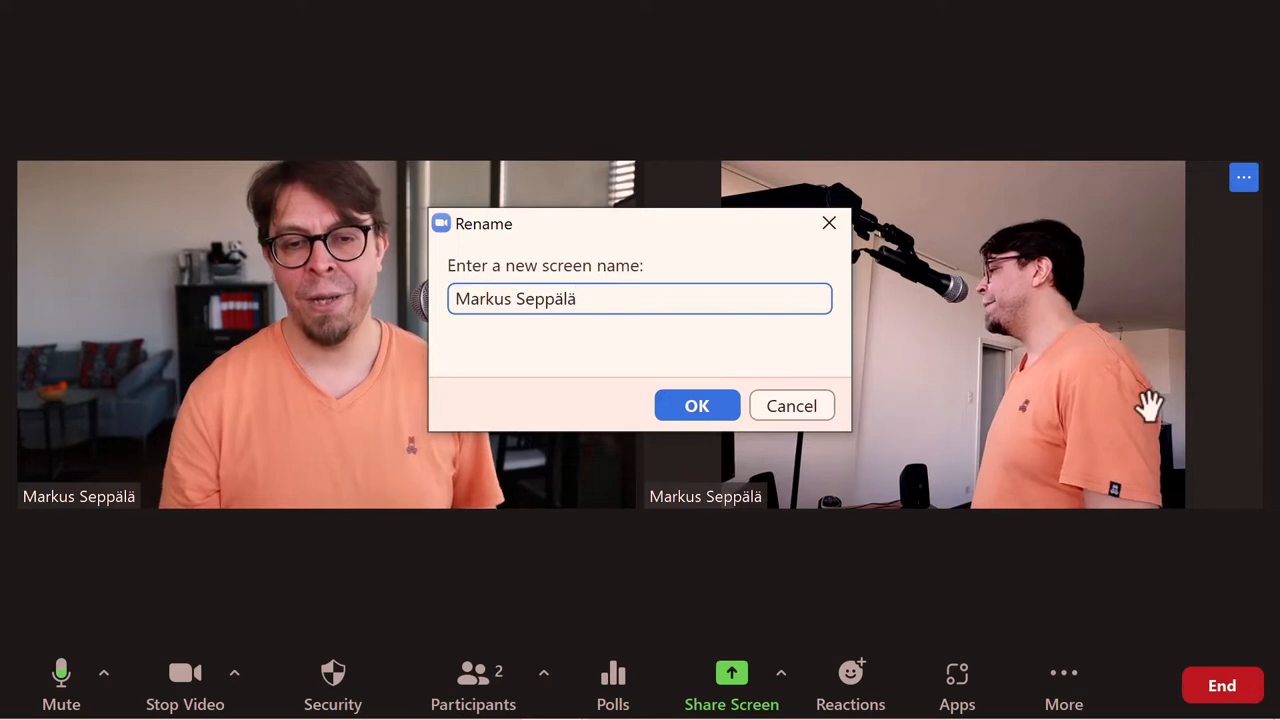
{"action": "type", "text": "sec"}
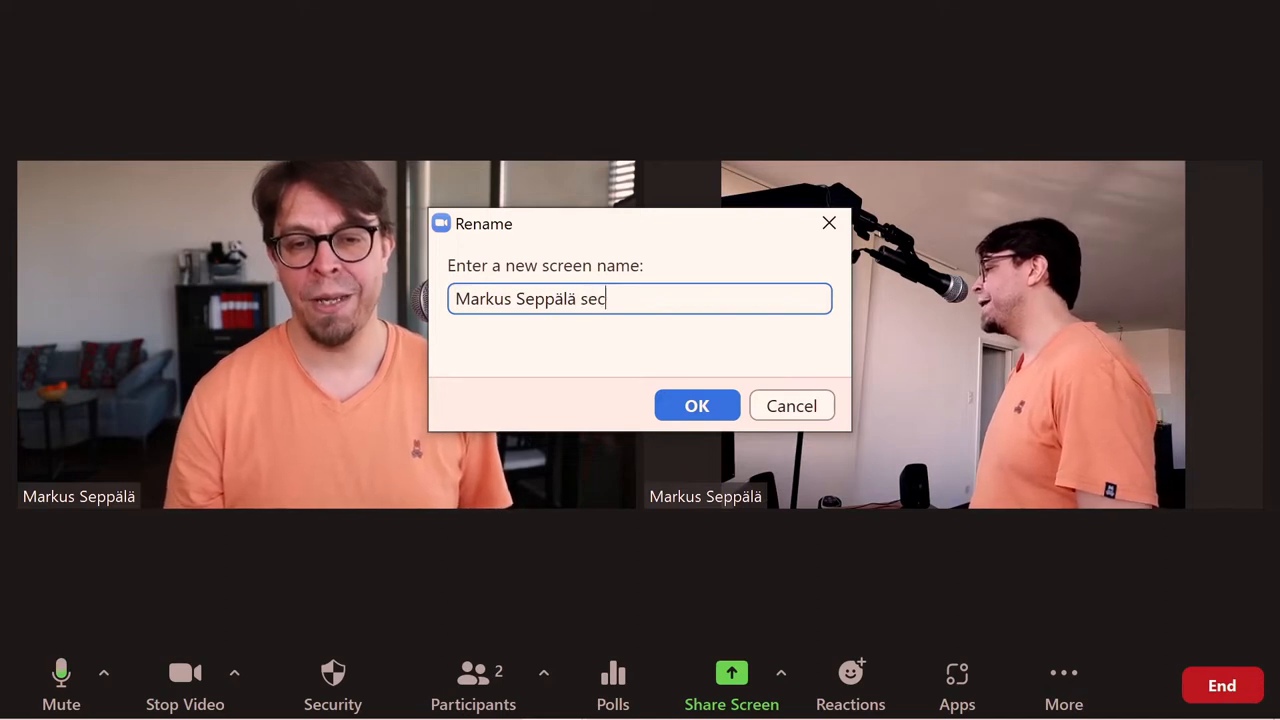
{"action": "left_click", "coordinate": [697, 405]}
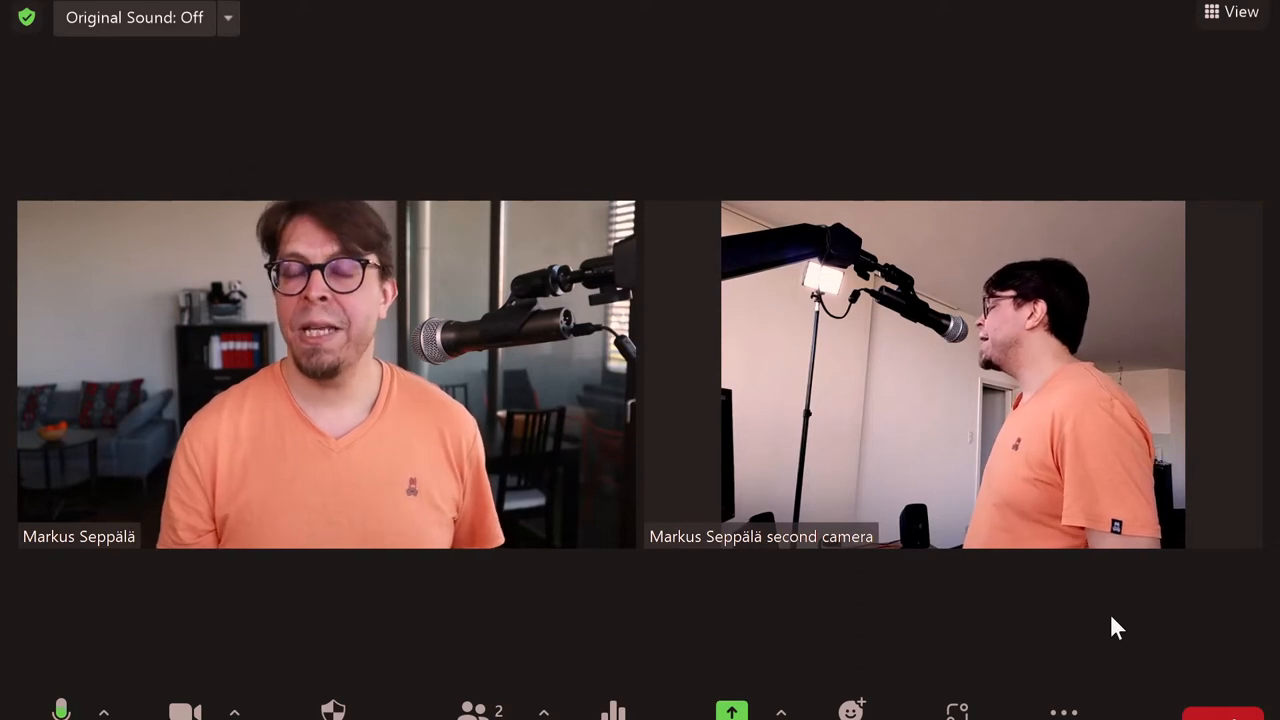
{"action": "mouse_move", "coordinate": [1243, 217]}
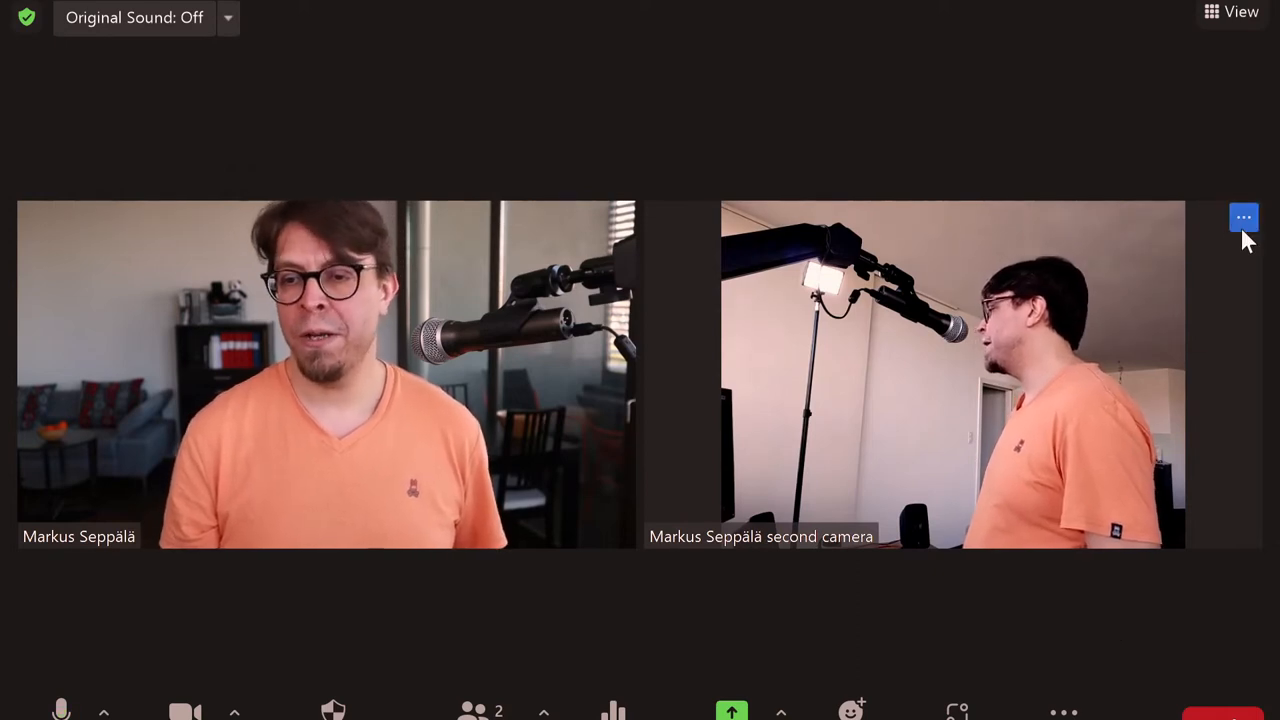
{"action": "left_click", "coordinate": [1243, 217]}
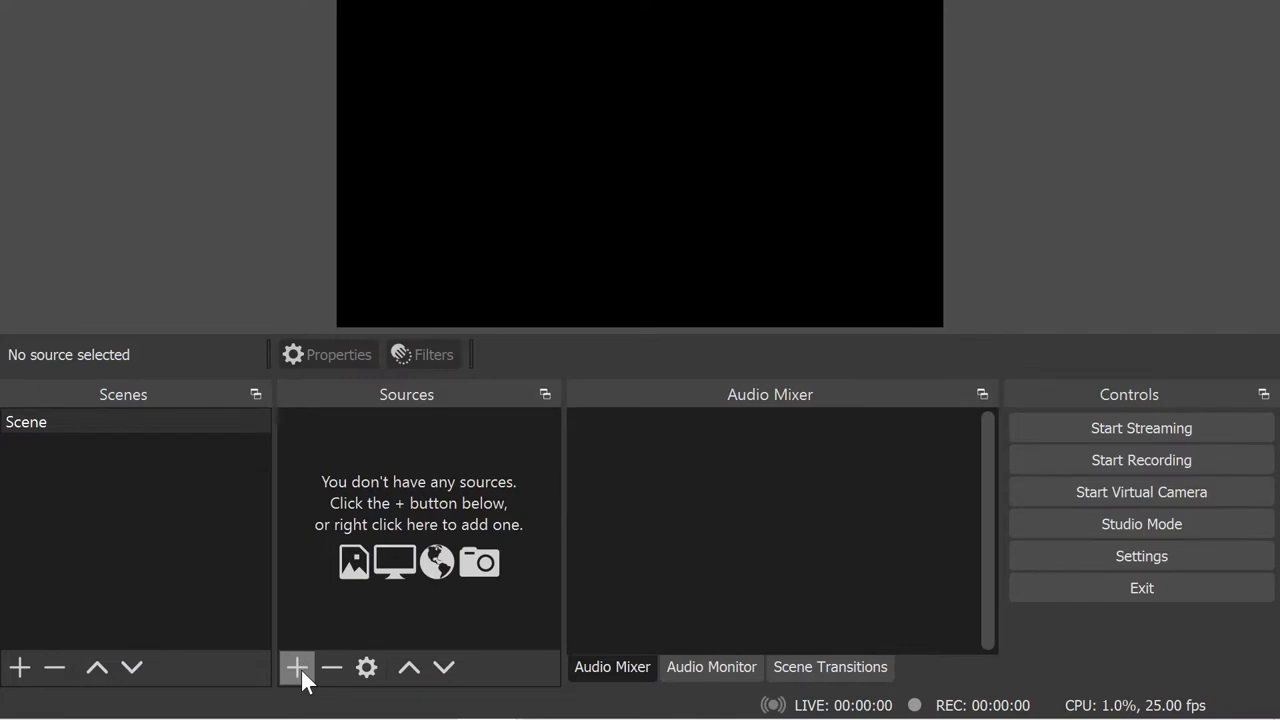
- Add a video capture source named 'M50' using the EOS Webcam Utility device
{"action": "left_click", "coordinate": [296, 667]}
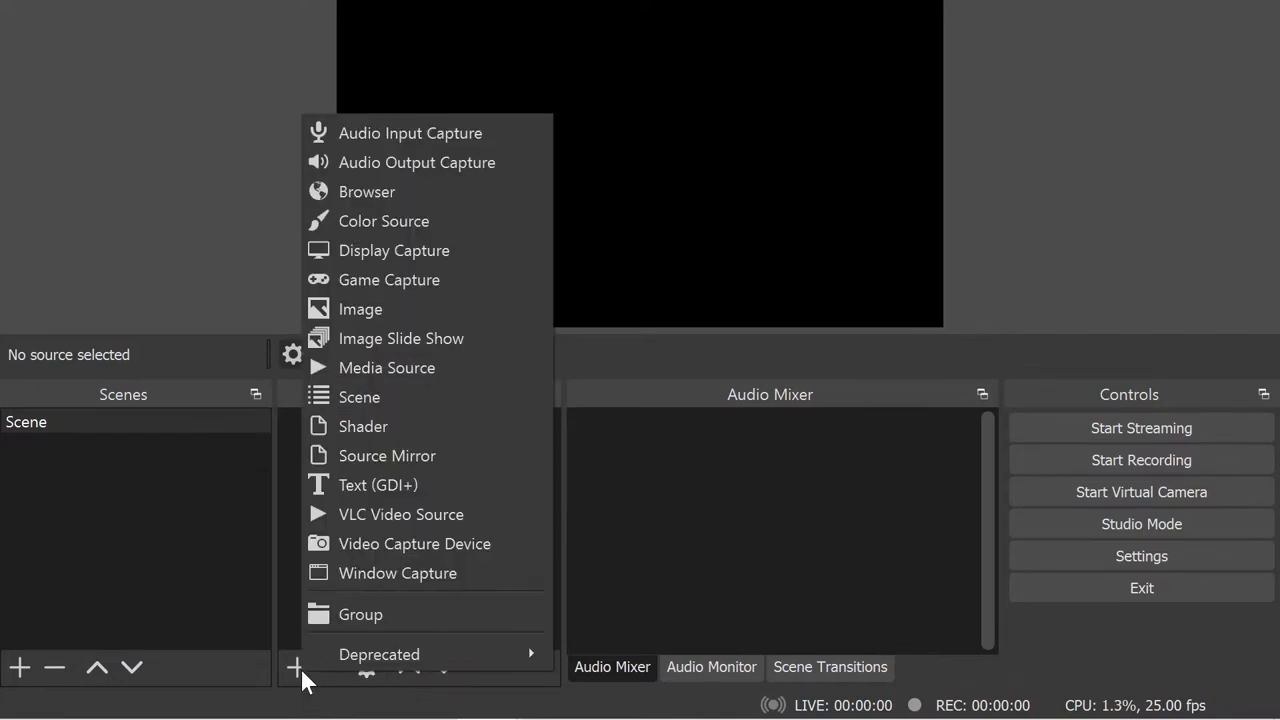
{"action": "mouse_move", "coordinate": [500, 543]}
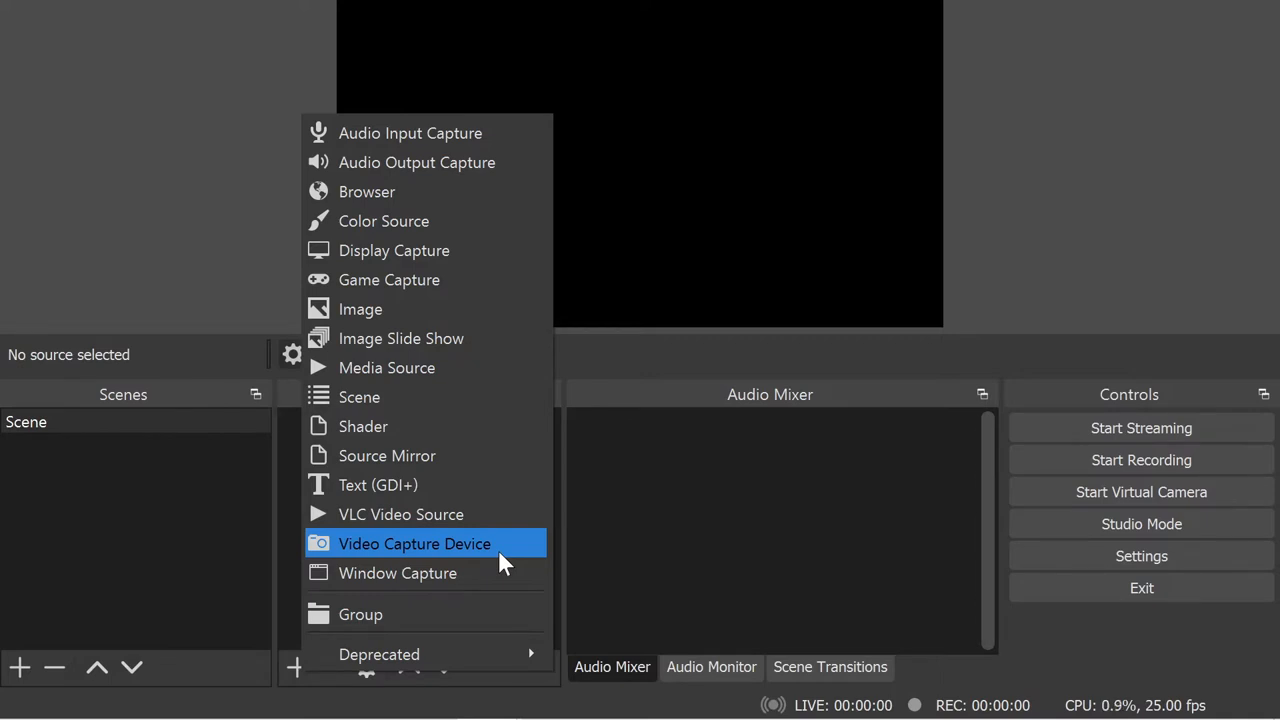
{"action": "left_click", "coordinate": [414, 543]}
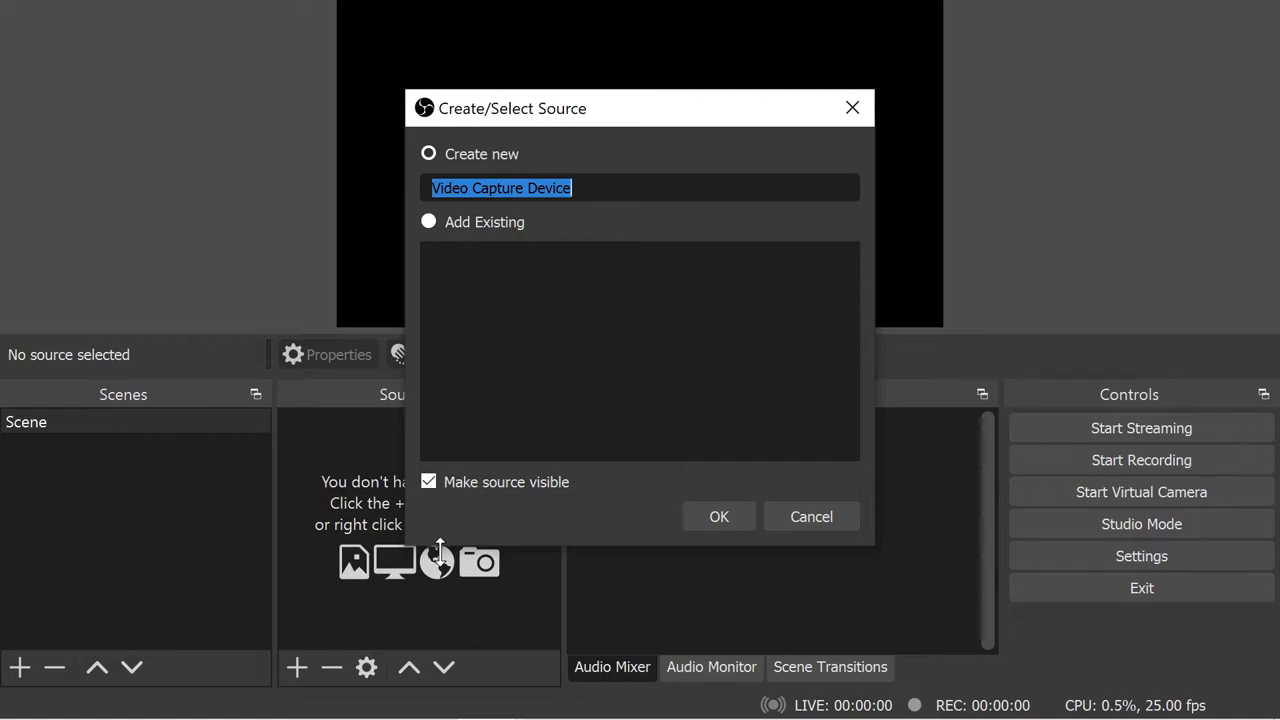
{"action": "type", "text": "M"}
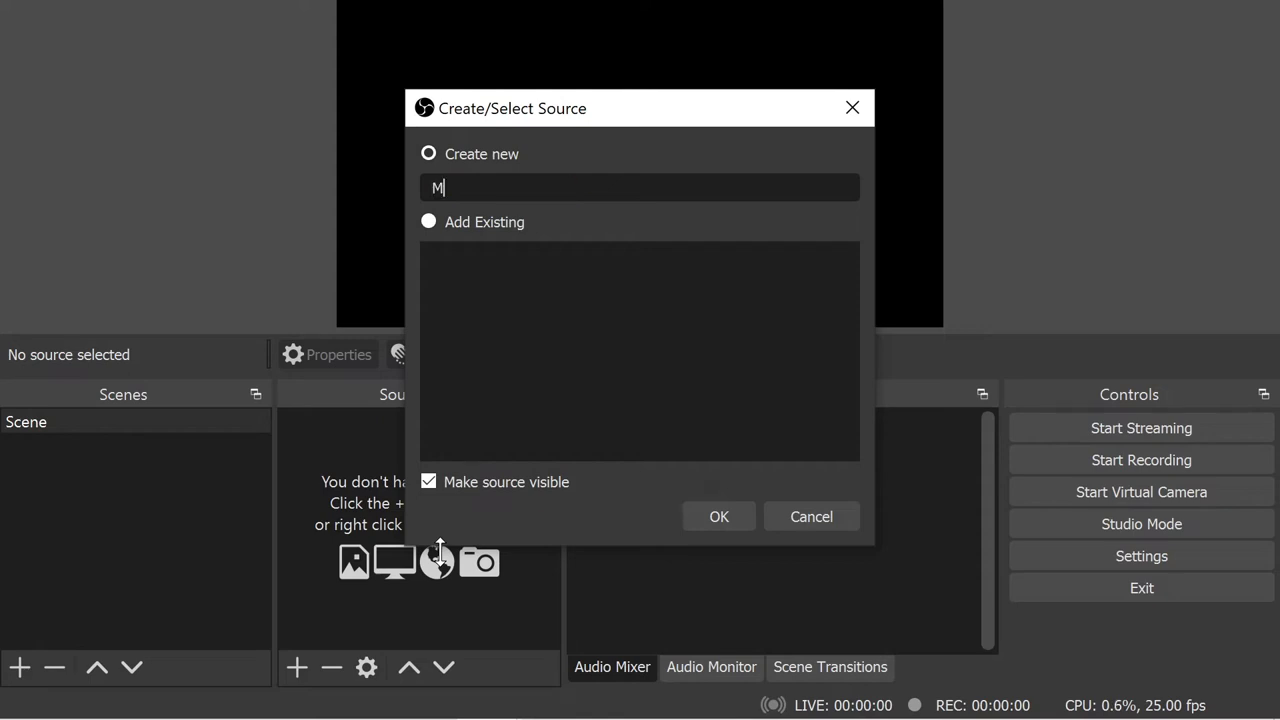
{"action": "type", "text": "50"}
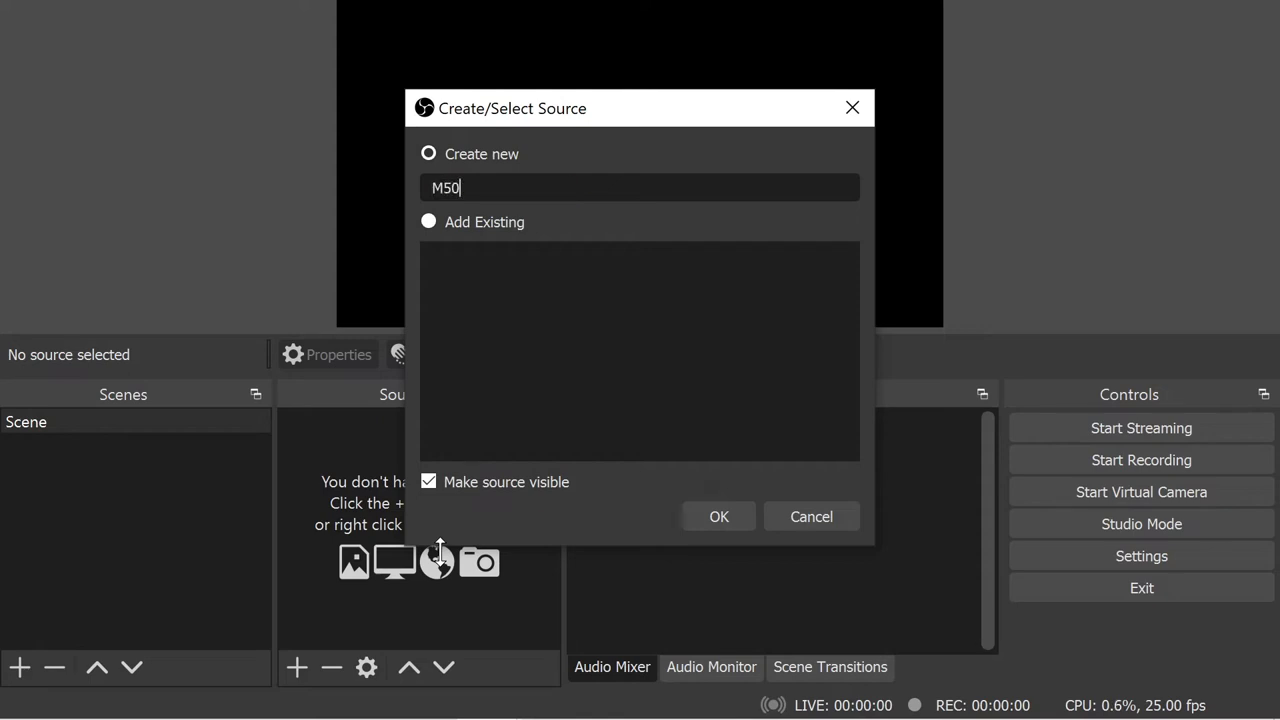
{"action": "left_click", "coordinate": [718, 516]}
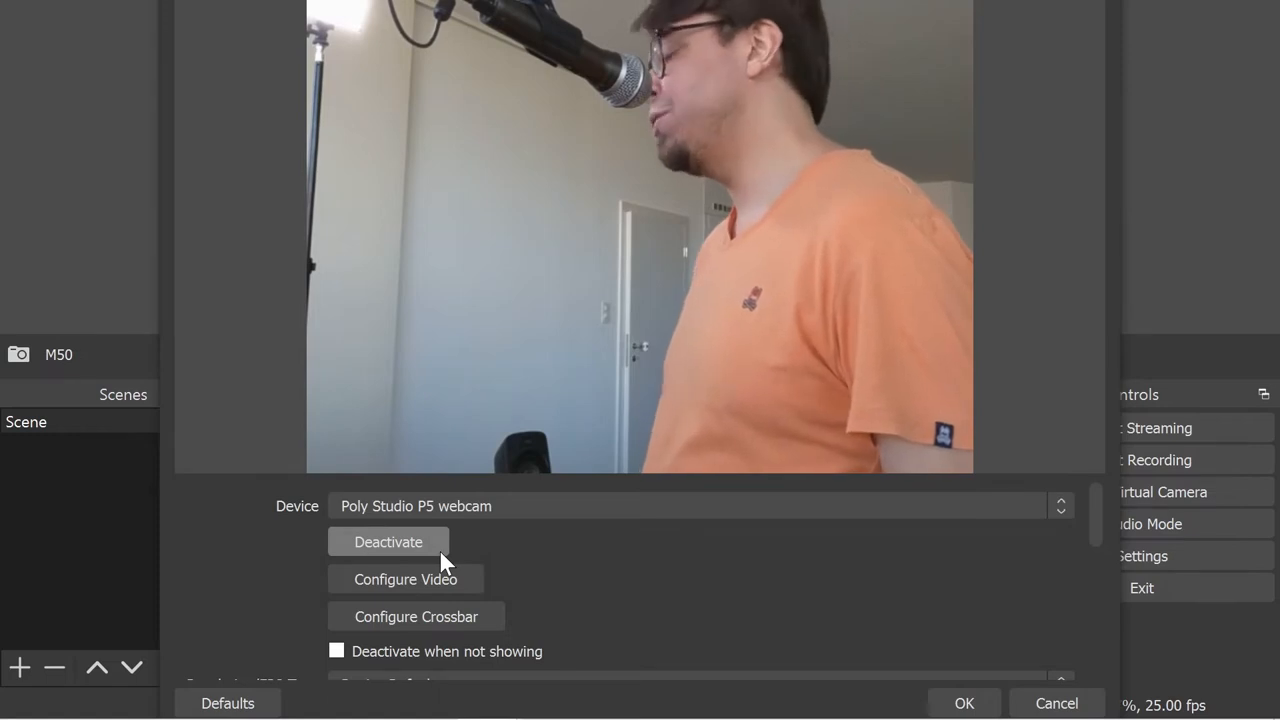
{"action": "left_click", "coordinate": [696, 505]}
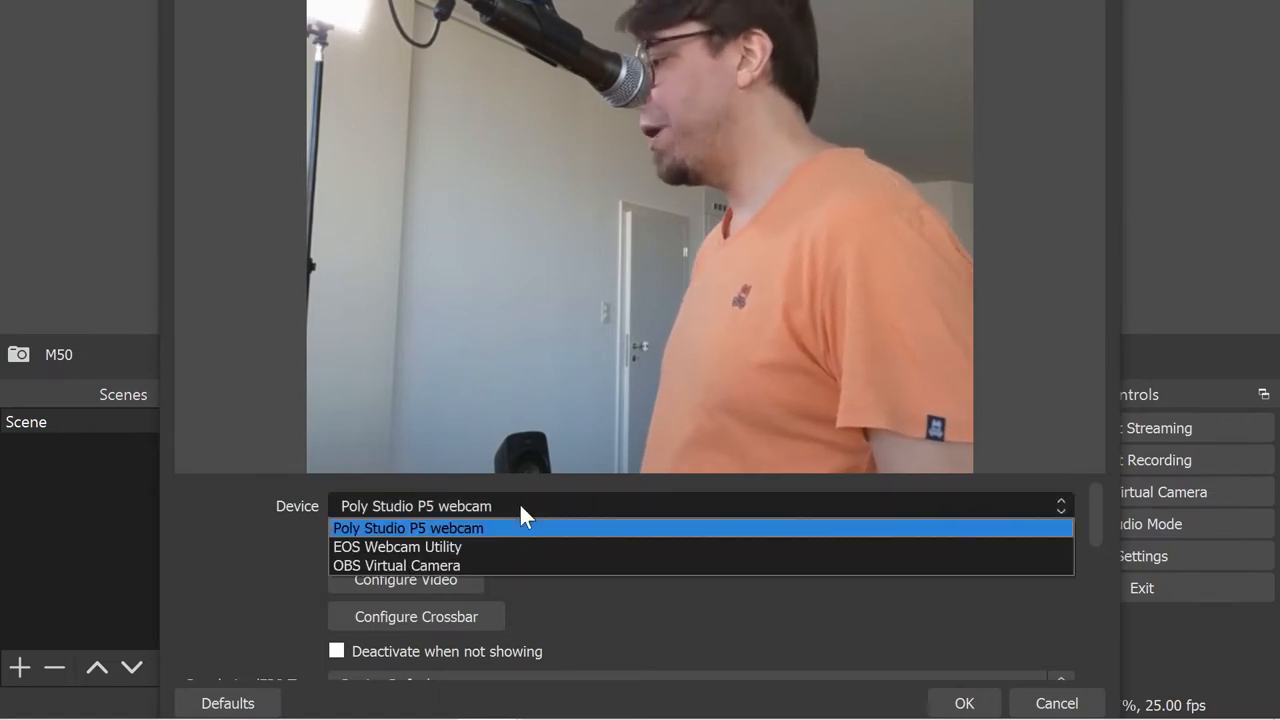
{"action": "mouse_move", "coordinate": [517, 555]}
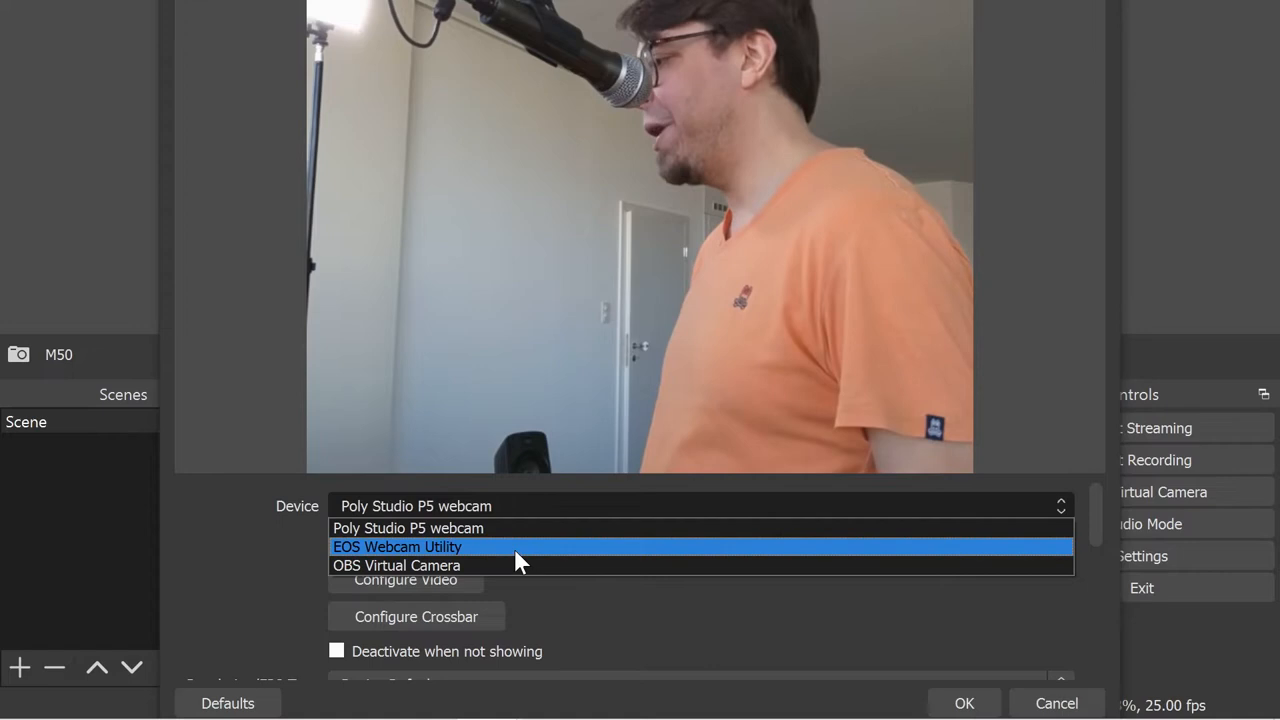
{"action": "left_click", "coordinate": [397, 546]}
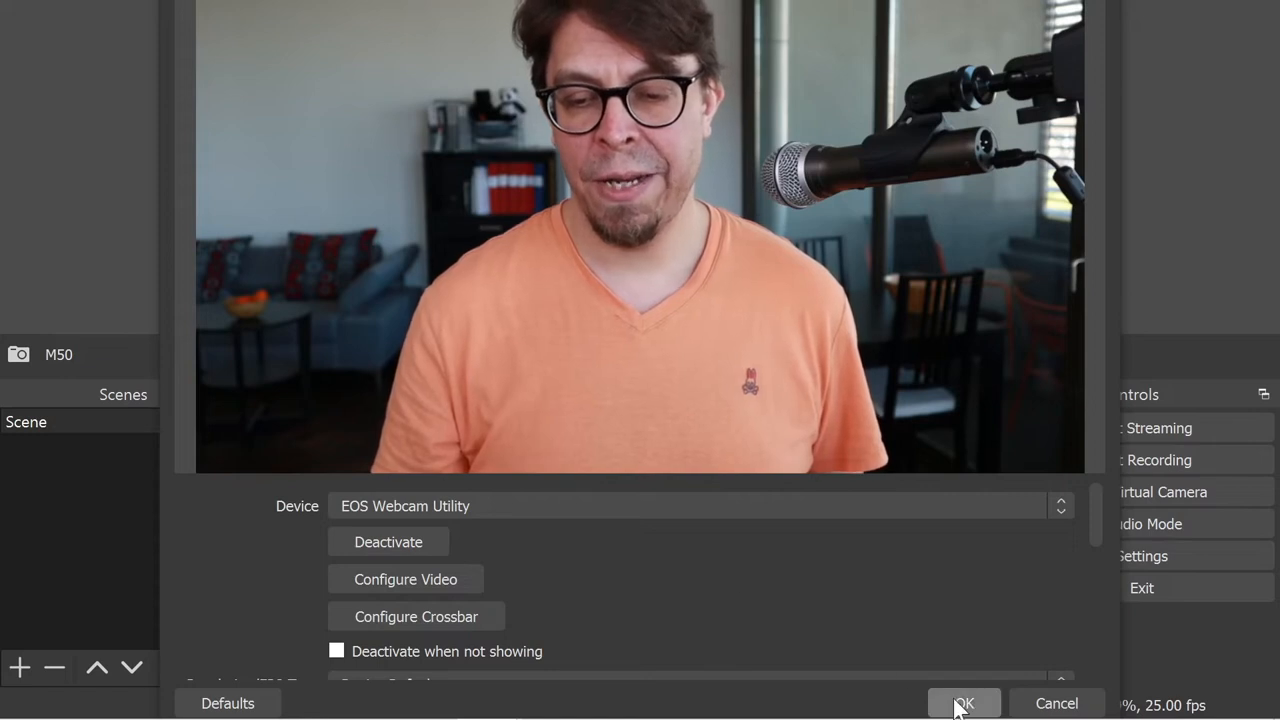
{"action": "left_click", "coordinate": [963, 703]}
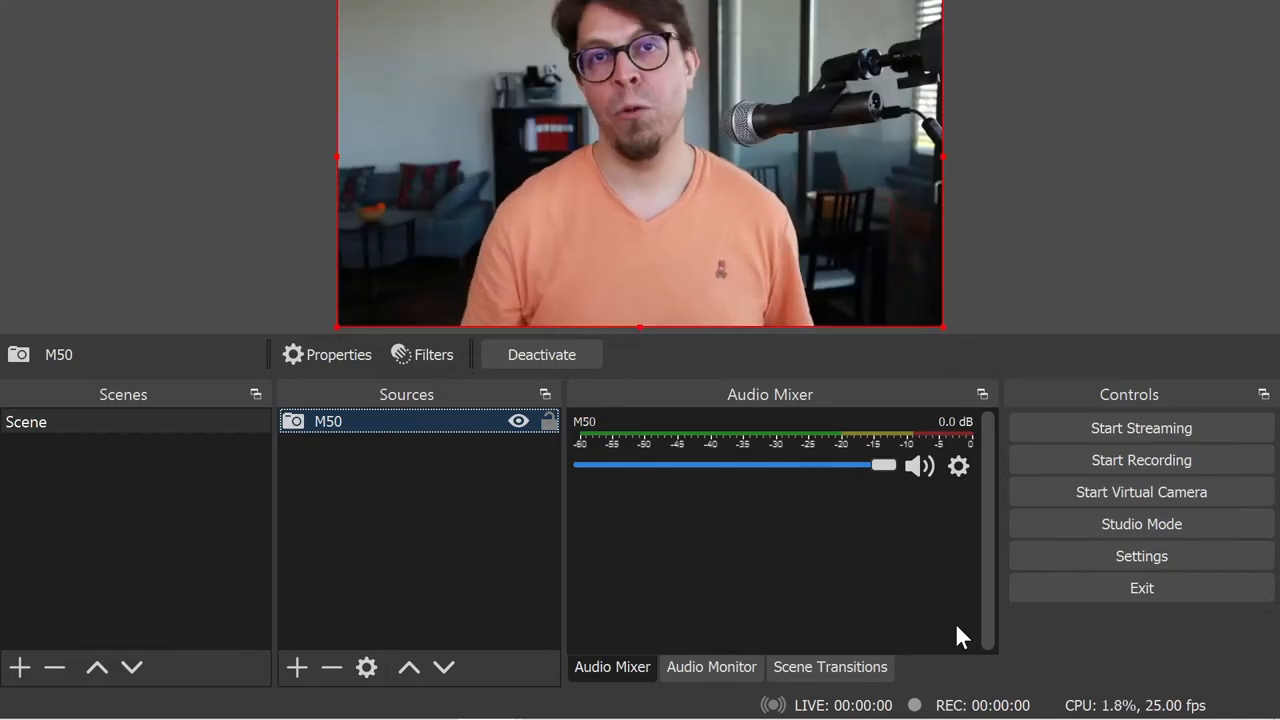
{"action": "mouse_move", "coordinate": [638, 548]}
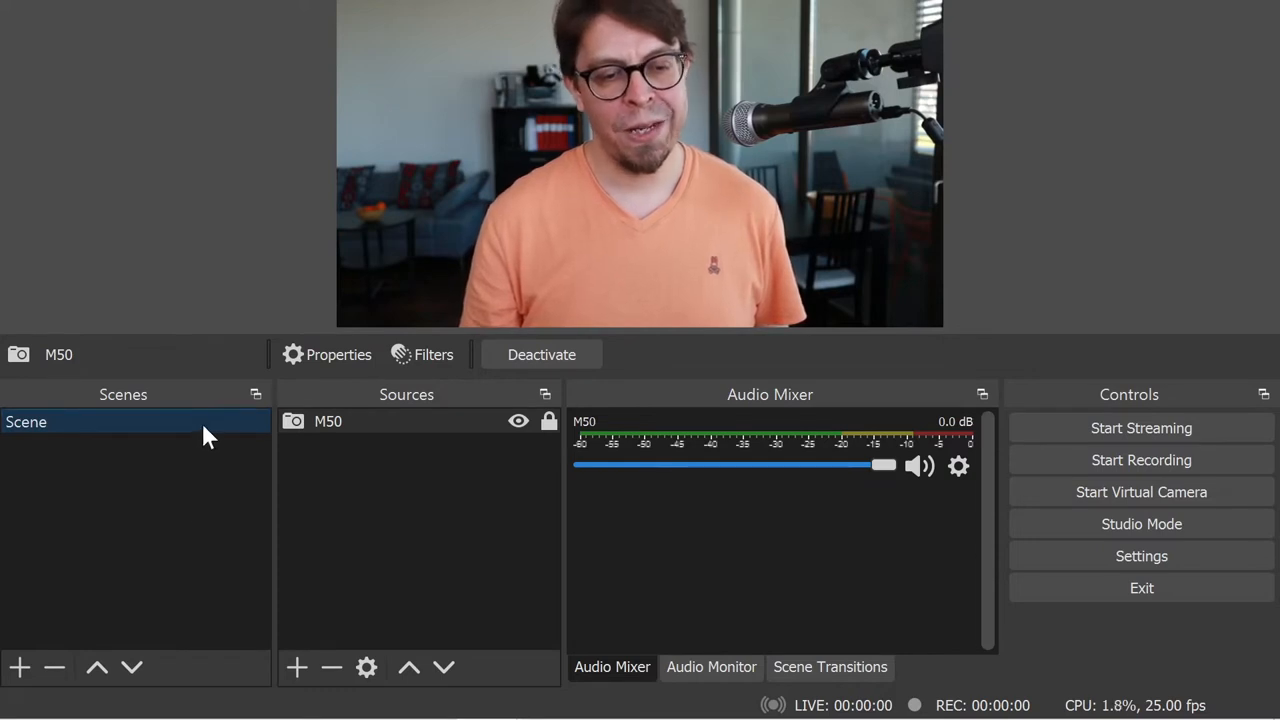
- Rename the M50 scene 'Main' and create an empty 'Secondary' scene
{"action": "right_click", "coordinate": [26, 421]}
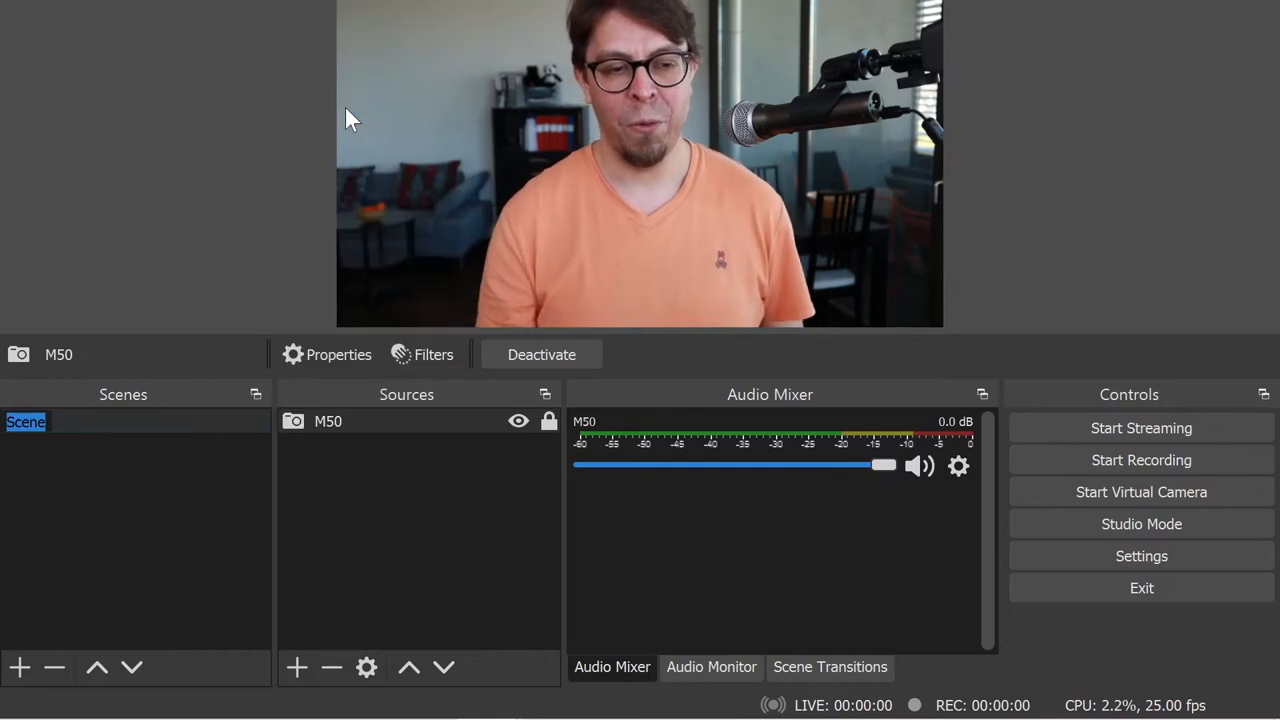
{"action": "type", "text": "Main"}
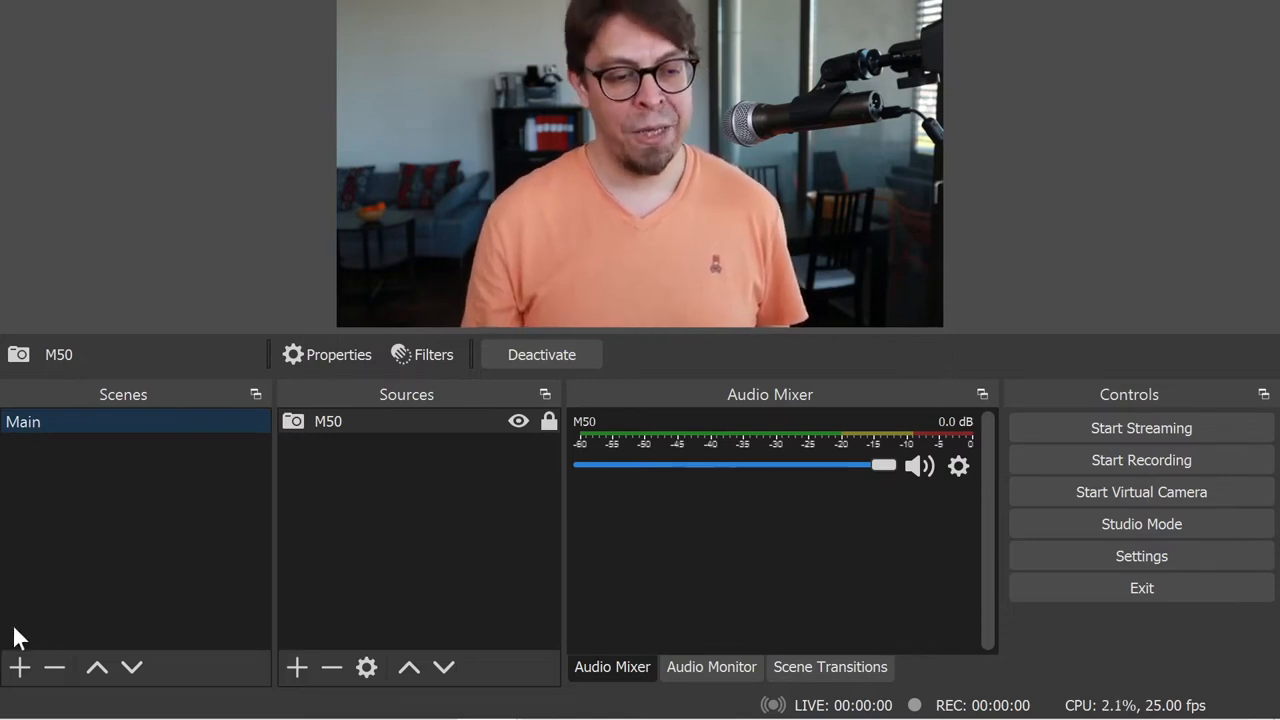
{"action": "left_click", "coordinate": [19, 667]}
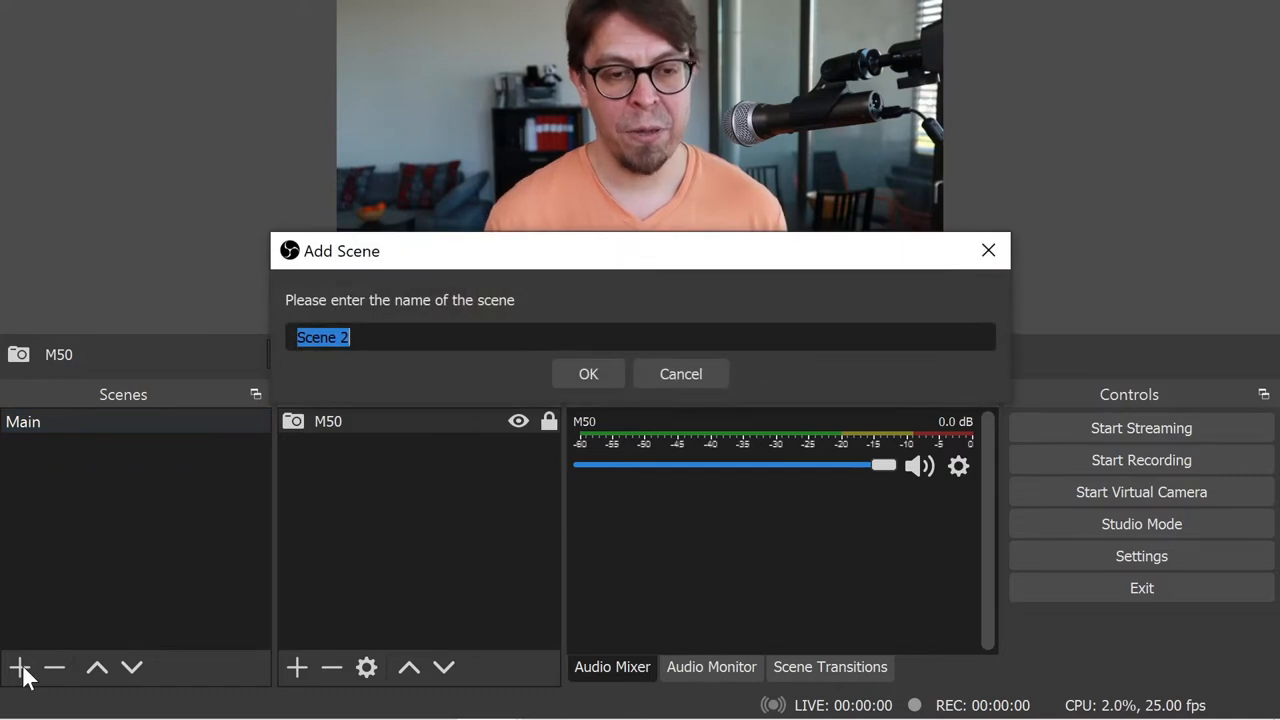
{"action": "type", "text": "Seco"}
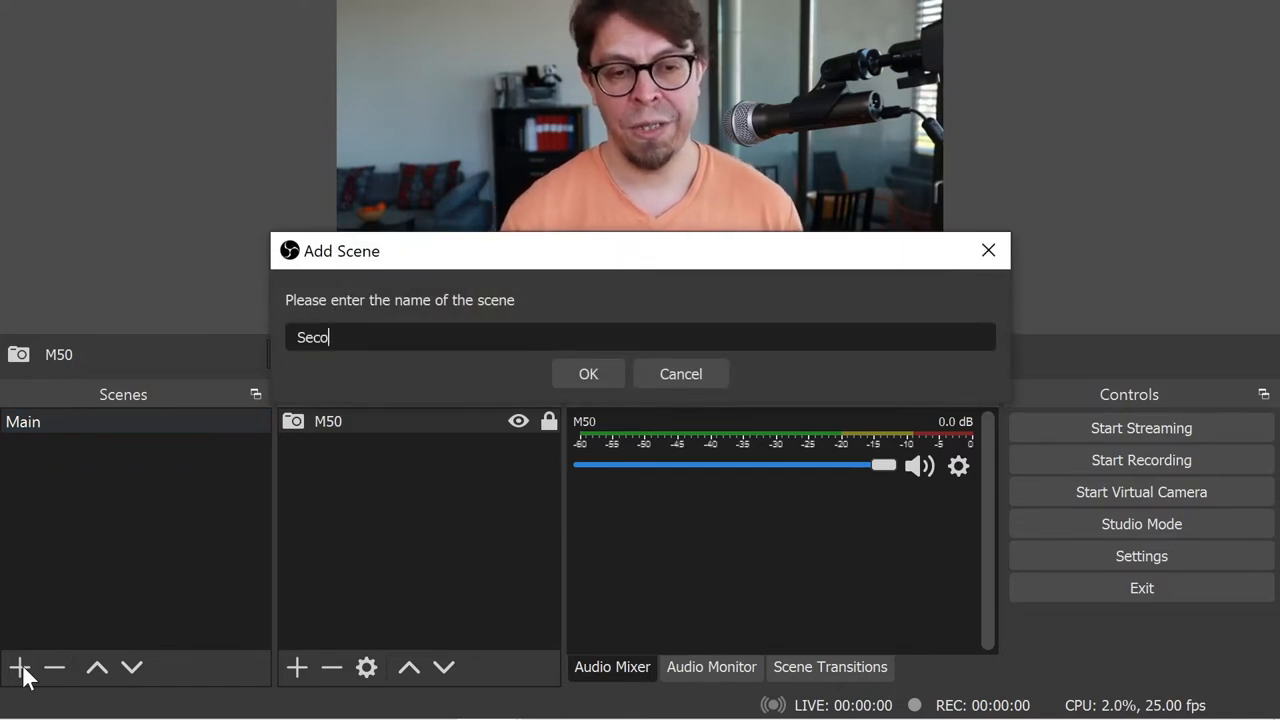
{"action": "left_click", "coordinate": [588, 373]}
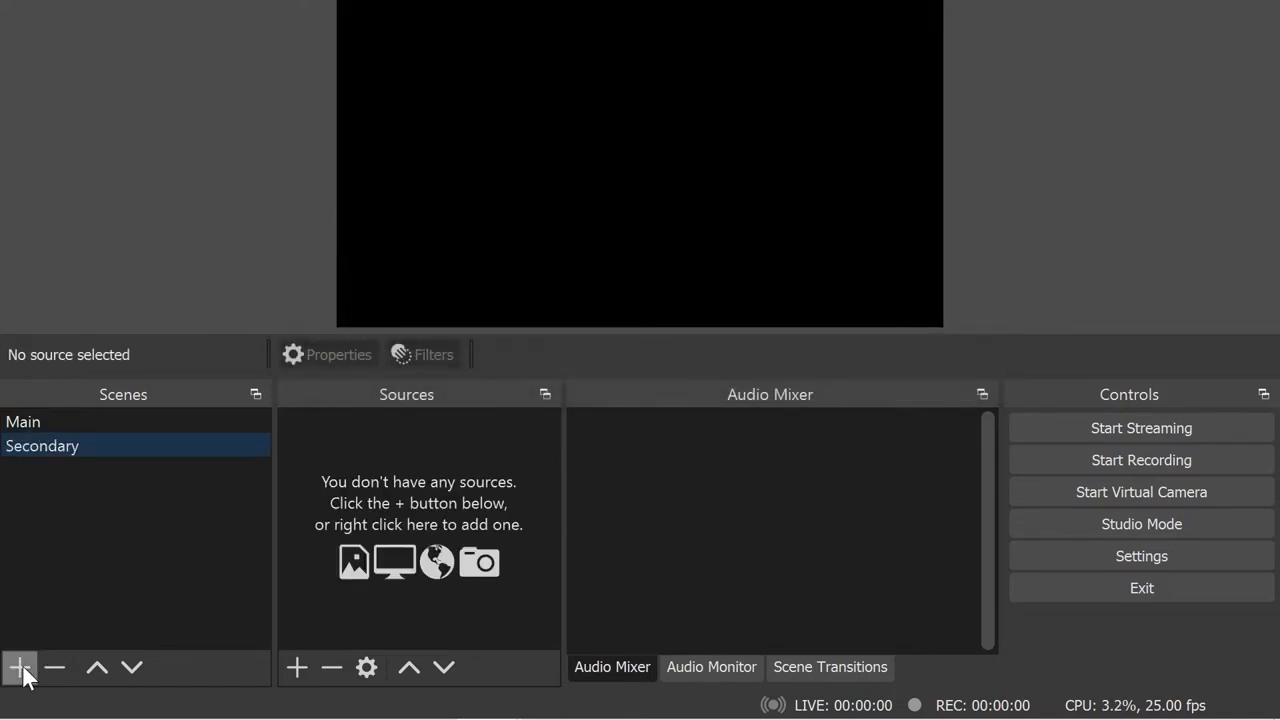
{"action": "mouse_move", "coordinate": [333, 630]}
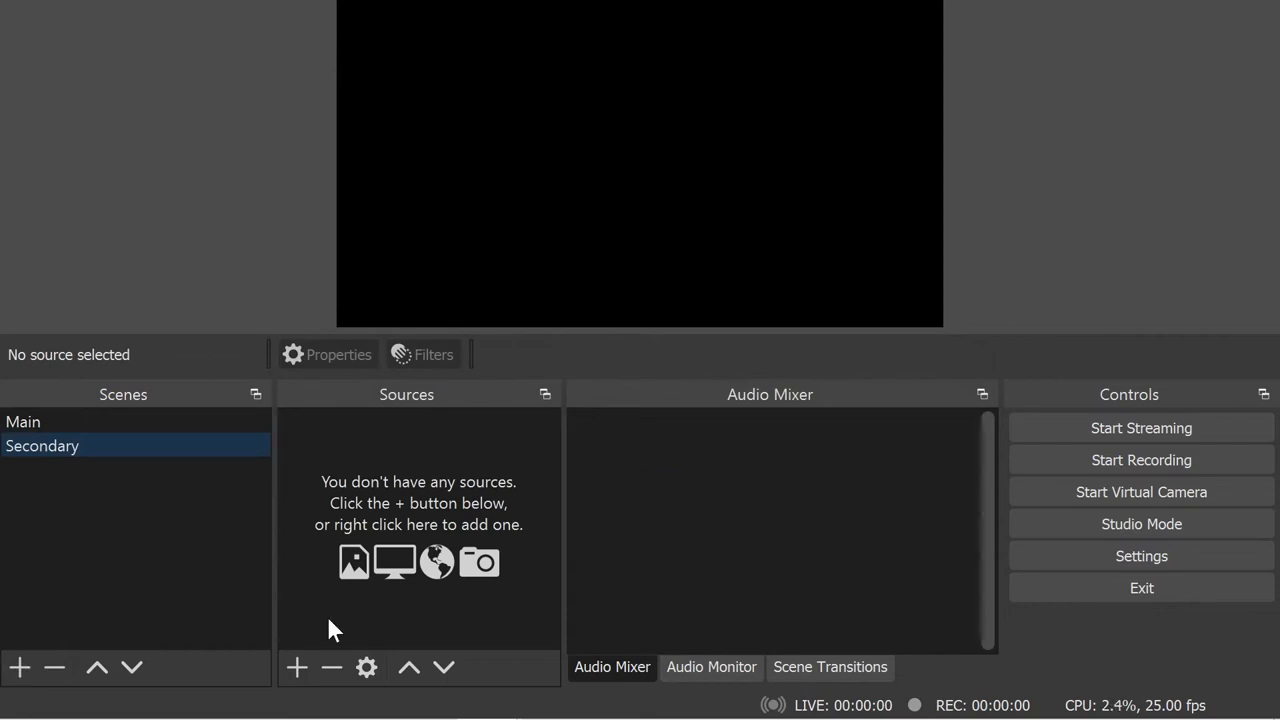
- Add a video capture source named 'P5' to the Secondary scene
{"action": "left_click", "coordinate": [296, 667]}
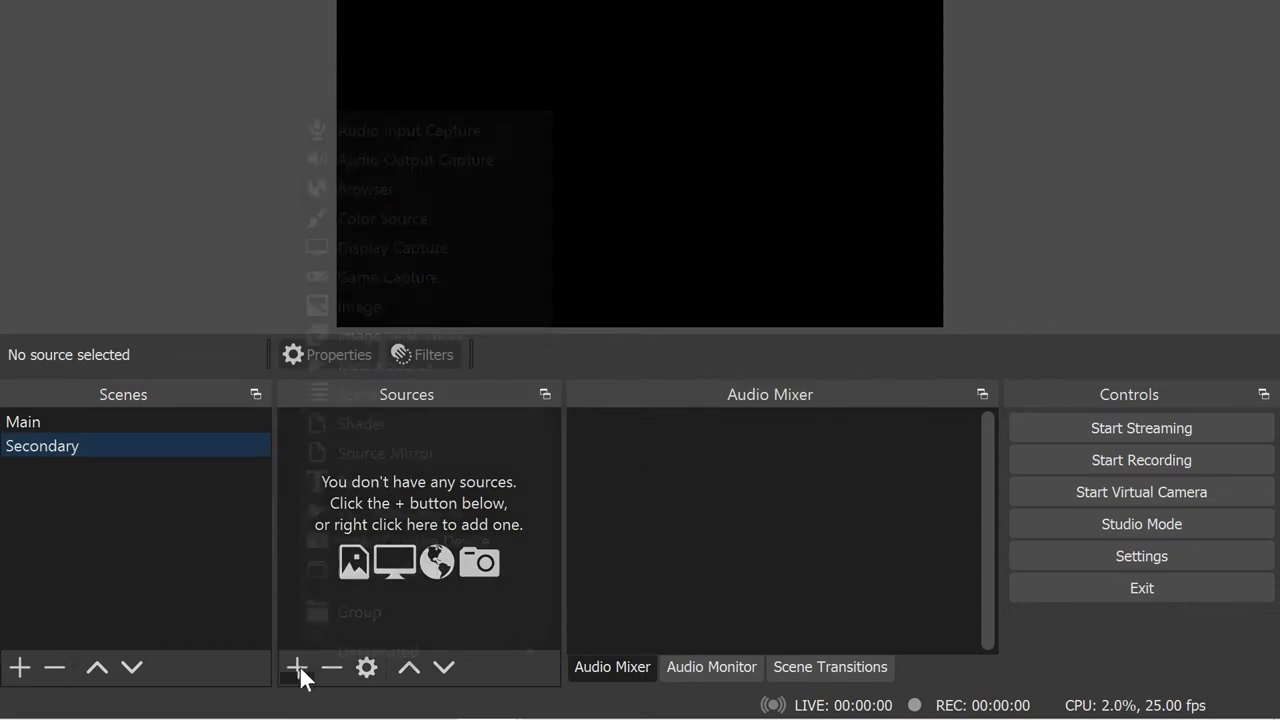
{"action": "left_click", "coordinate": [296, 667]}
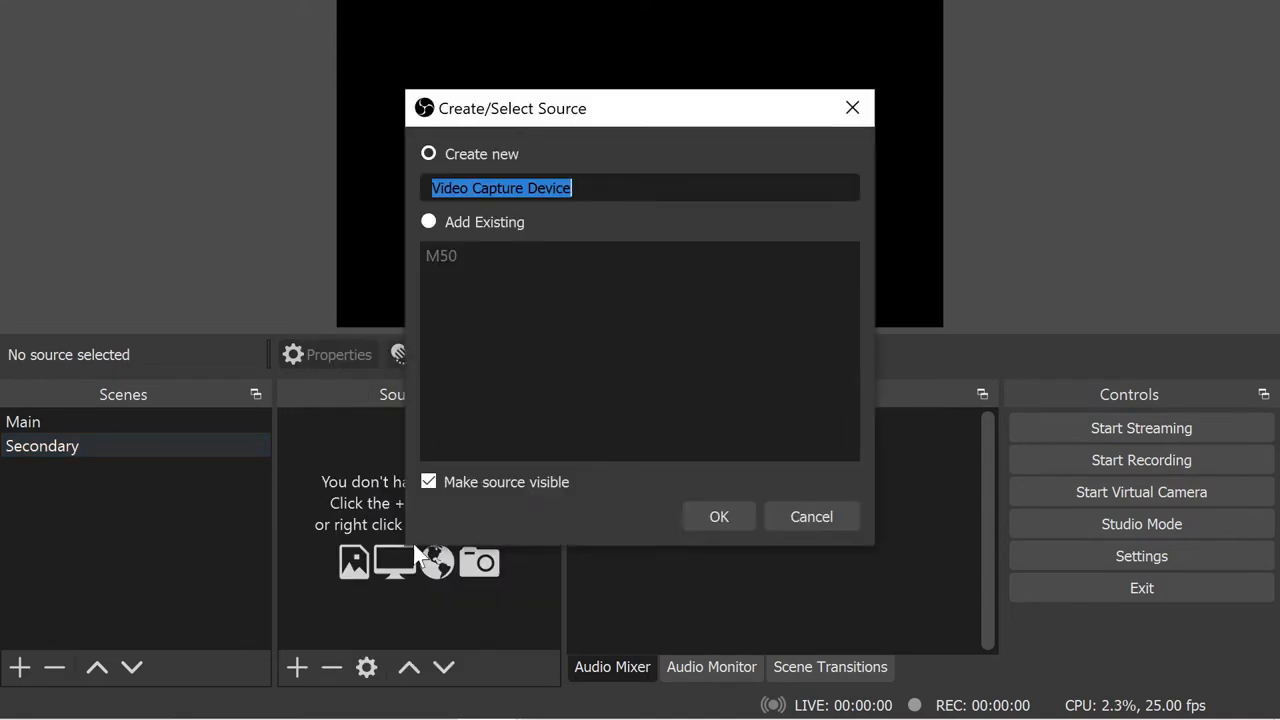
{"action": "type", "text": "P5"}
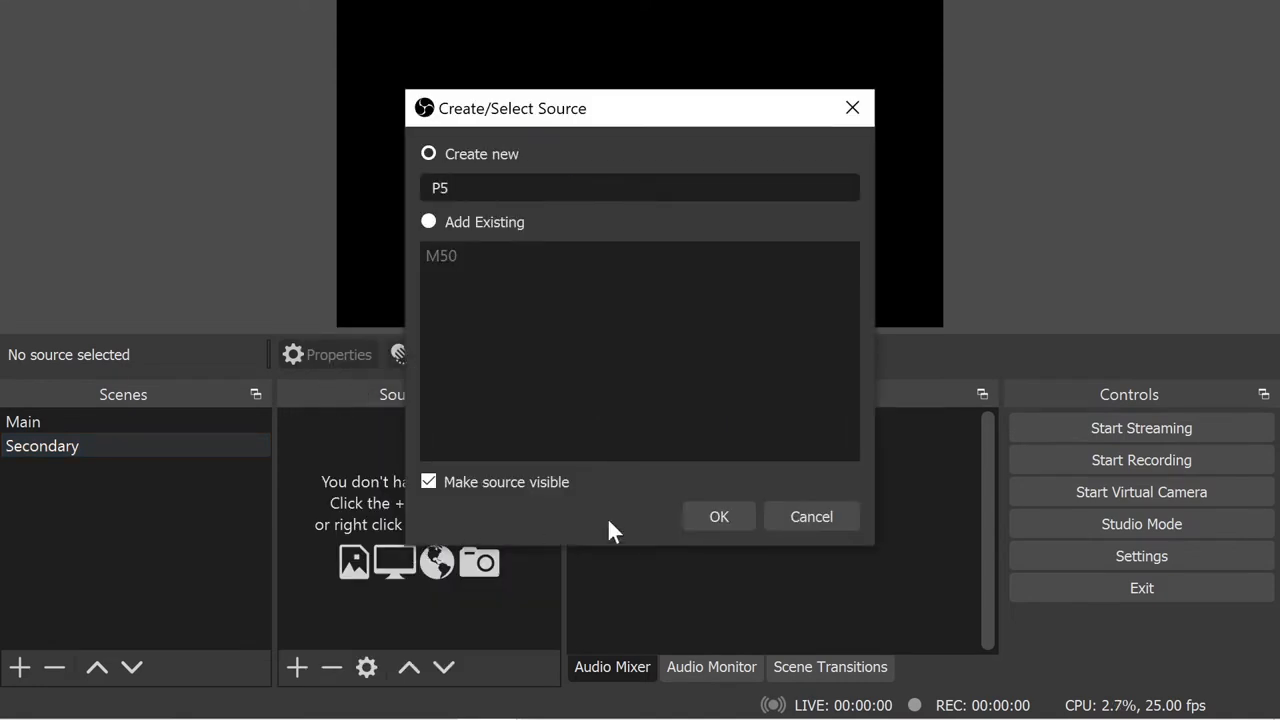
{"action": "left_click", "coordinate": [718, 516]}
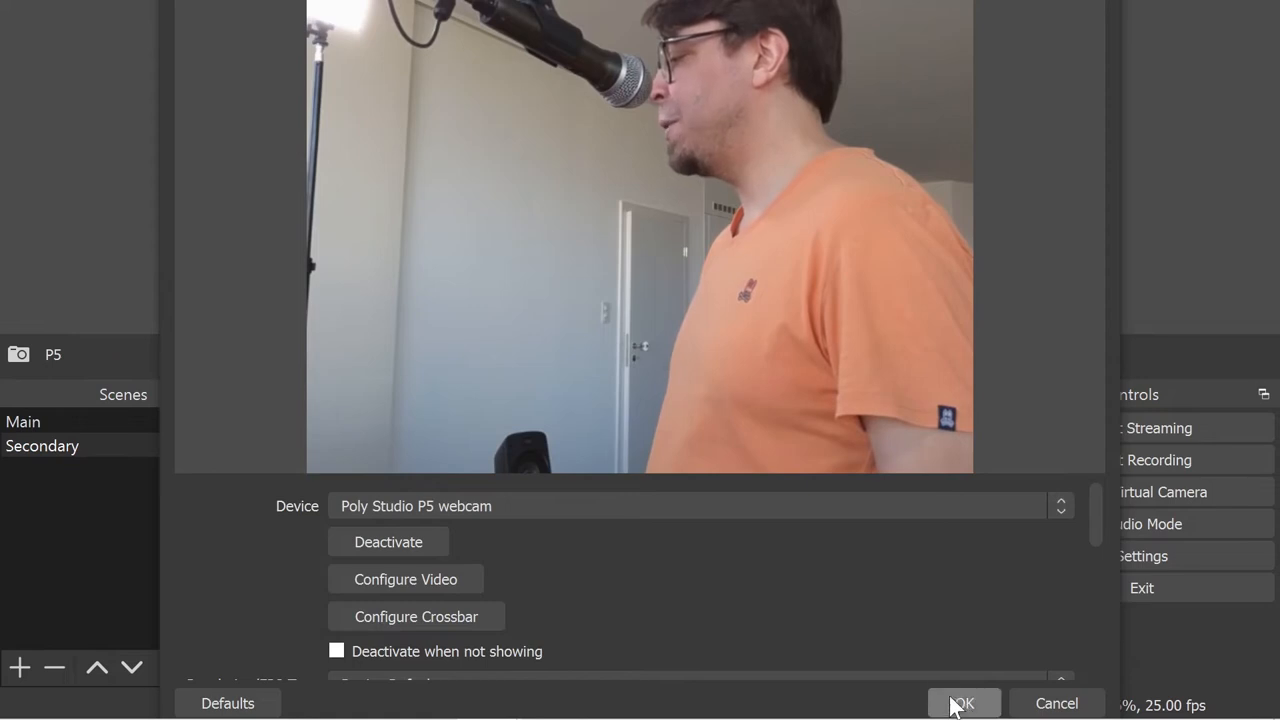
{"action": "left_click", "coordinate": [962, 703]}
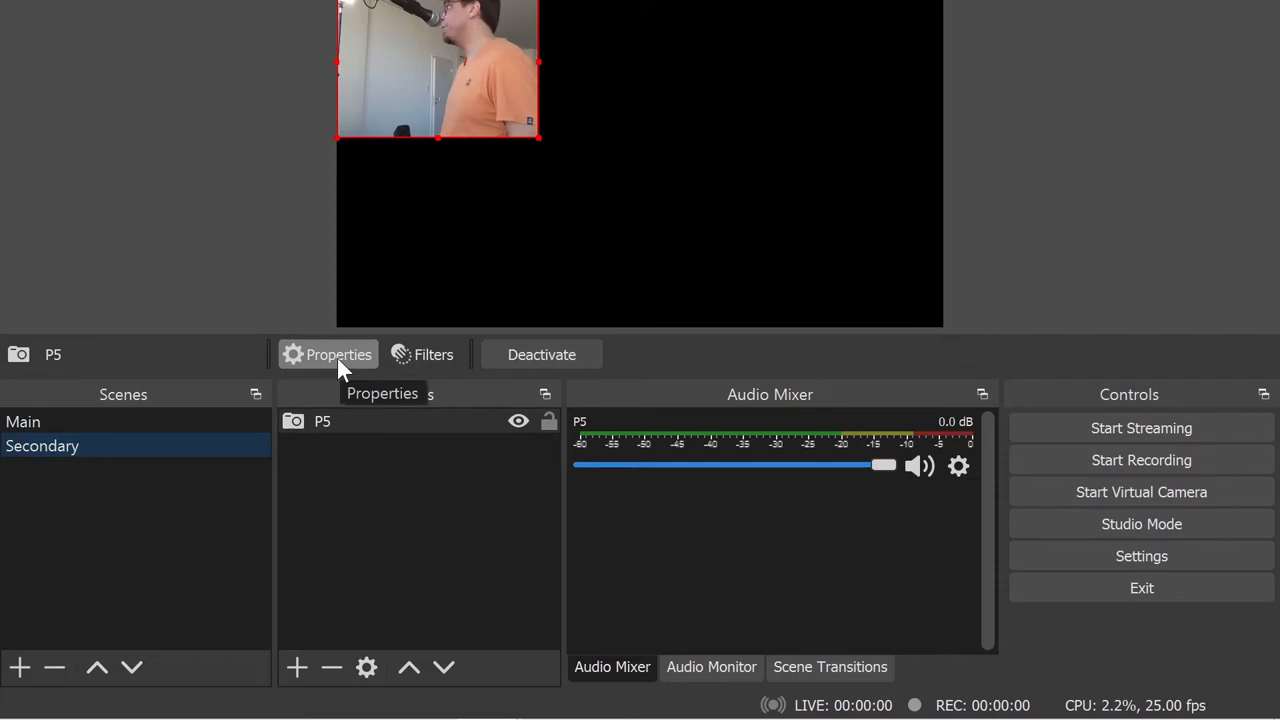
- Set the P5 source to a custom 1920x1080 resolution
{"action": "left_click", "coordinate": [338, 354]}
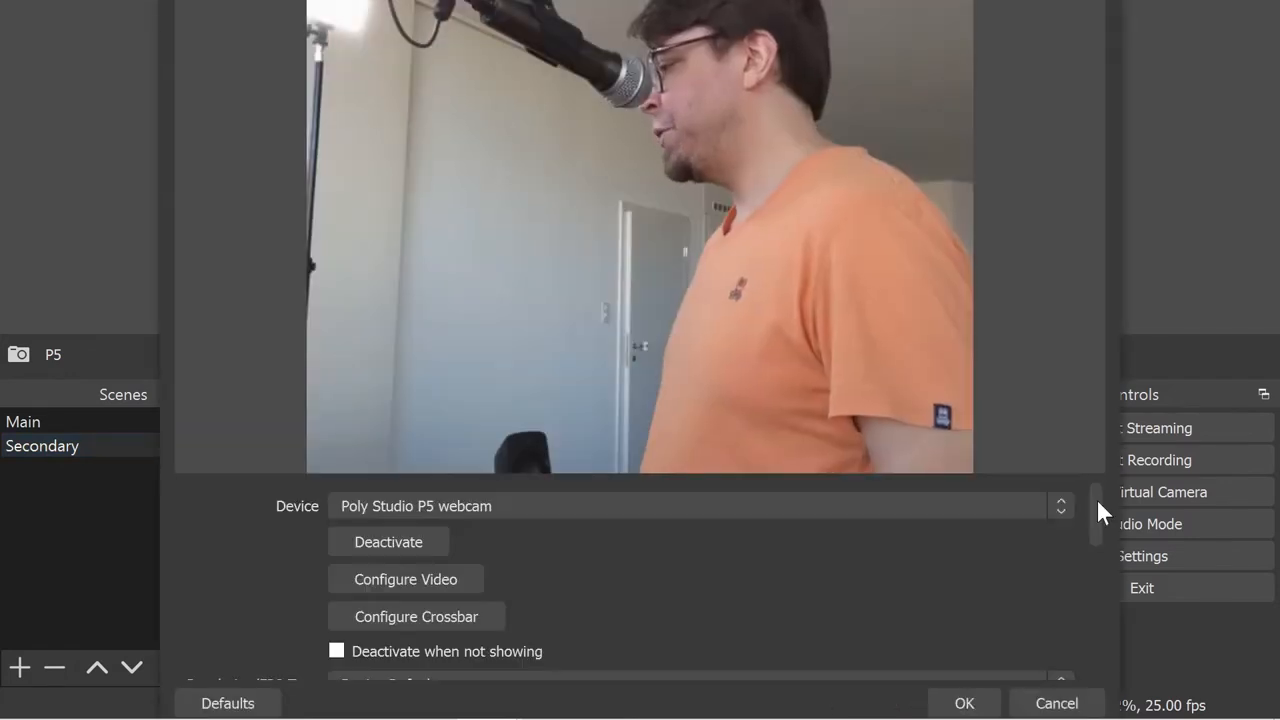
{"action": "scroll", "scroll_direction": "down", "scroll_amount": 3}
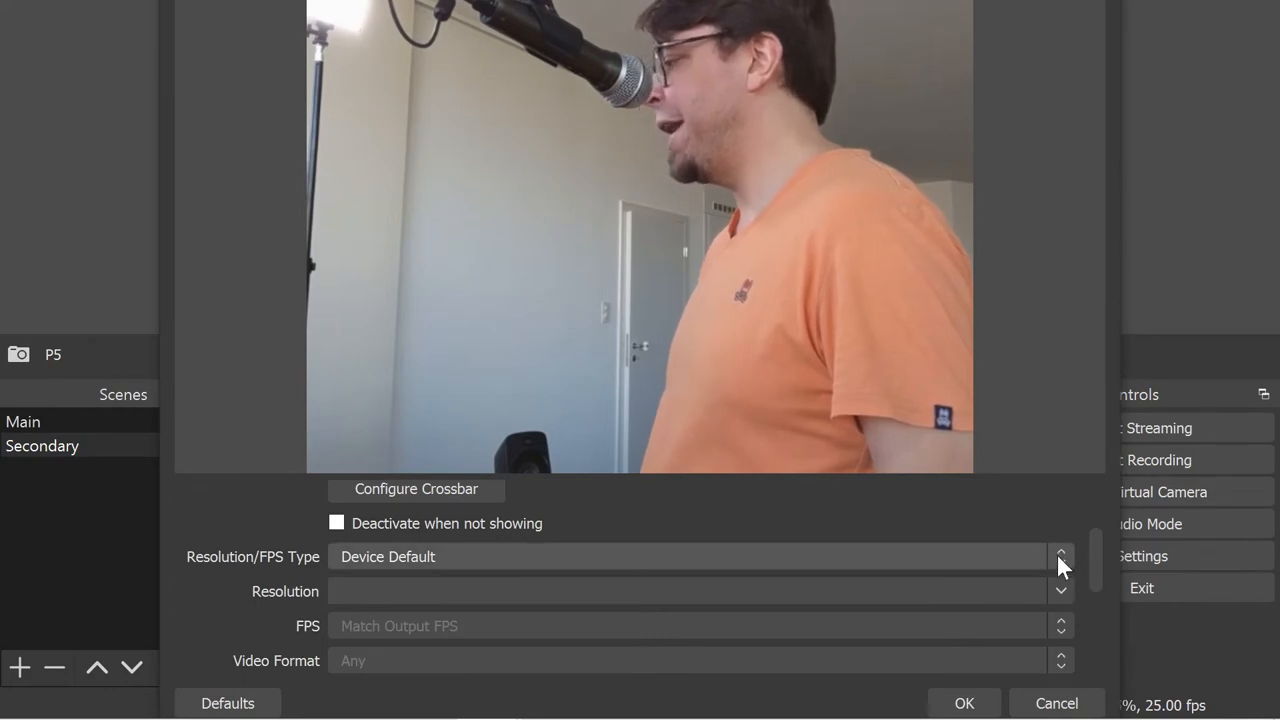
{"action": "left_click", "coordinate": [1060, 556]}
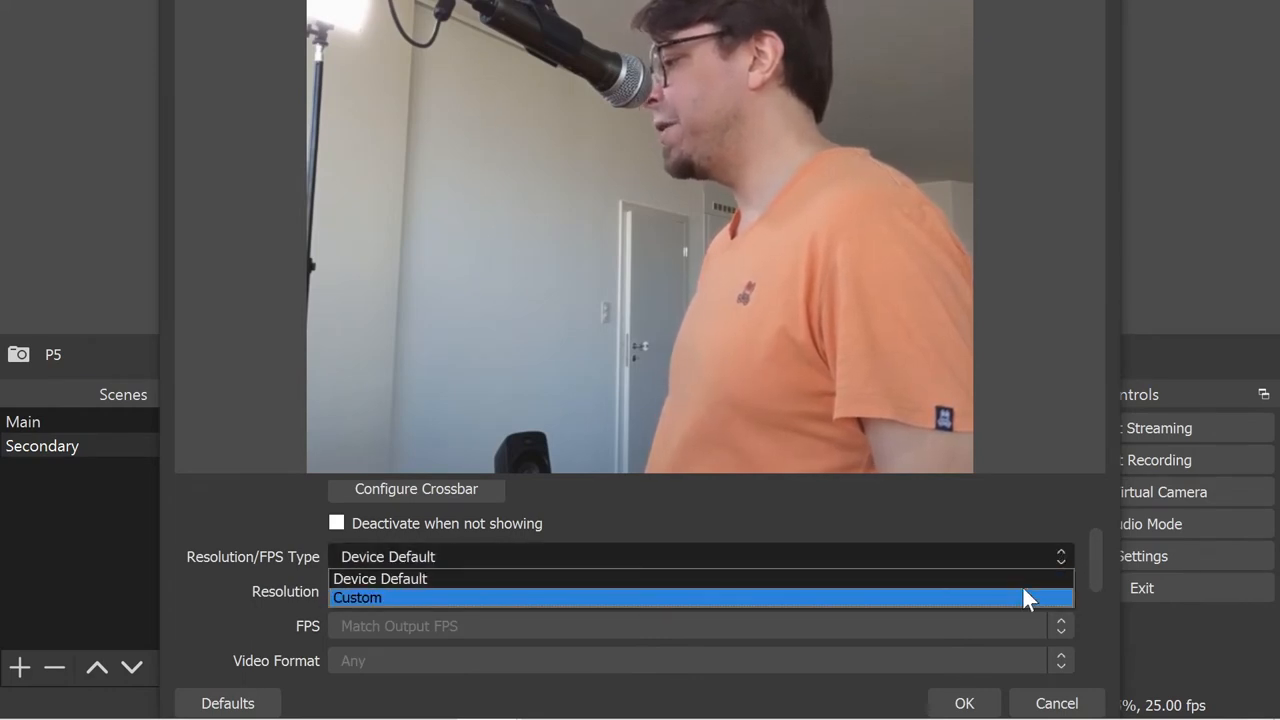
{"action": "left_click", "coordinate": [357, 597]}
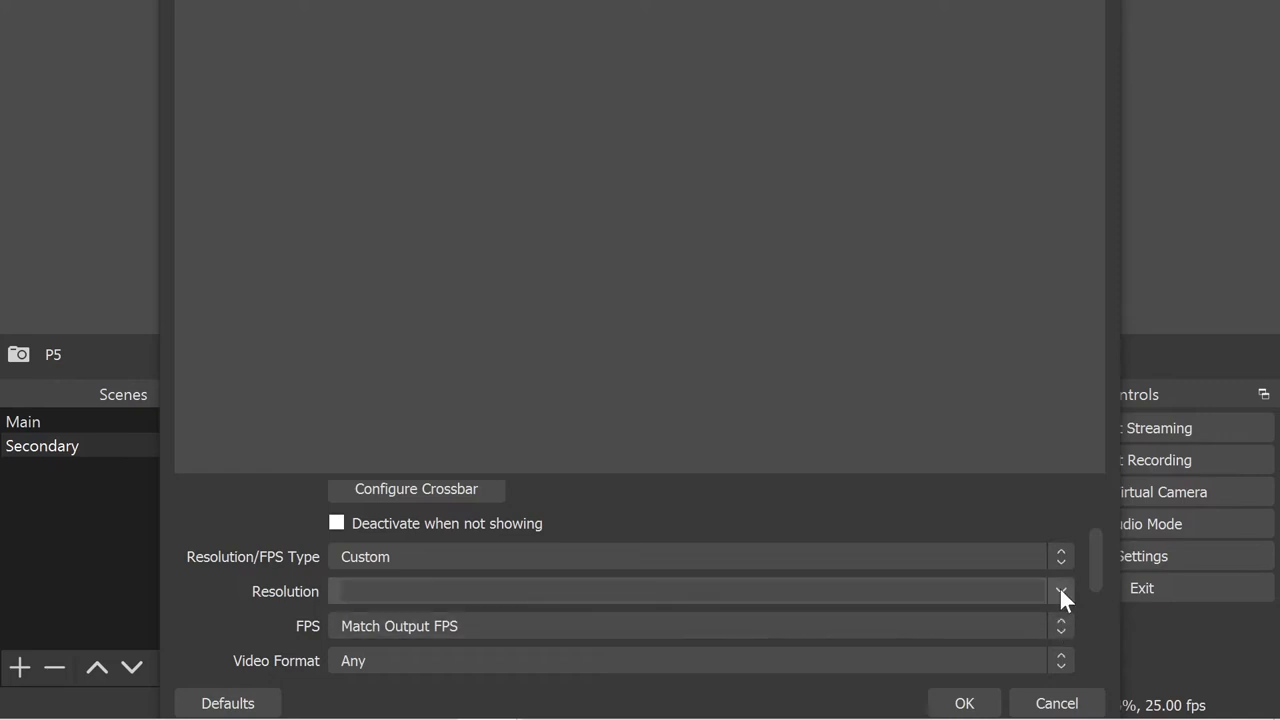
{"action": "left_click", "coordinate": [1060, 591]}
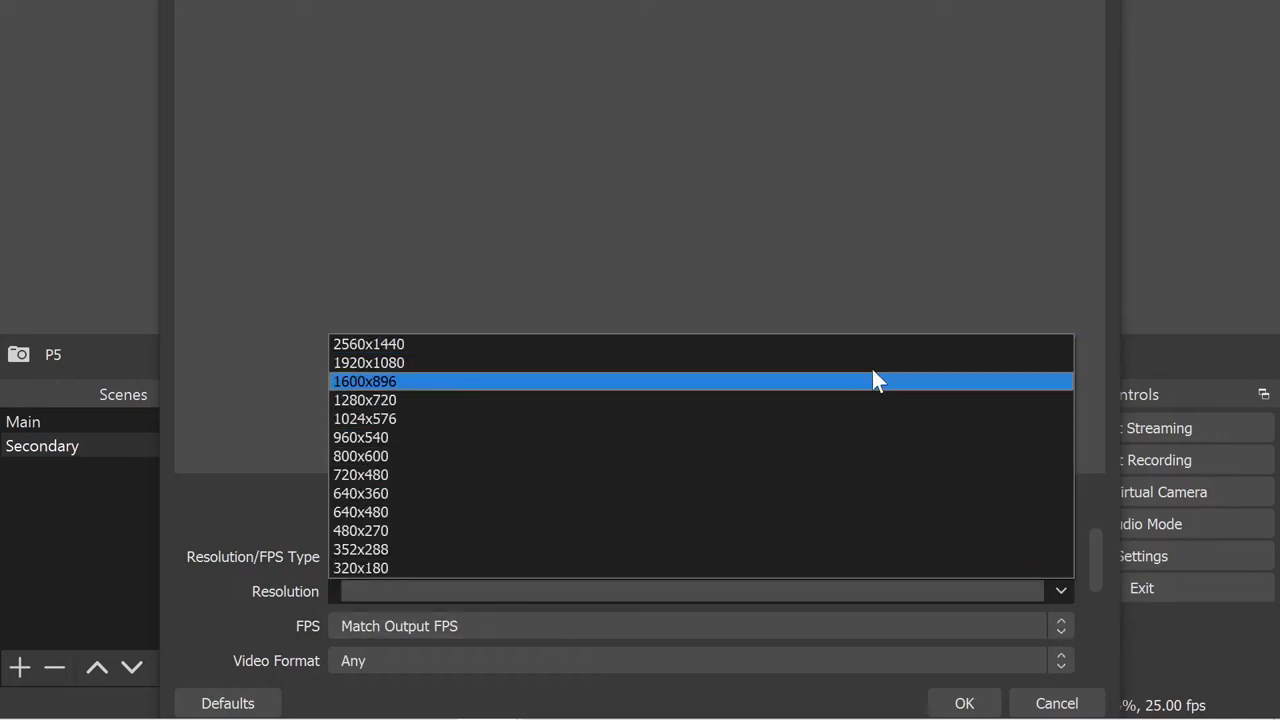
{"action": "left_click", "coordinate": [368, 362]}
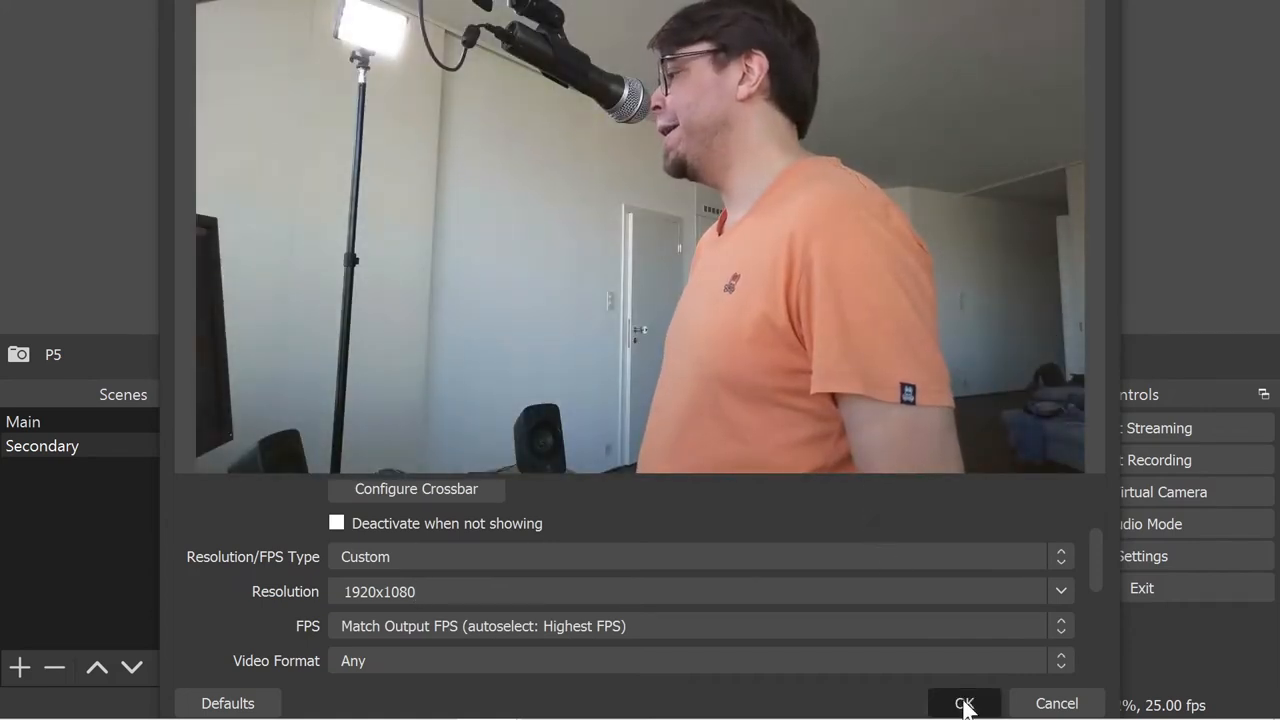
{"action": "left_click", "coordinate": [963, 703]}
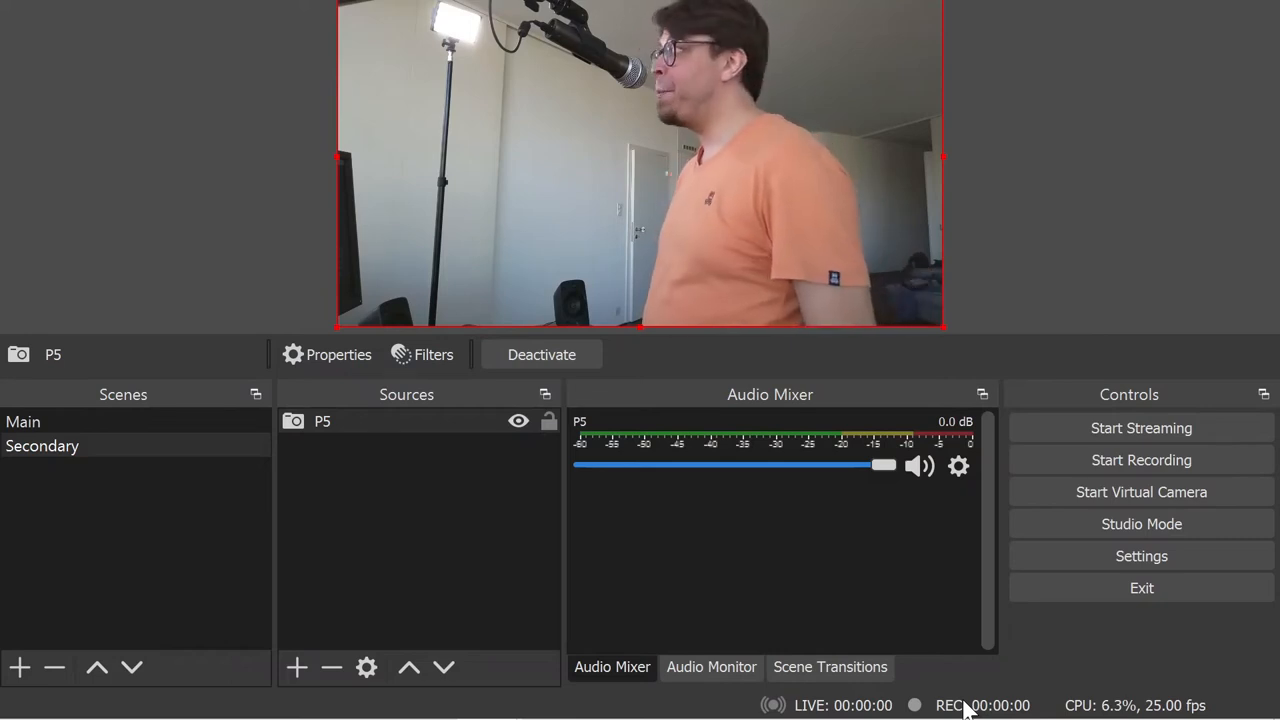
{"action": "mouse_move", "coordinate": [503, 540]}
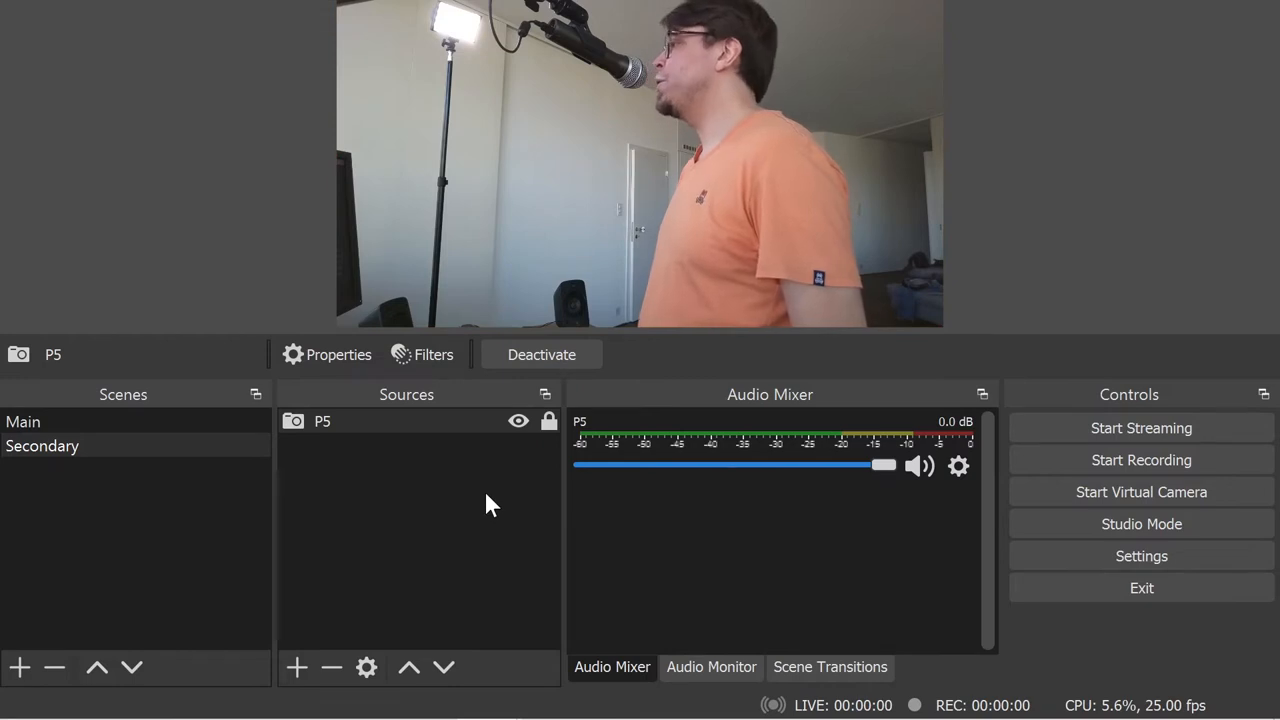
{"action": "mouse_move", "coordinate": [463, 515]}
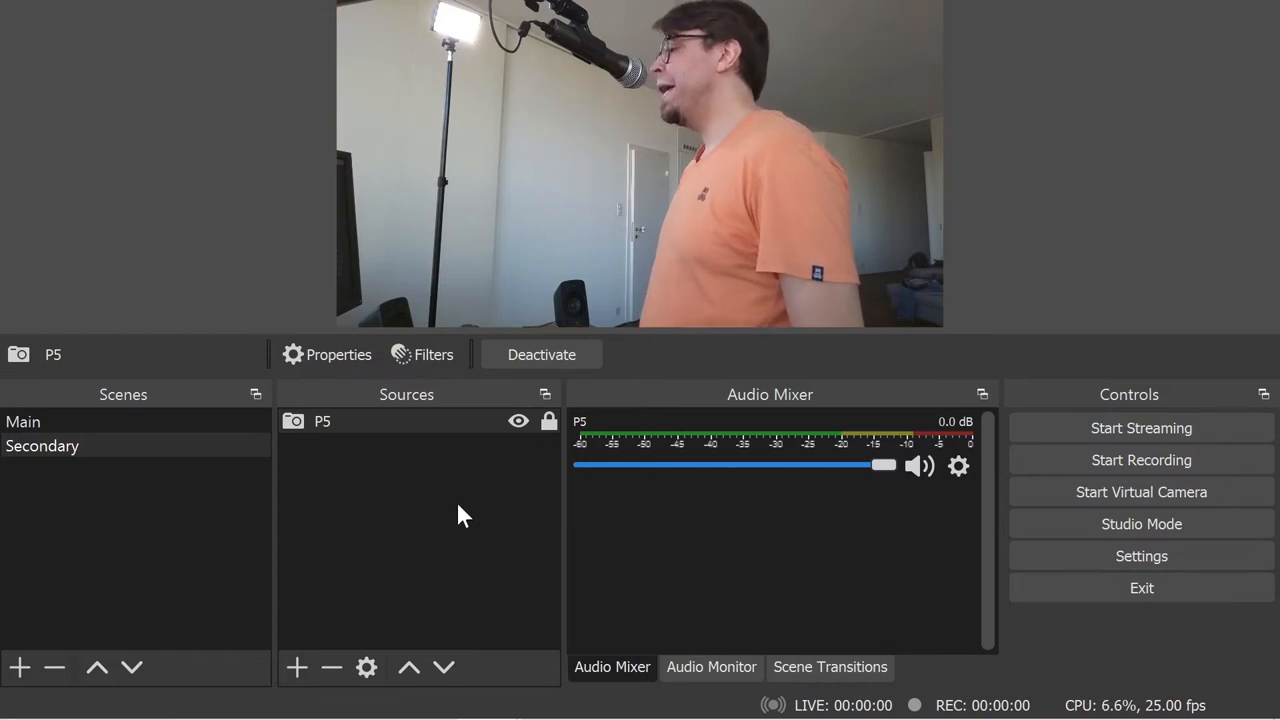
{"action": "left_click", "coordinate": [23, 421]}
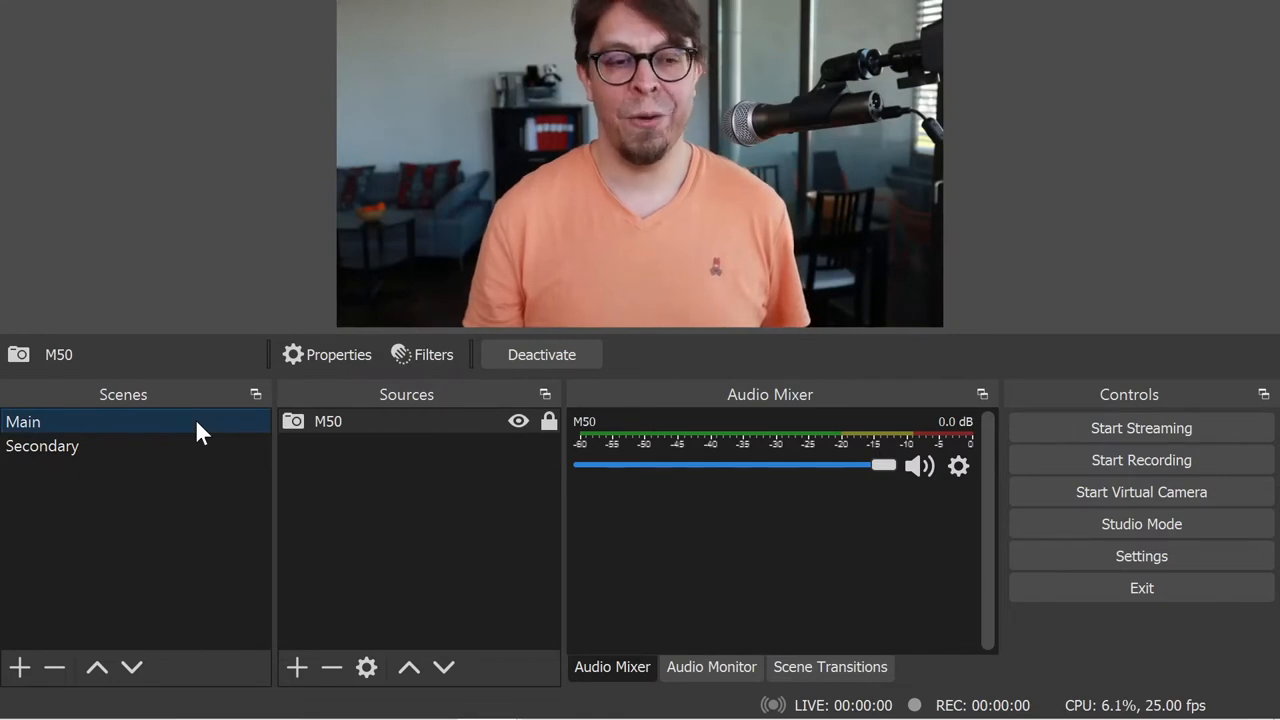
- Select the Main scene and start the OBS virtual camera
{"action": "left_click", "coordinate": [42, 445]}
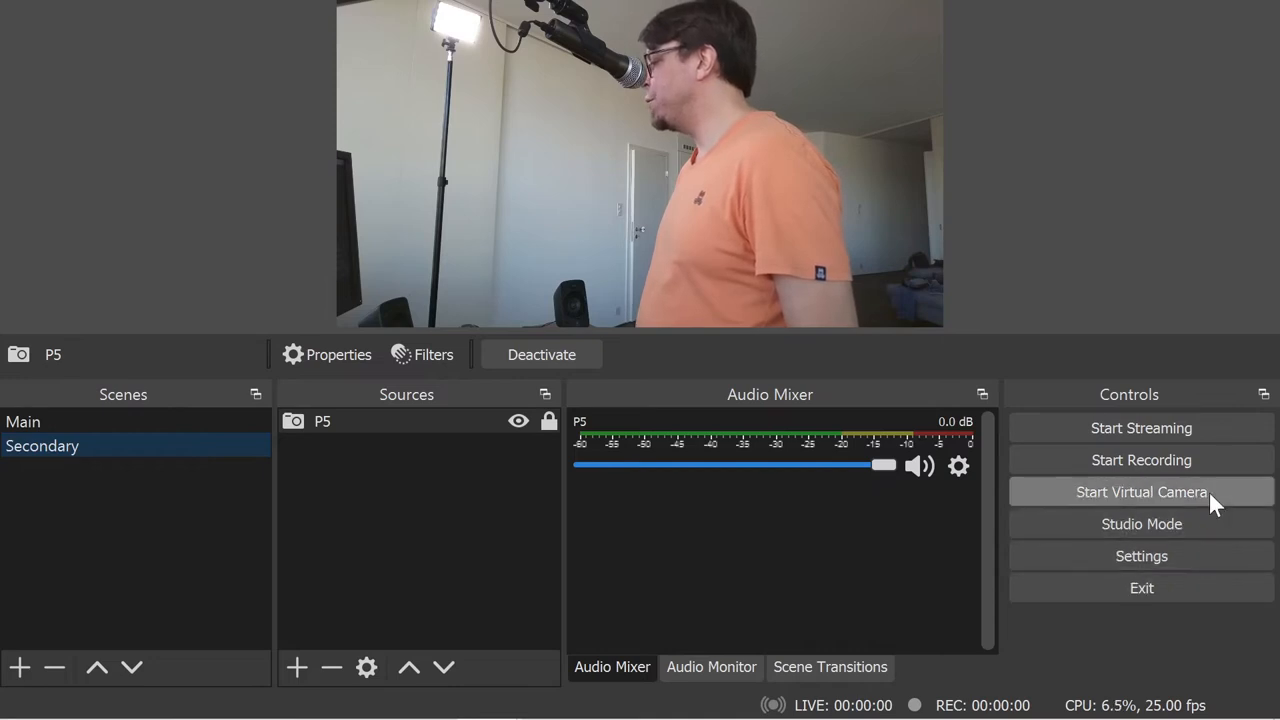
{"action": "left_click", "coordinate": [1141, 491]}
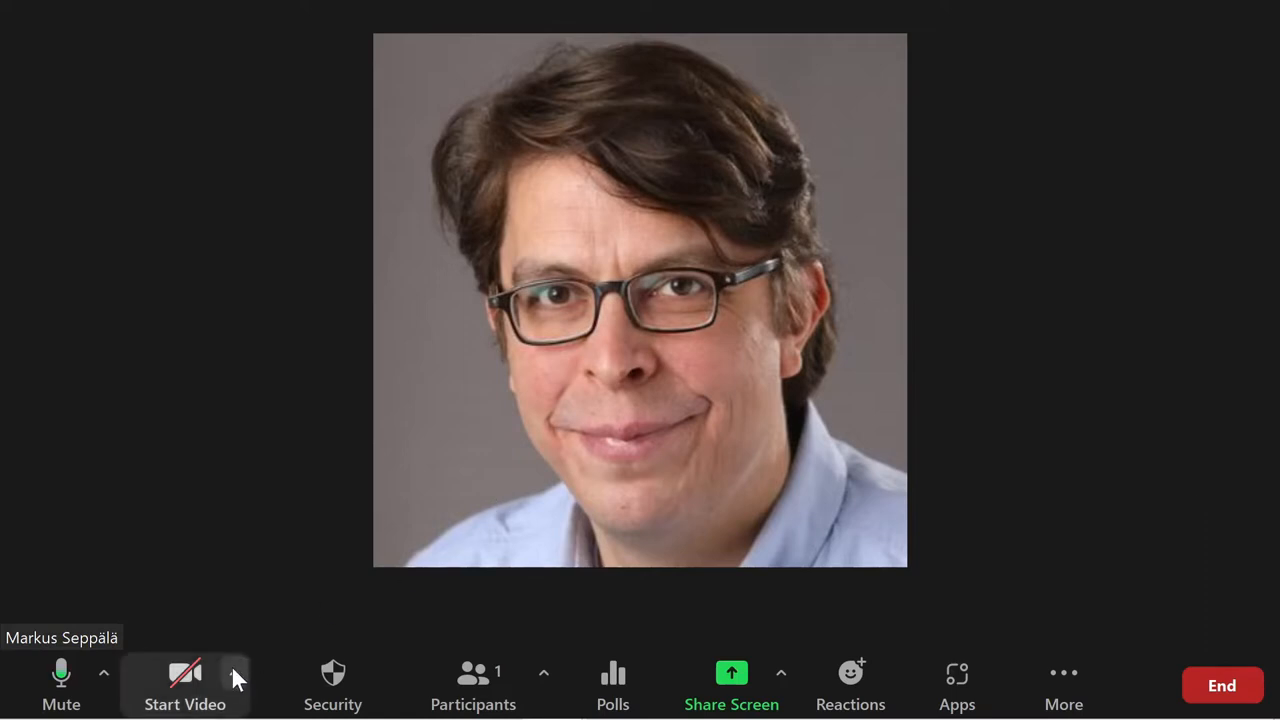
- Set Zoom's camera to OBS Virtual Camera and turn the meeting video on
{"action": "left_click", "coordinate": [234, 672]}
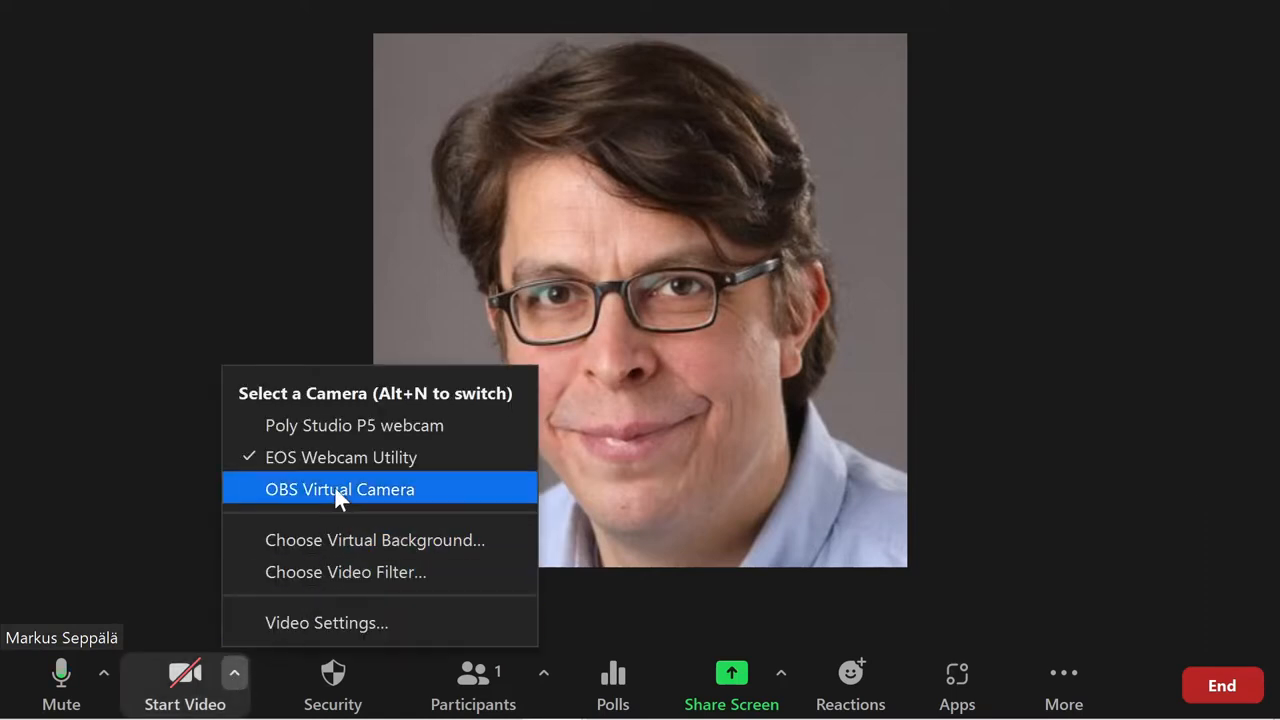
{"action": "left_click", "coordinate": [339, 489]}
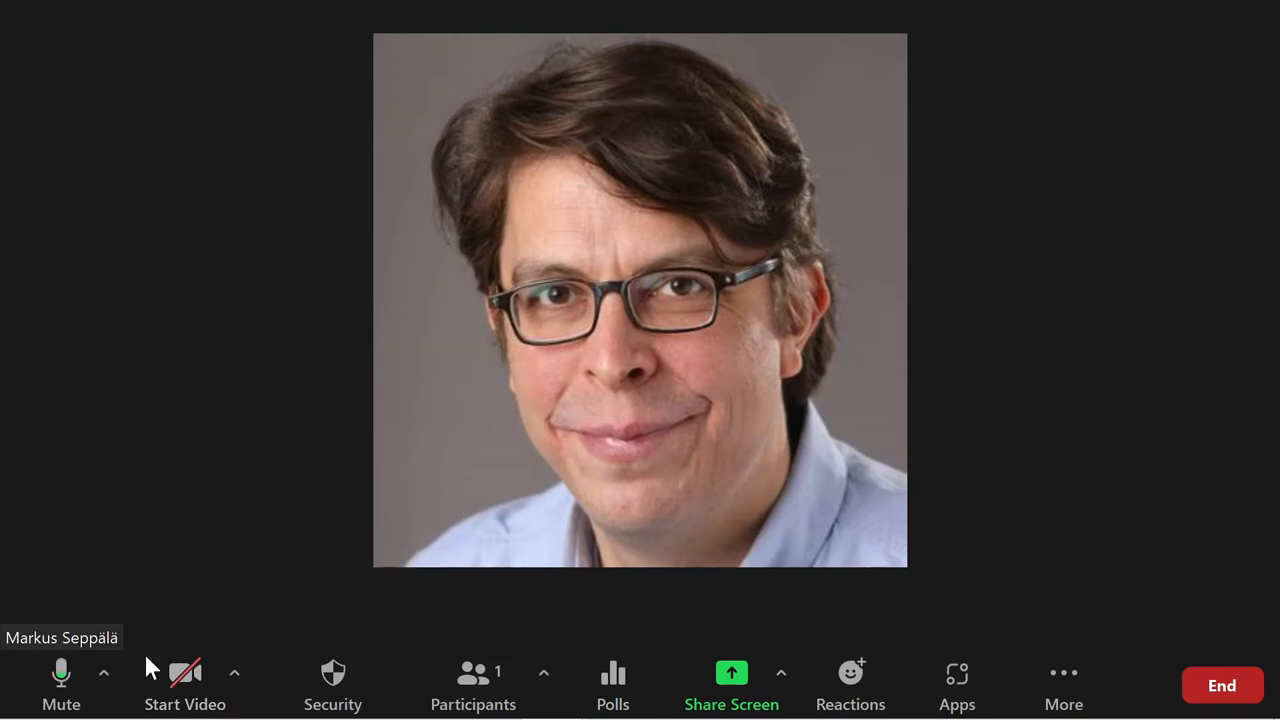
{"action": "left_click", "coordinate": [185, 685]}
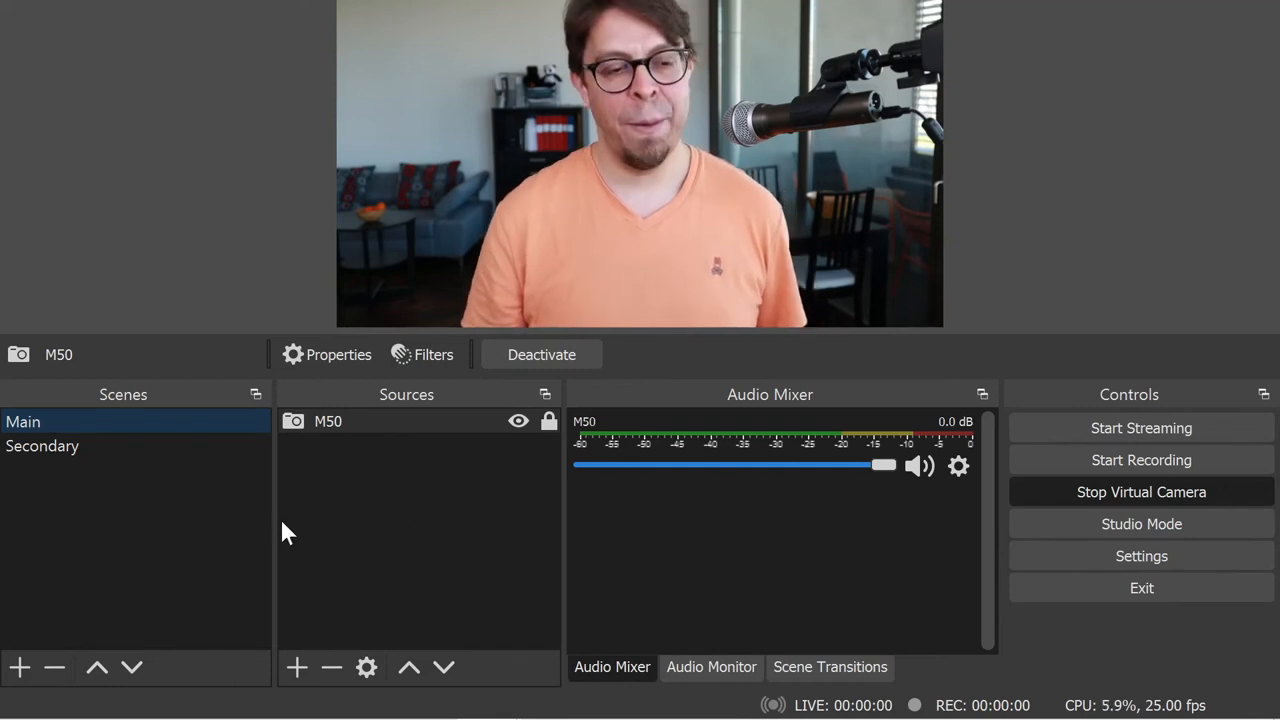
{"action": "left_click", "coordinate": [19, 667]}
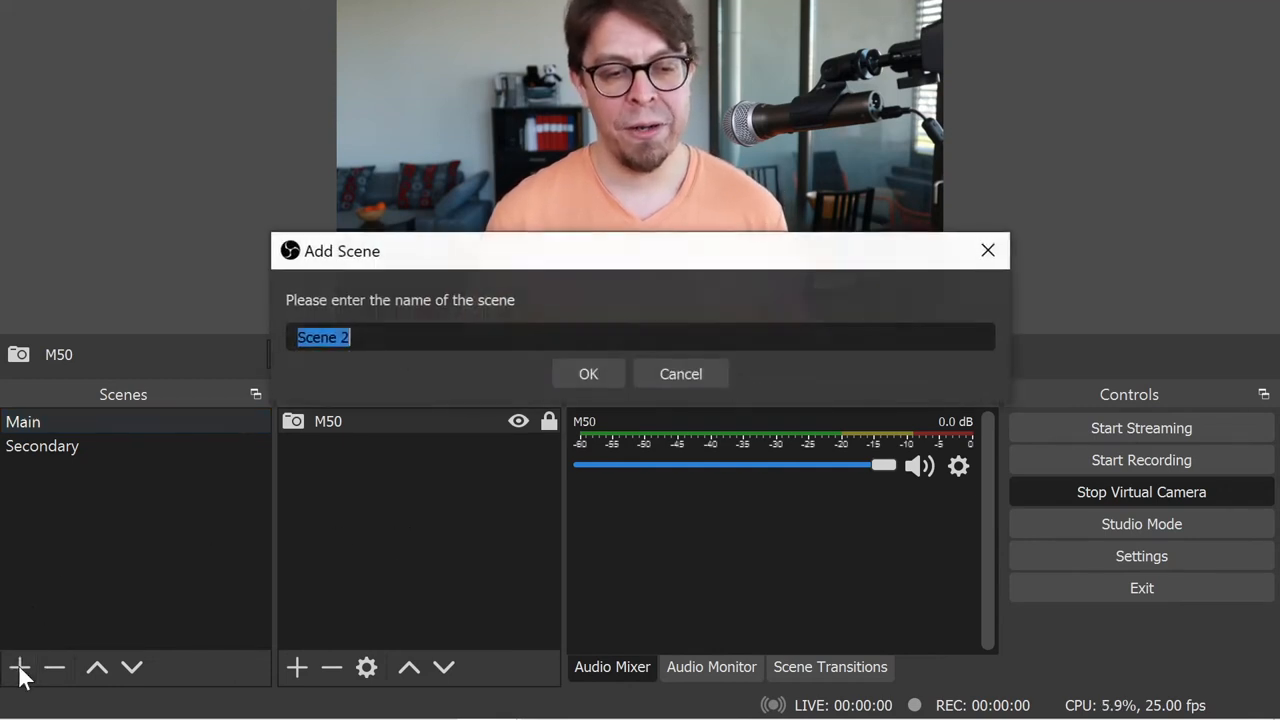
- Create the 'Multi cam' scene and add the existing M50 camera source to it
{"action": "type", "text": "M"}
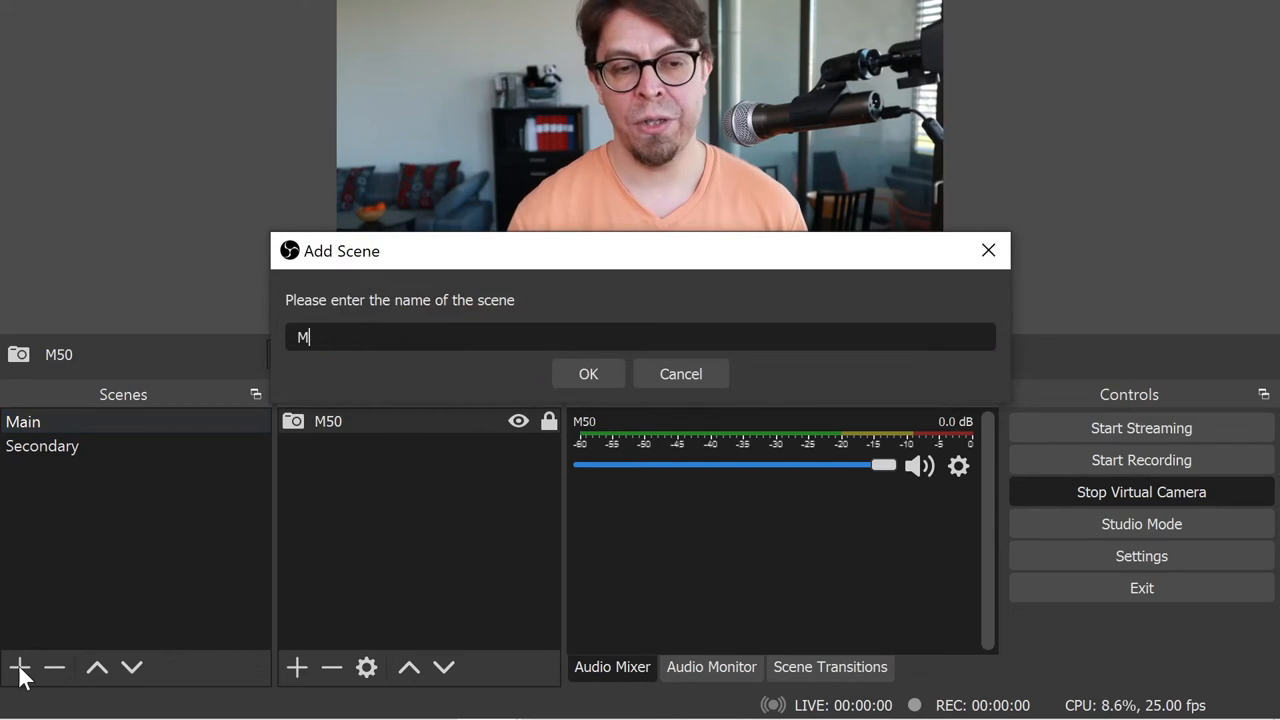
{"action": "left_click", "coordinate": [588, 373]}
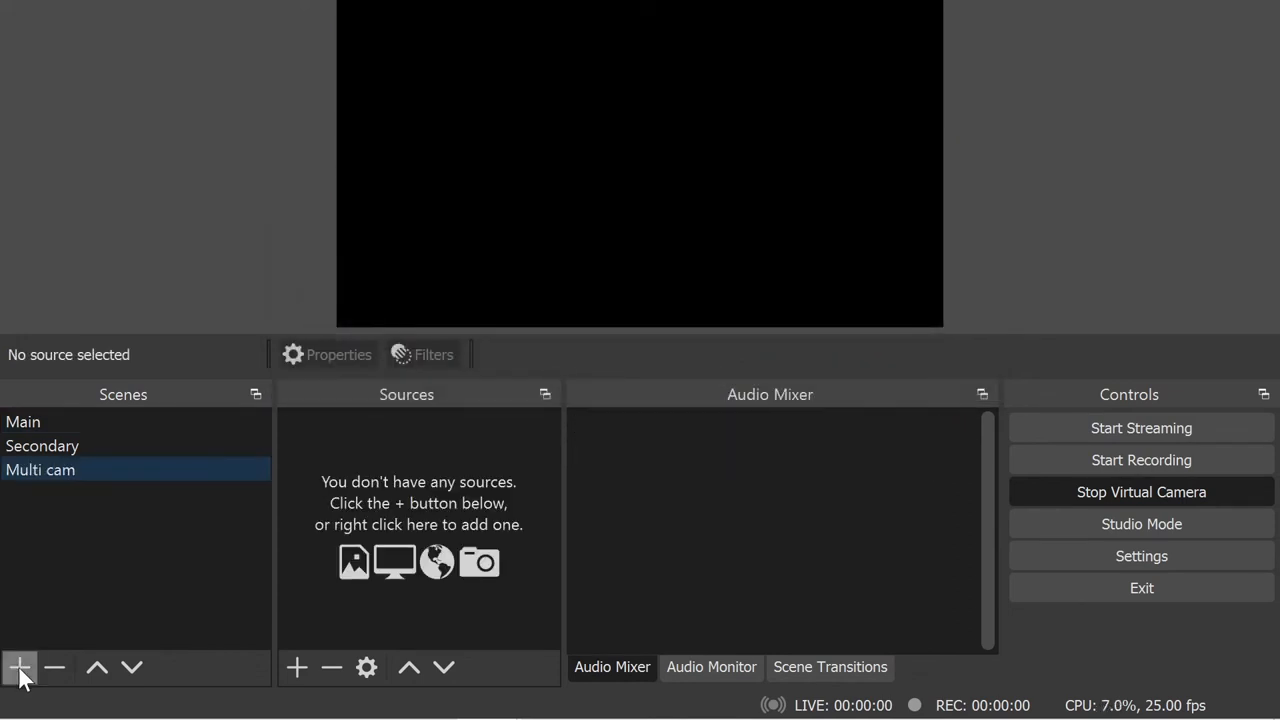
{"action": "mouse_move", "coordinate": [199, 575]}
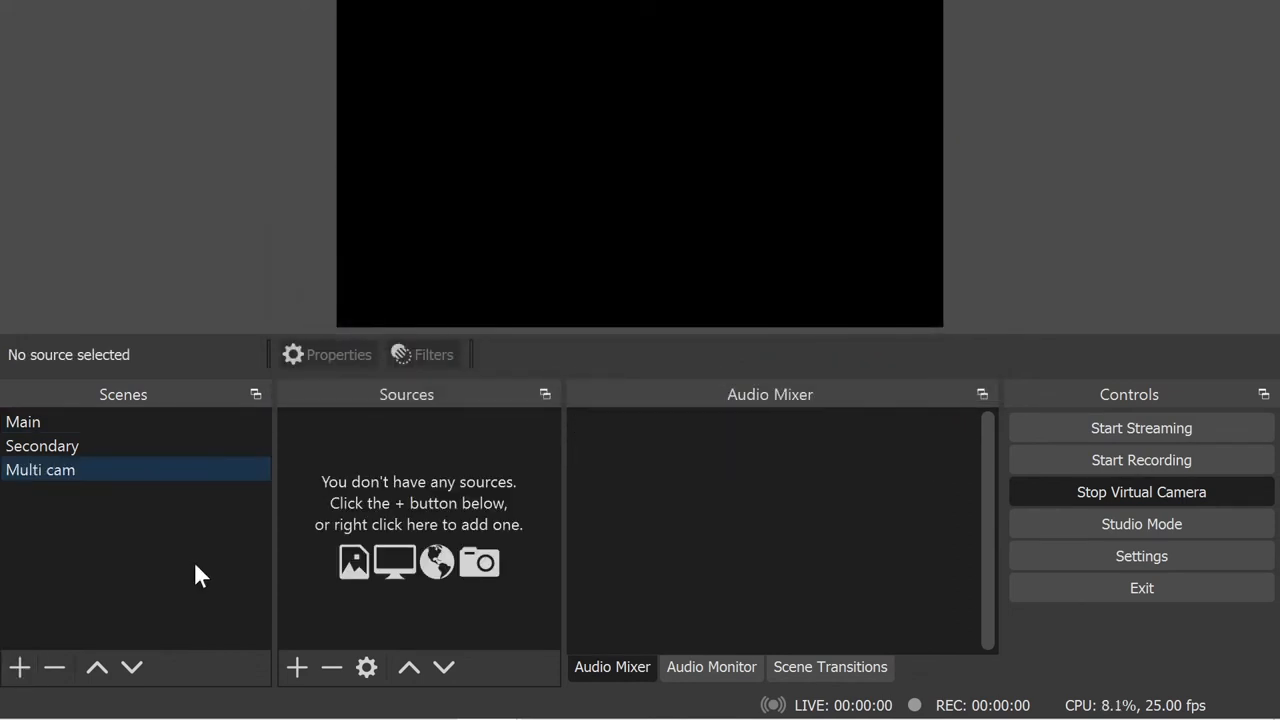
{"action": "left_click", "coordinate": [296, 667]}
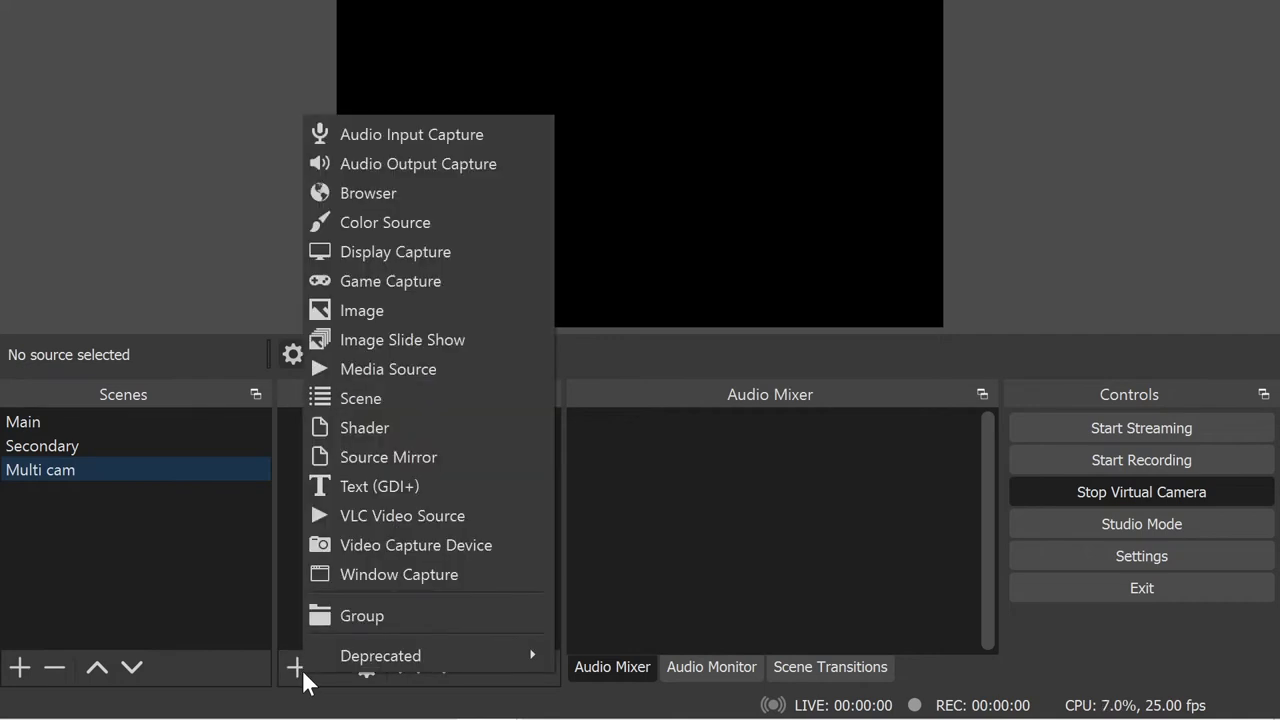
{"action": "left_click", "coordinate": [415, 544]}
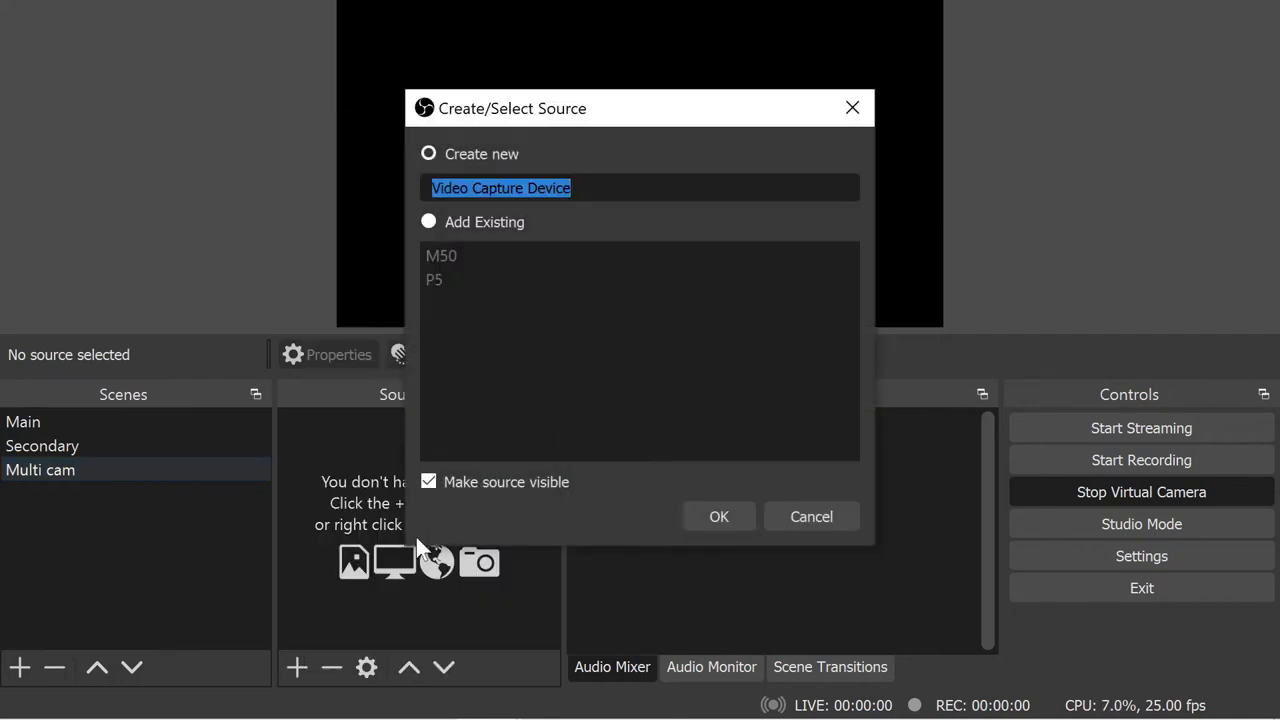
{"action": "mouse_move", "coordinate": [475, 310]}
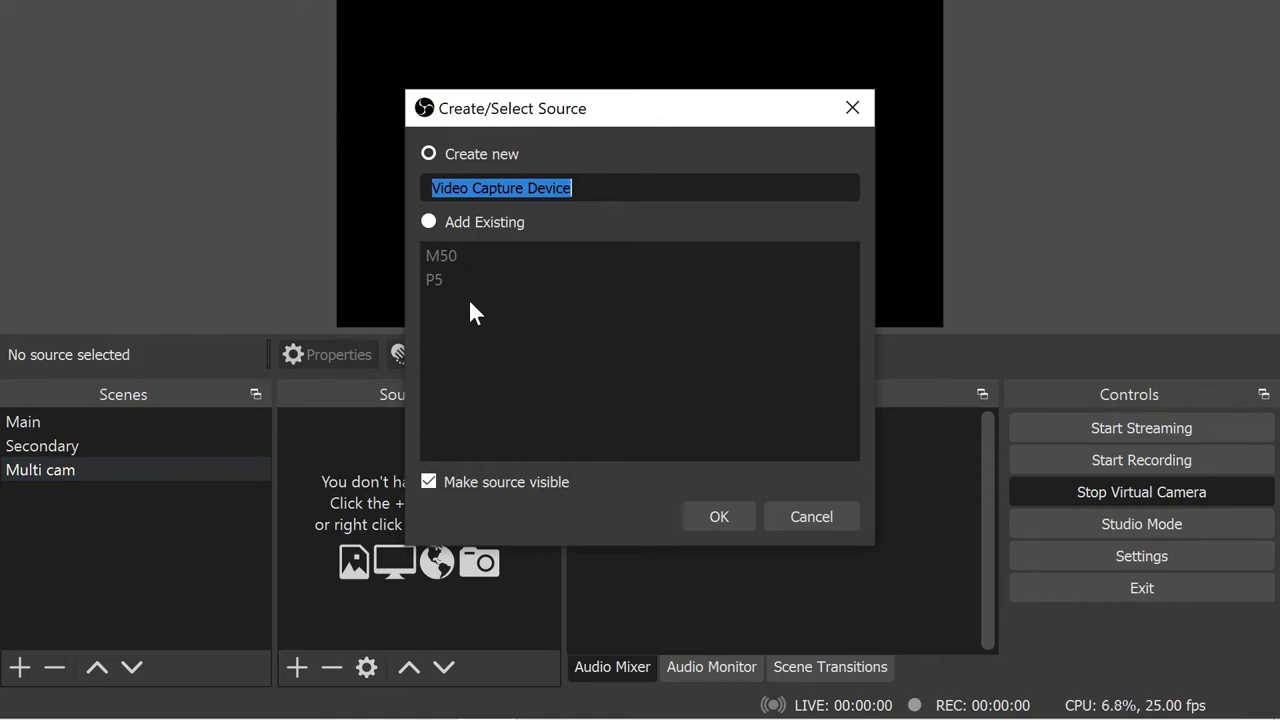
{"action": "left_click", "coordinate": [429, 221]}
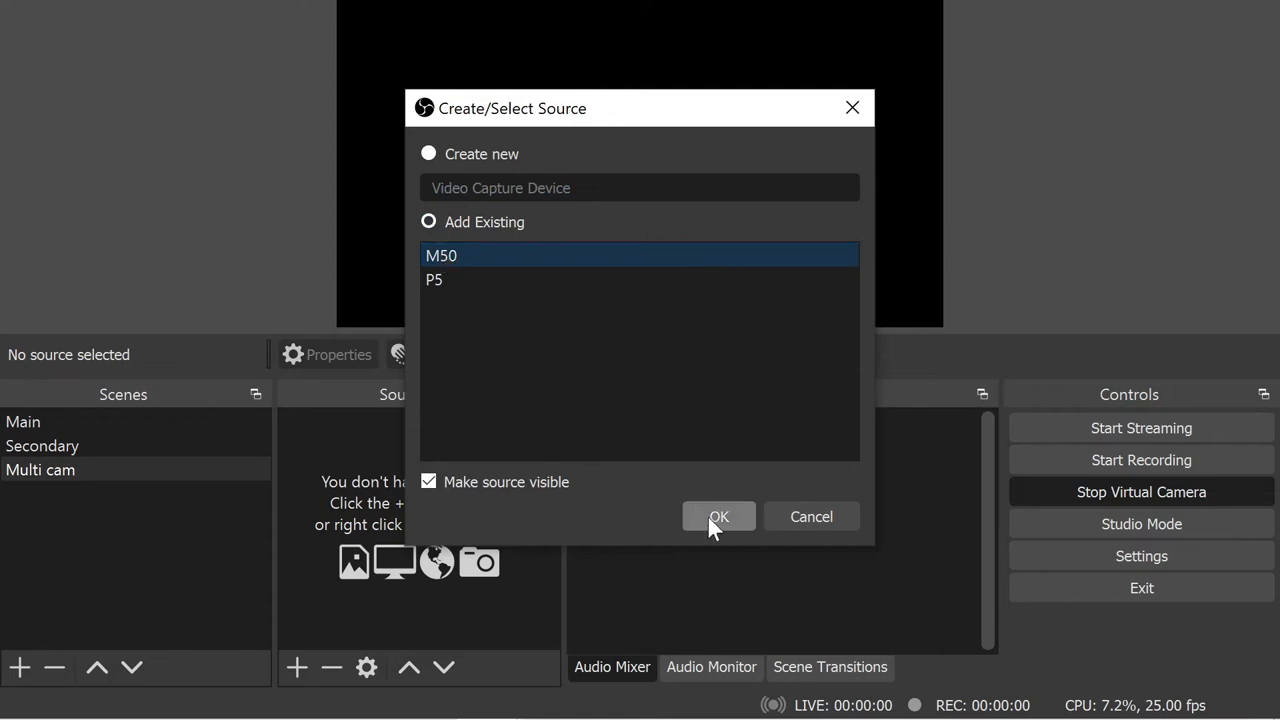
{"action": "left_click", "coordinate": [718, 516]}
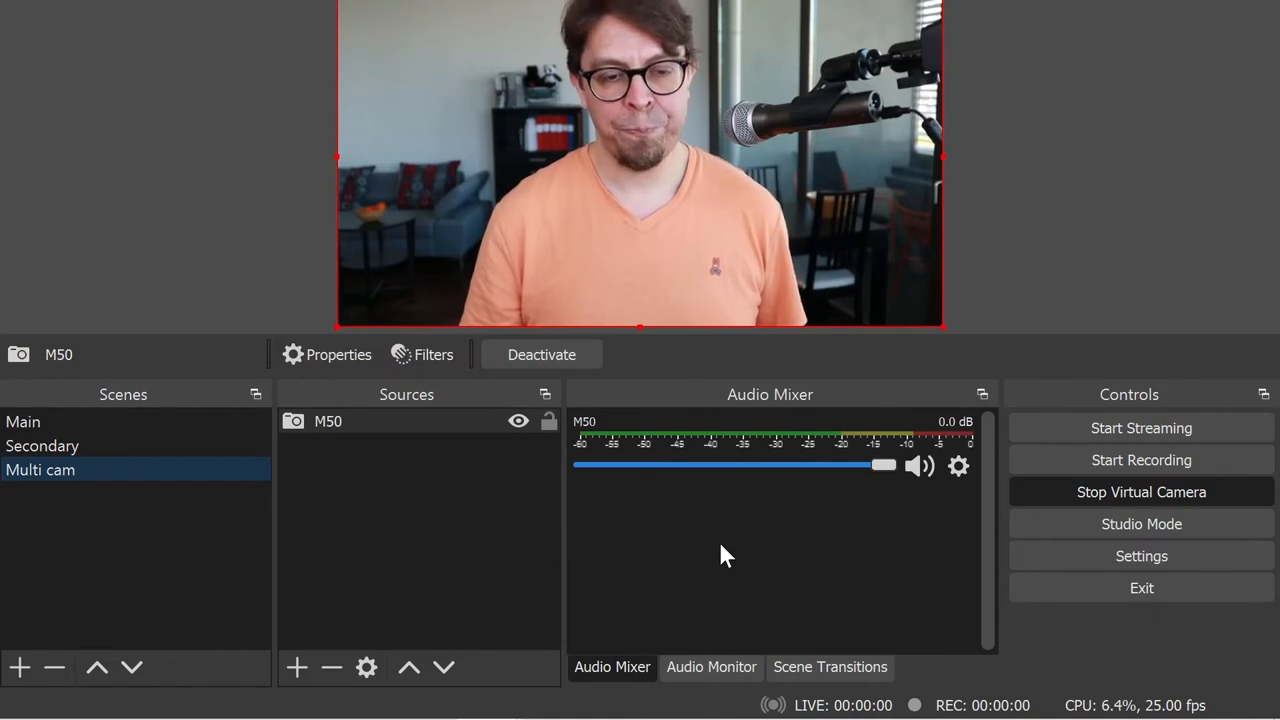
{"action": "left_click", "coordinate": [296, 667]}
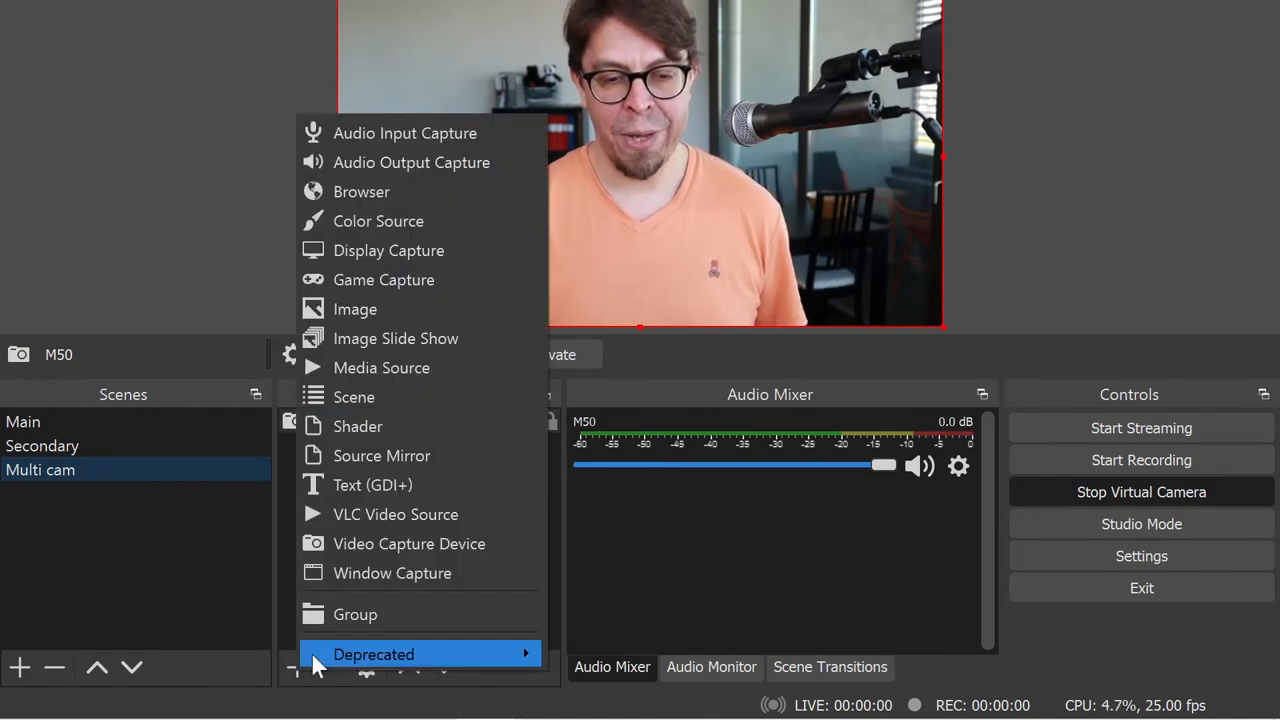
- Add the existing P5 camera as a hidden source, then begin shifting M50 left
{"action": "left_click", "coordinate": [409, 543]}
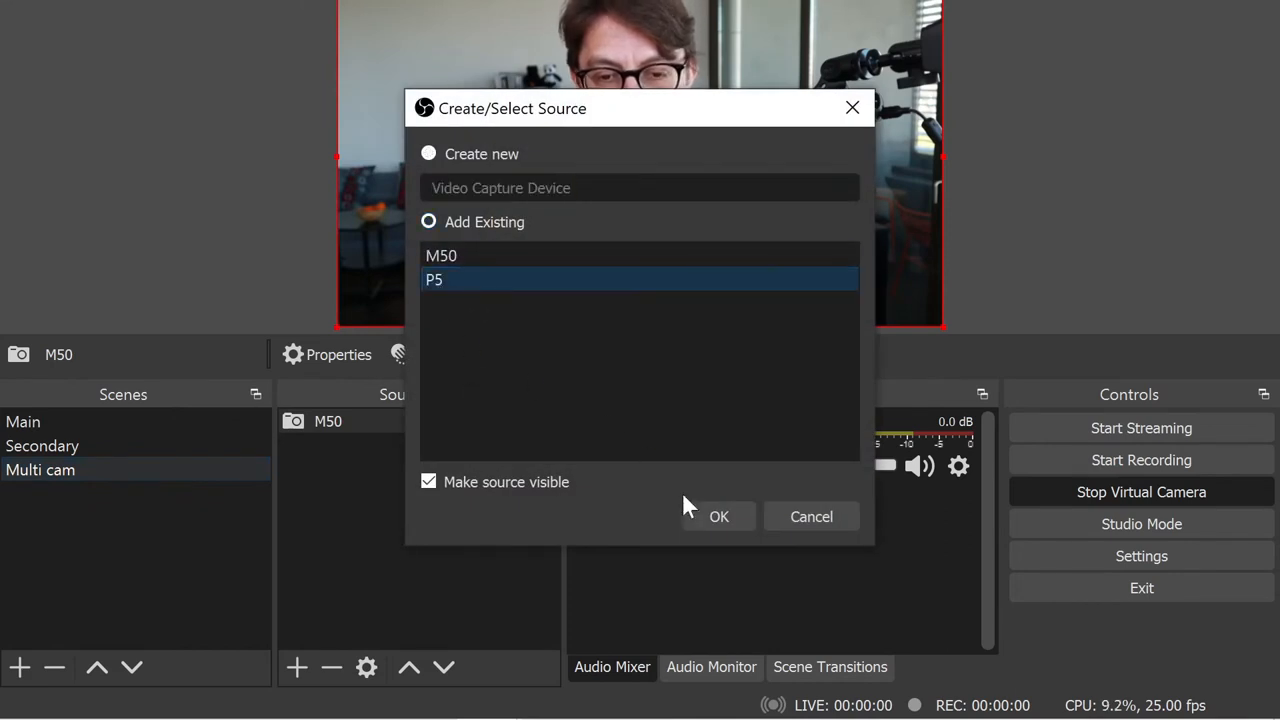
{"action": "left_click", "coordinate": [718, 516]}
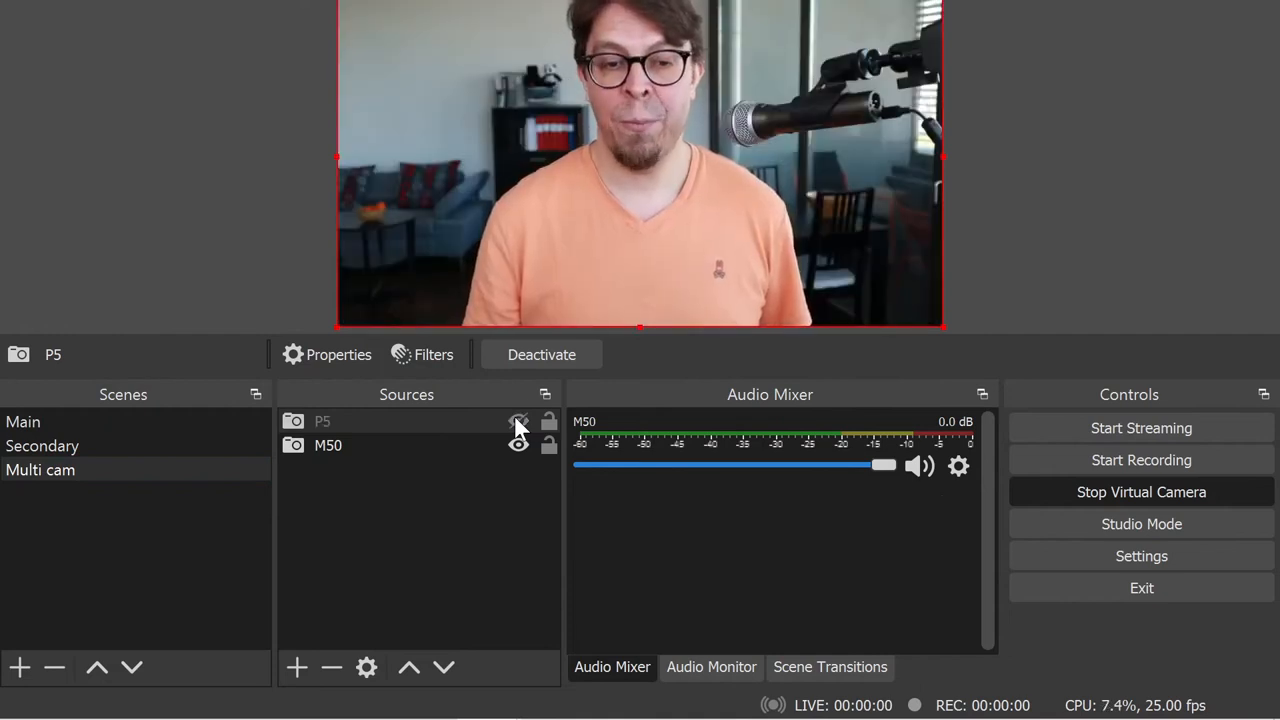
{"action": "left_click", "coordinate": [518, 421]}
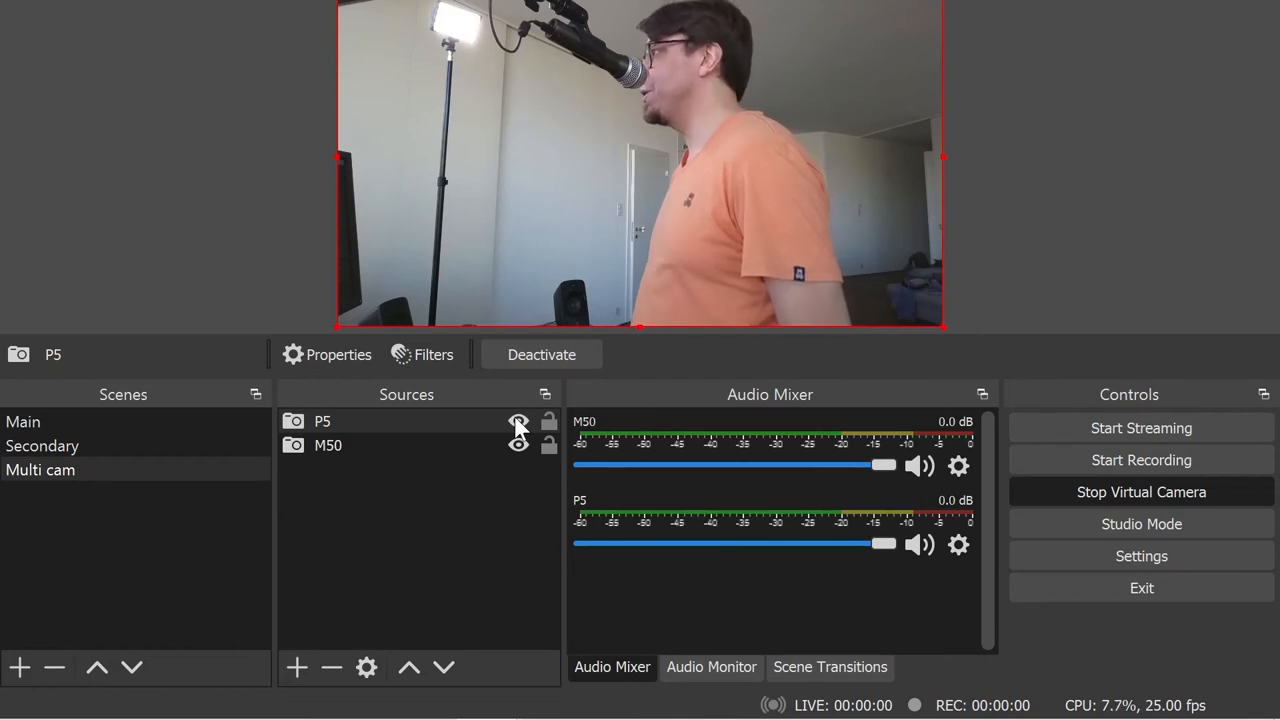
{"action": "left_click", "coordinate": [518, 421]}
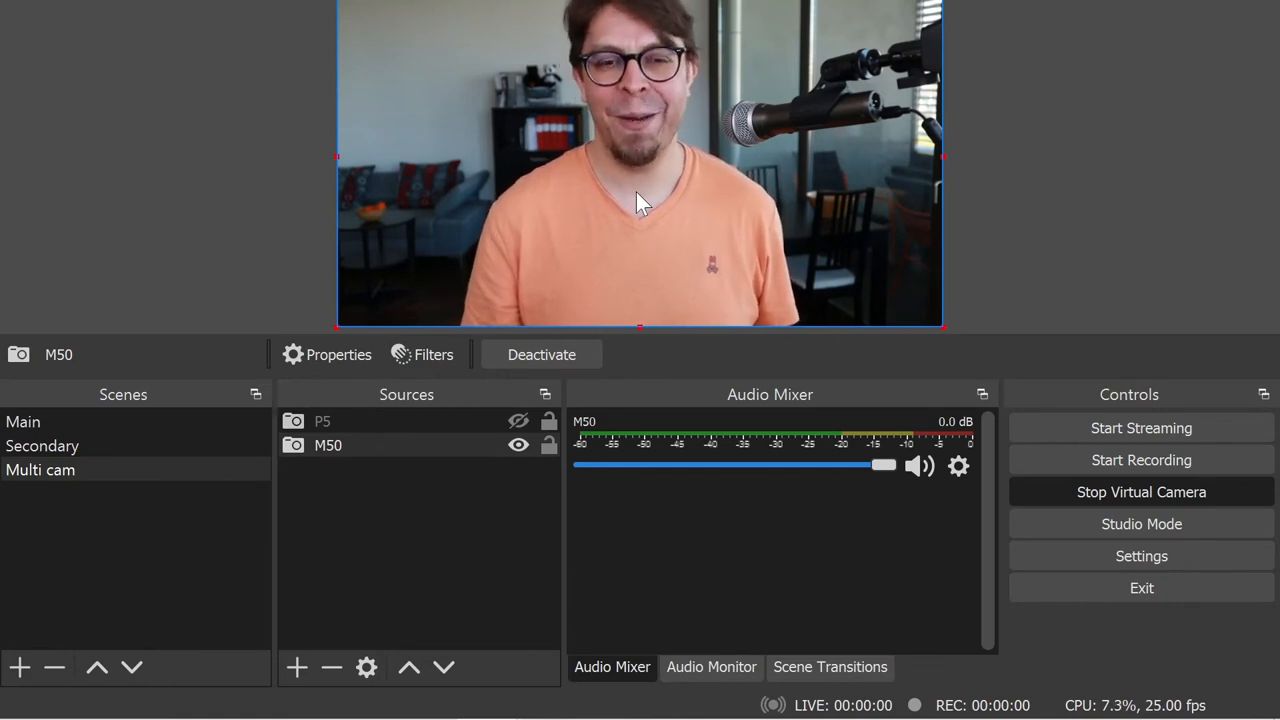
{"action": "left_click_drag", "start_coordinate": [640, 200], "coordinate": [527, 183]}
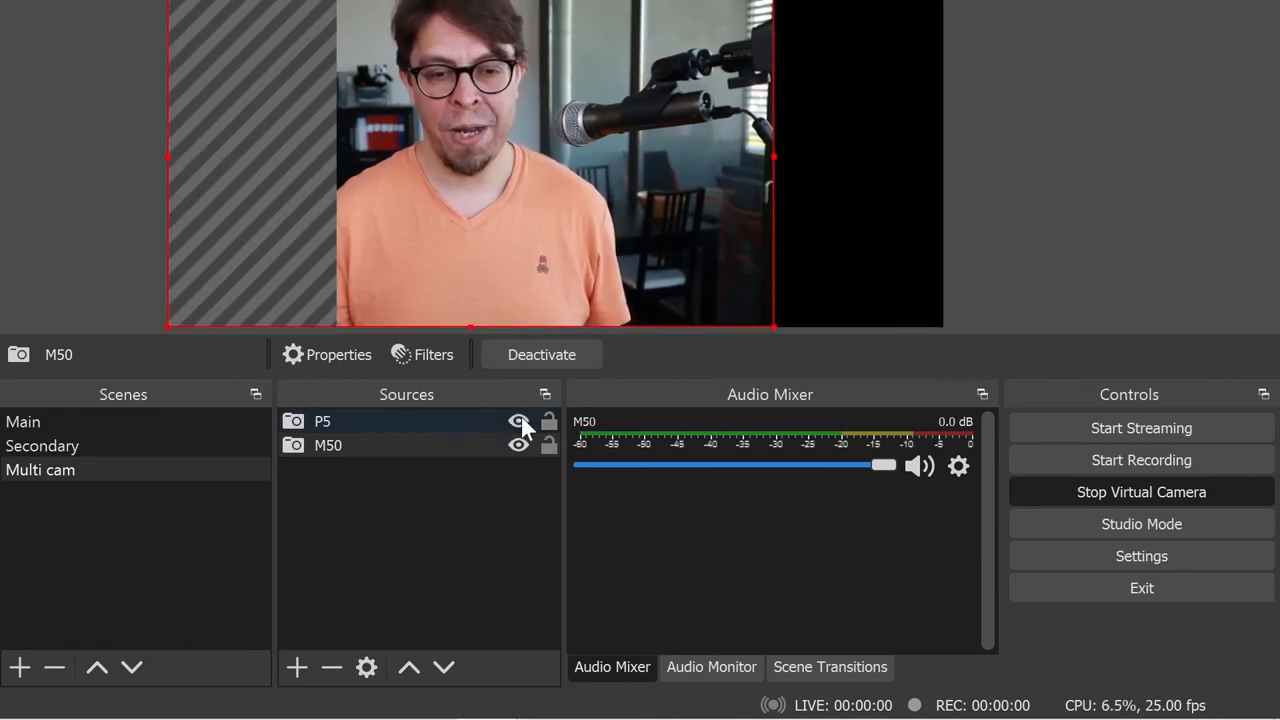
- Unhide P5 and trim its left edge so it sits beside M50
{"action": "left_click", "coordinate": [518, 420]}
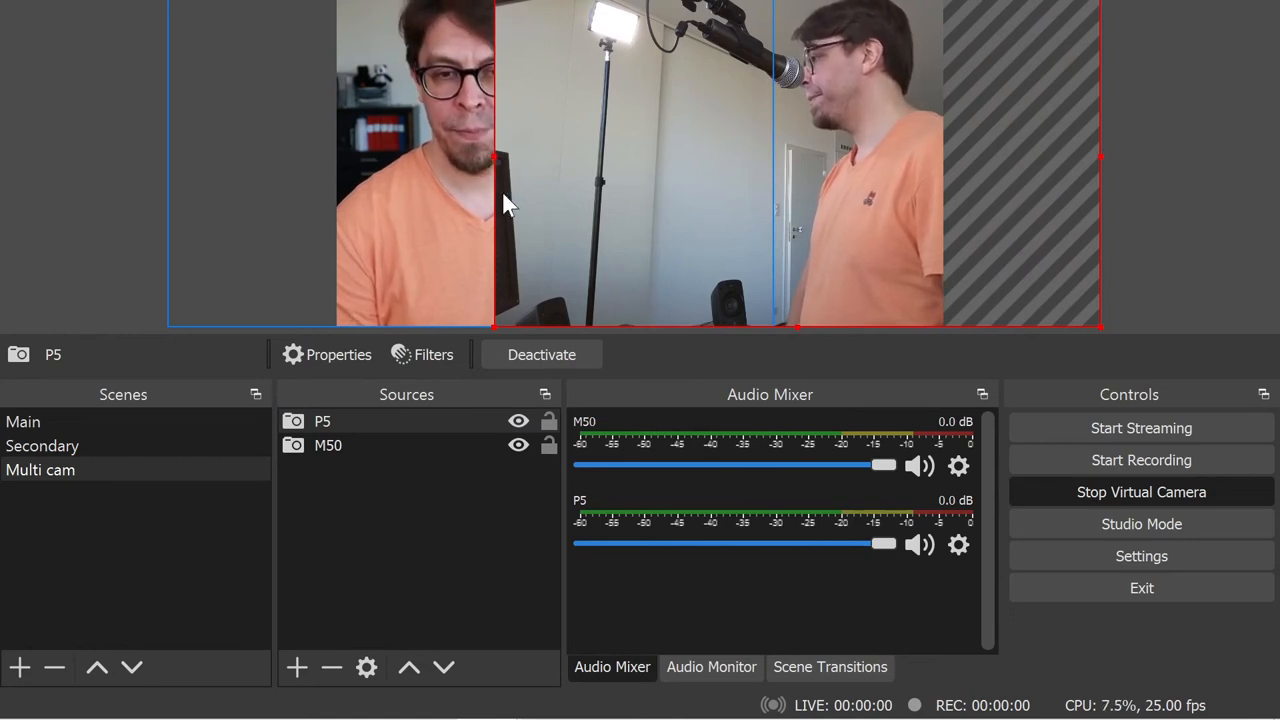
{"action": "left_click_drag", "start_coordinate": [492, 162], "coordinate": [670, 162]}
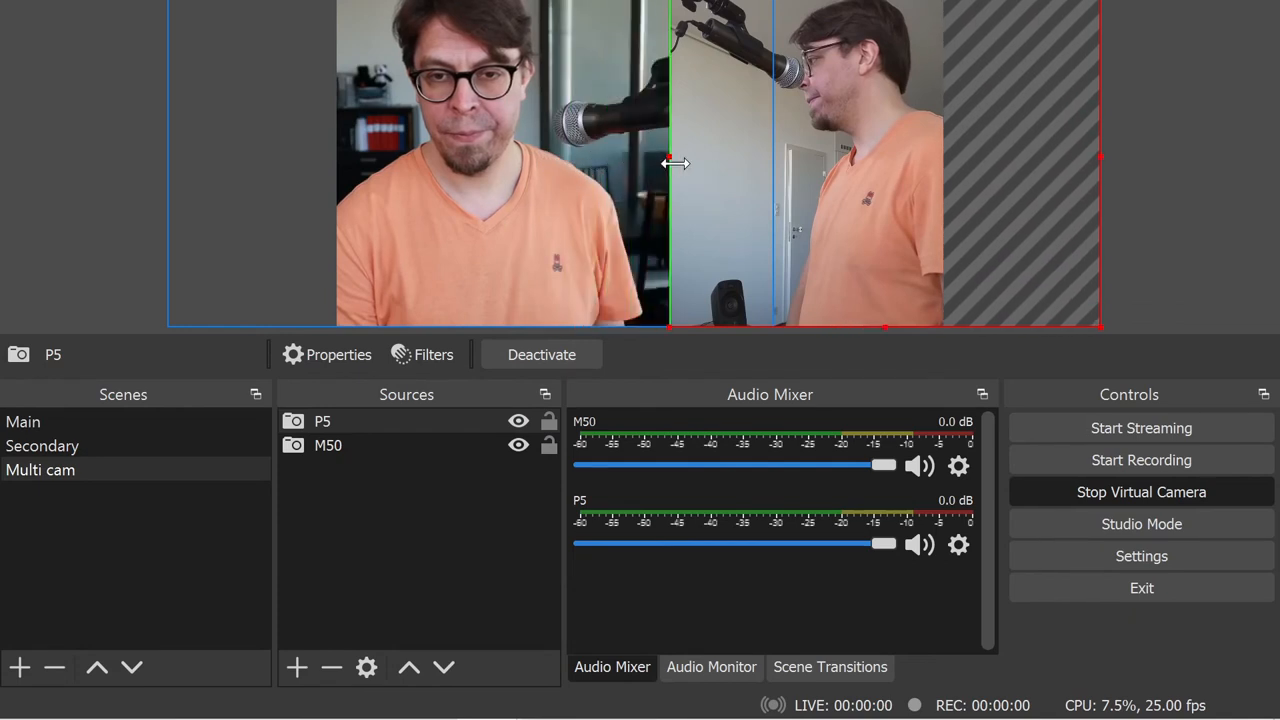
{"action": "left_click_drag", "start_coordinate": [670, 162], "coordinate": [700, 162]}
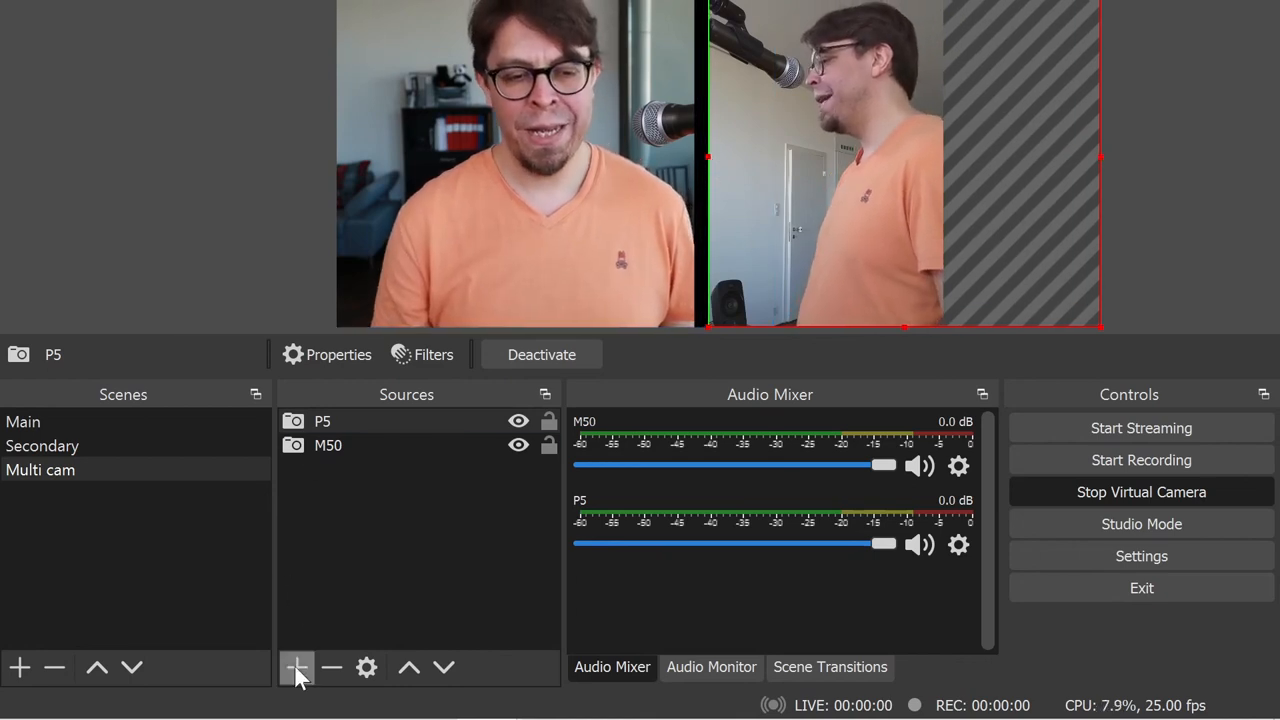
- Add a 'Background' color source in #194b46 and move it below both cameras
{"action": "left_click", "coordinate": [296, 667]}
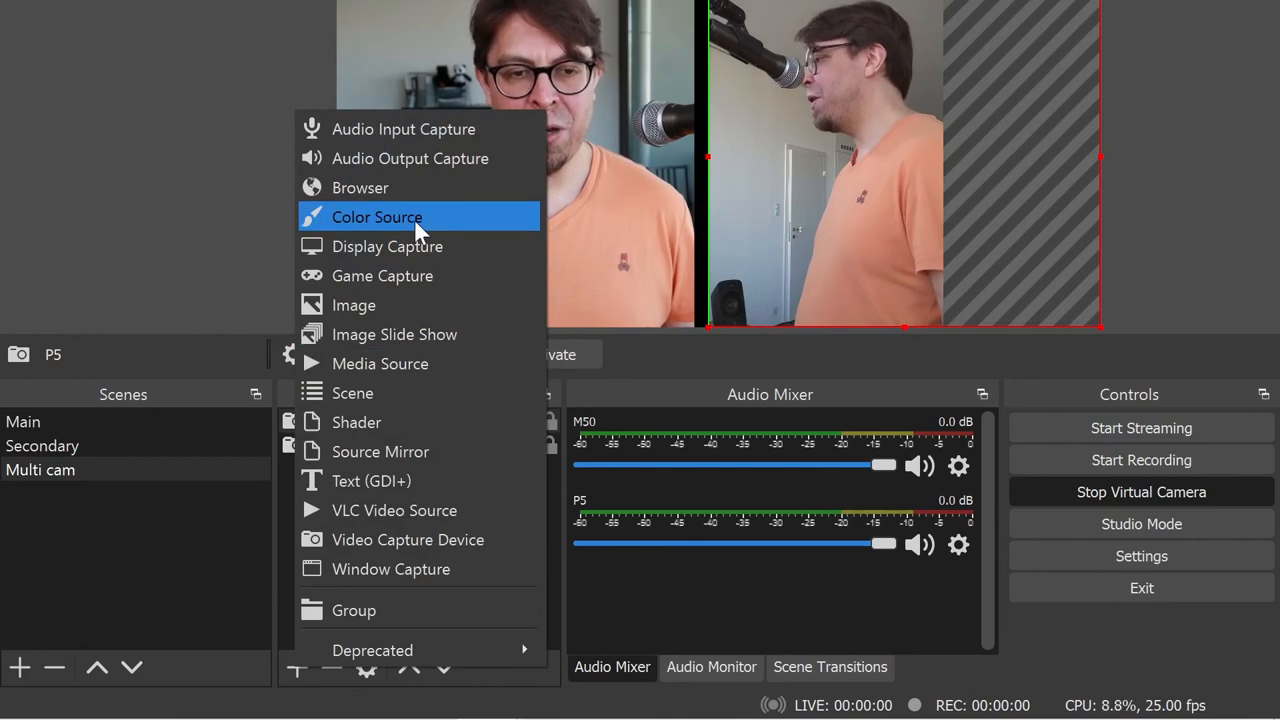
{"action": "left_click", "coordinate": [377, 217]}
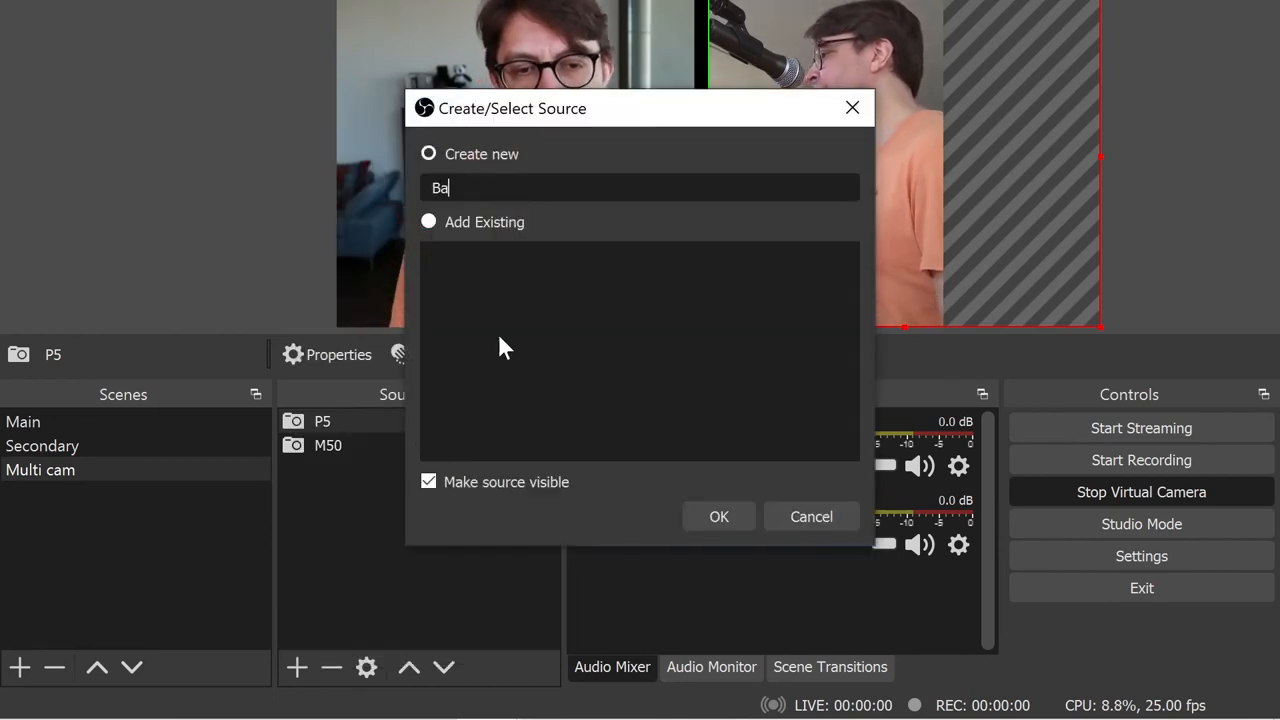
{"action": "left_click", "coordinate": [718, 516]}
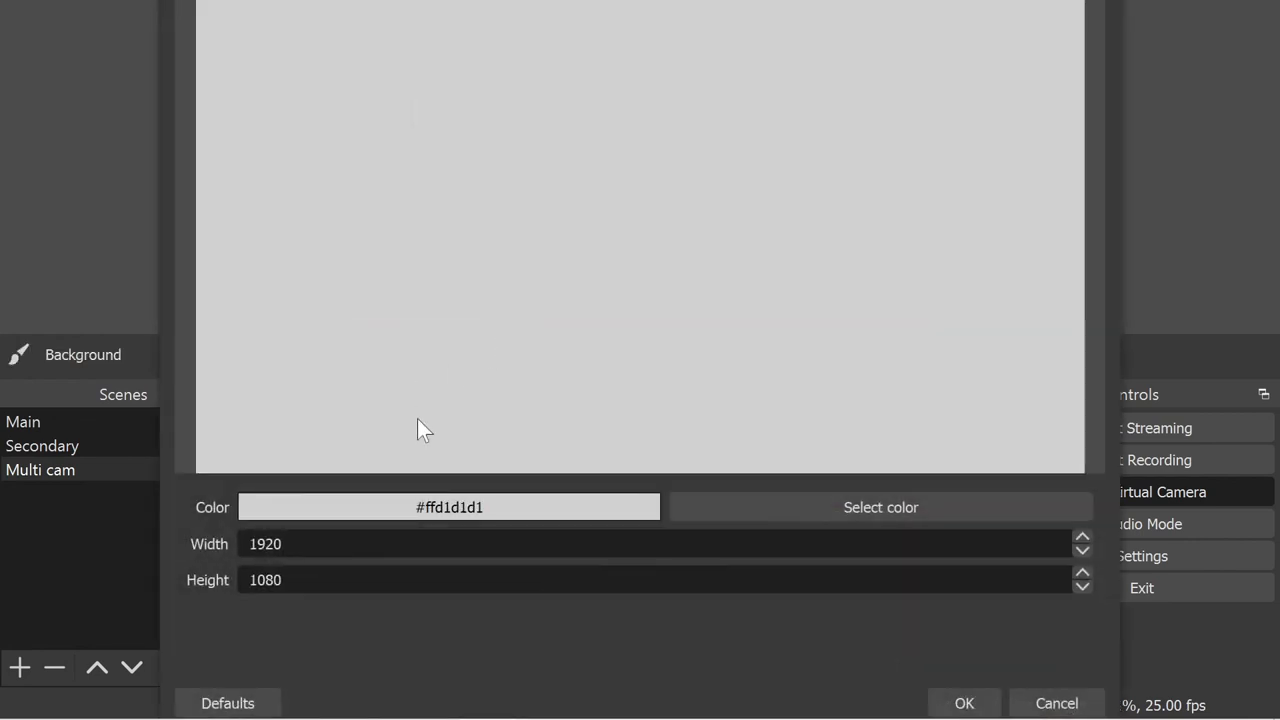
{"action": "left_click", "coordinate": [880, 507]}
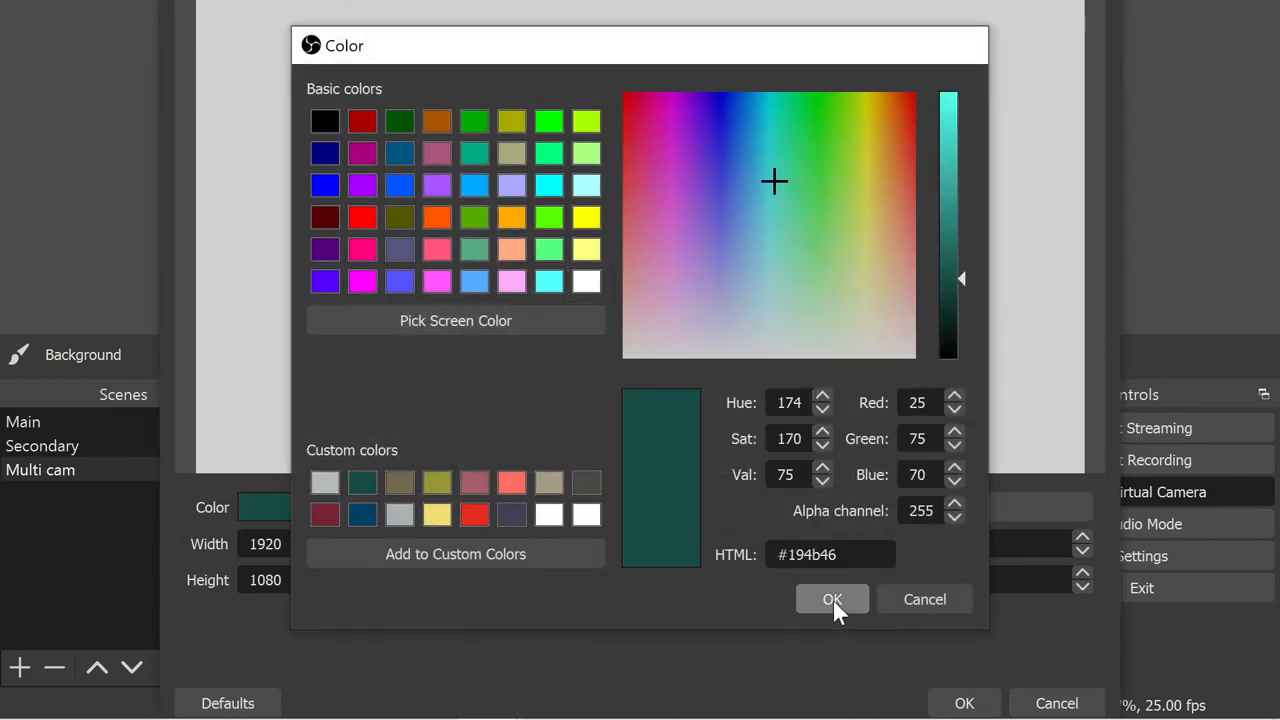
{"action": "left_click", "coordinate": [832, 599]}
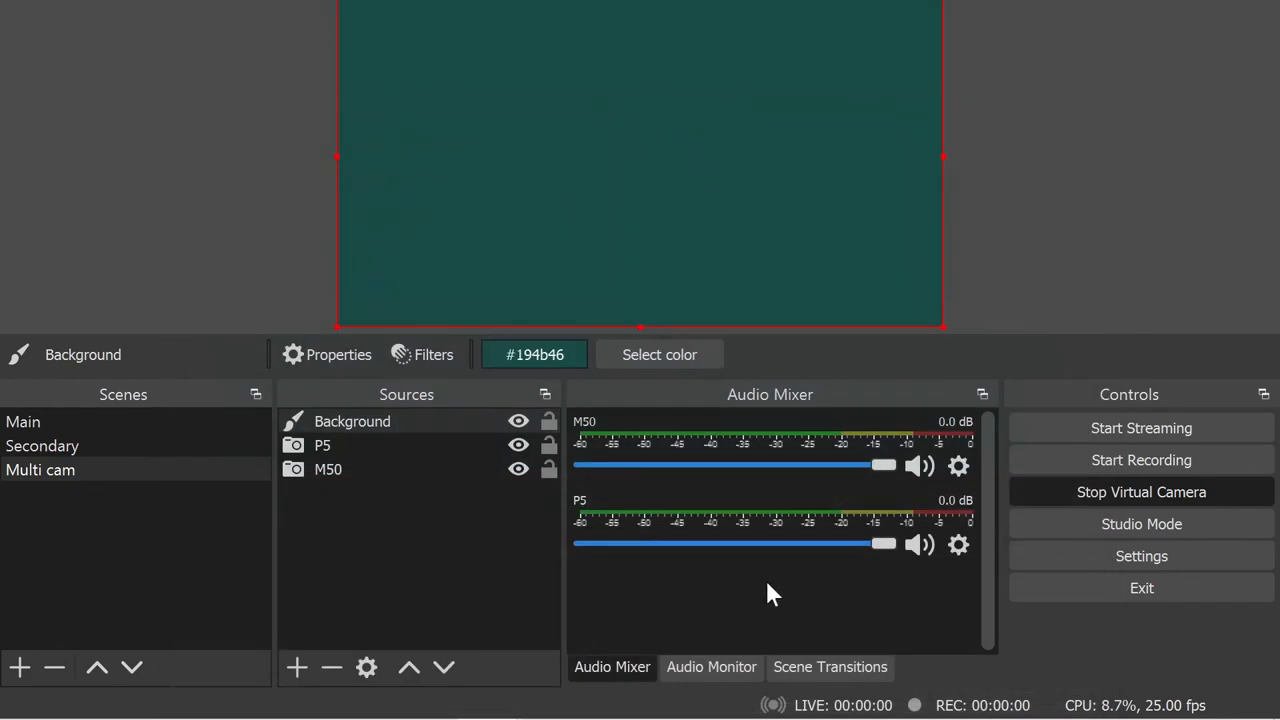
{"action": "left_click", "coordinate": [352, 421]}
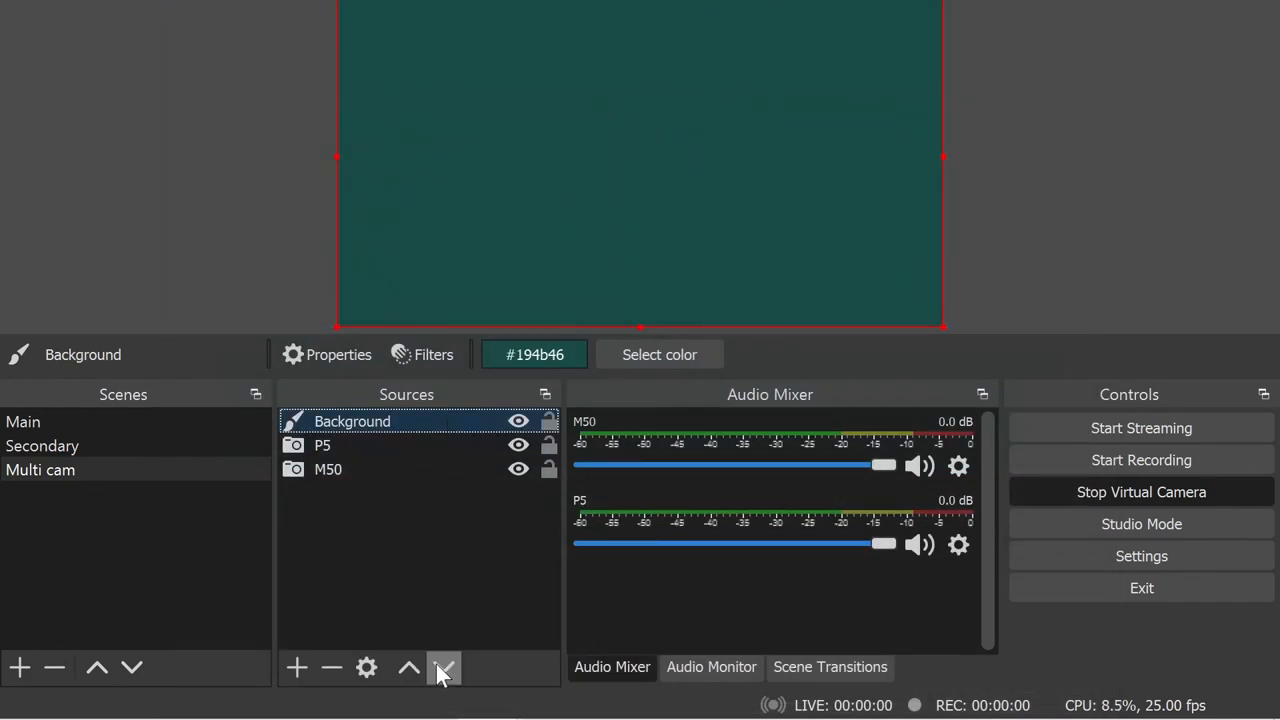
{"action": "left_click", "coordinate": [443, 667]}
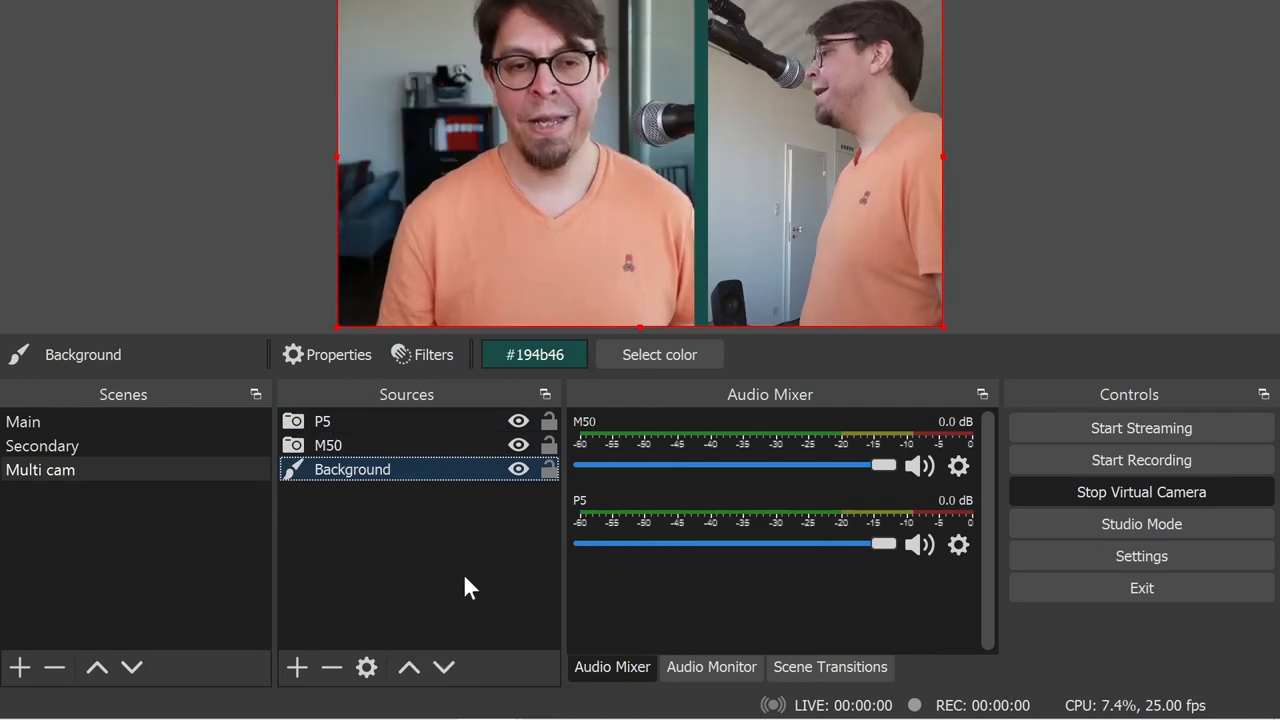